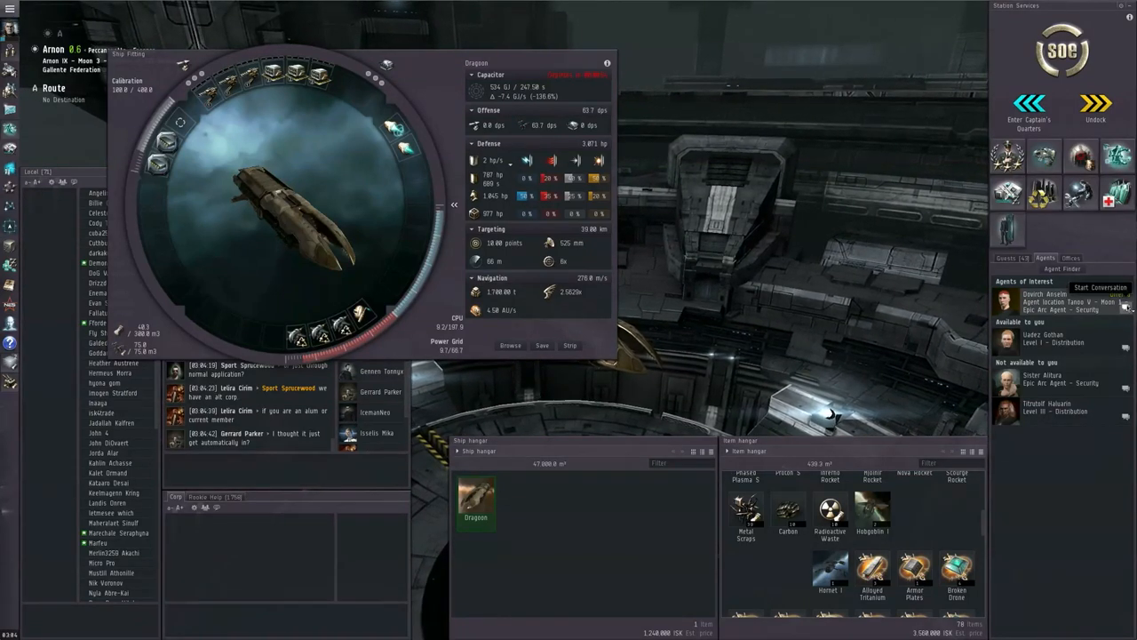
Step: Accept the 'Brothers and Sisters' mission from the first agent, then start talking to the next agent
click(1100, 287)
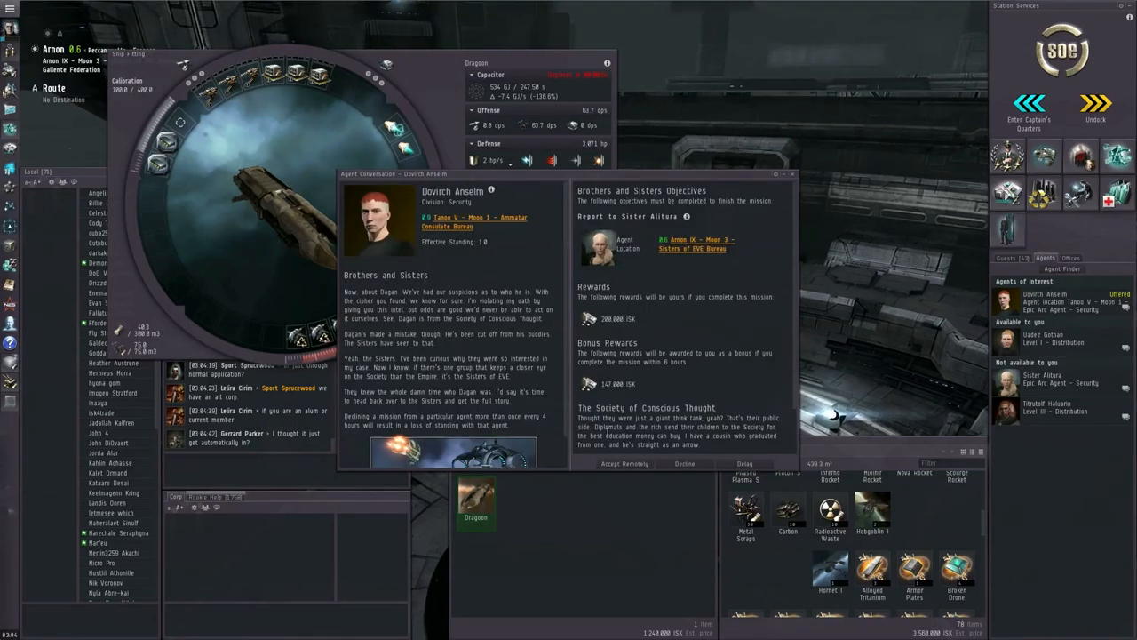
click(625, 462)
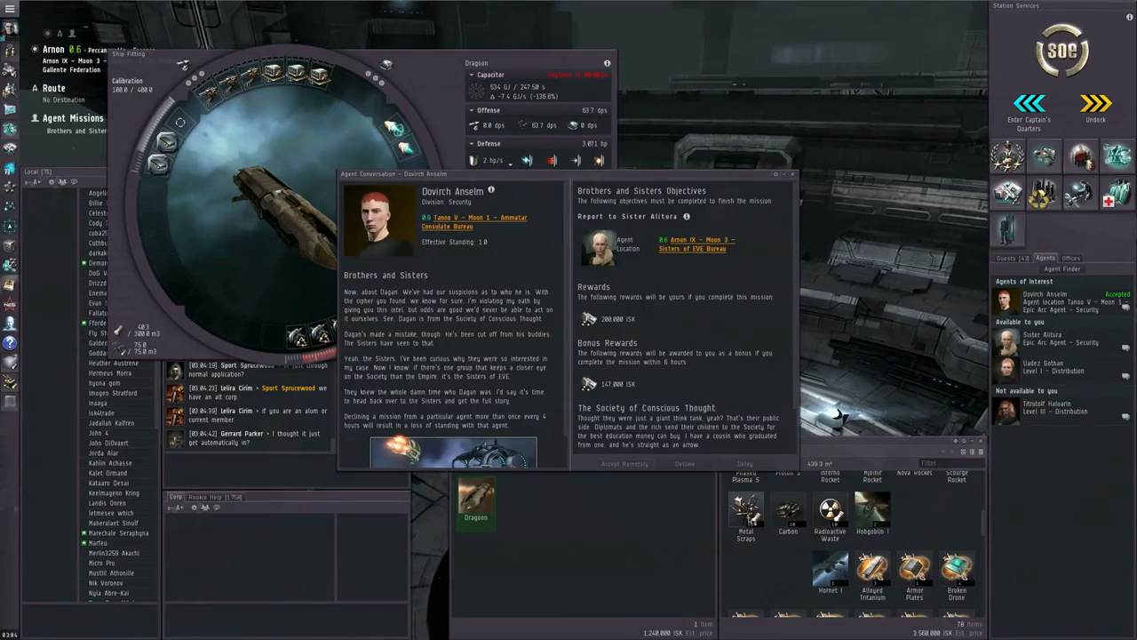
click(789, 175)
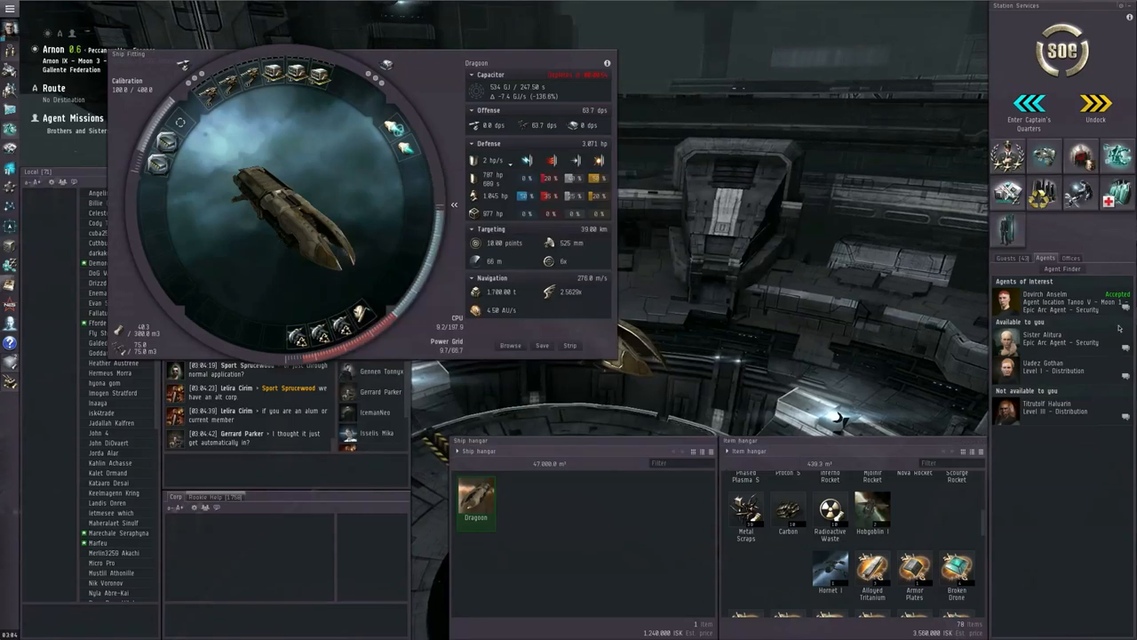
click(1045, 338)
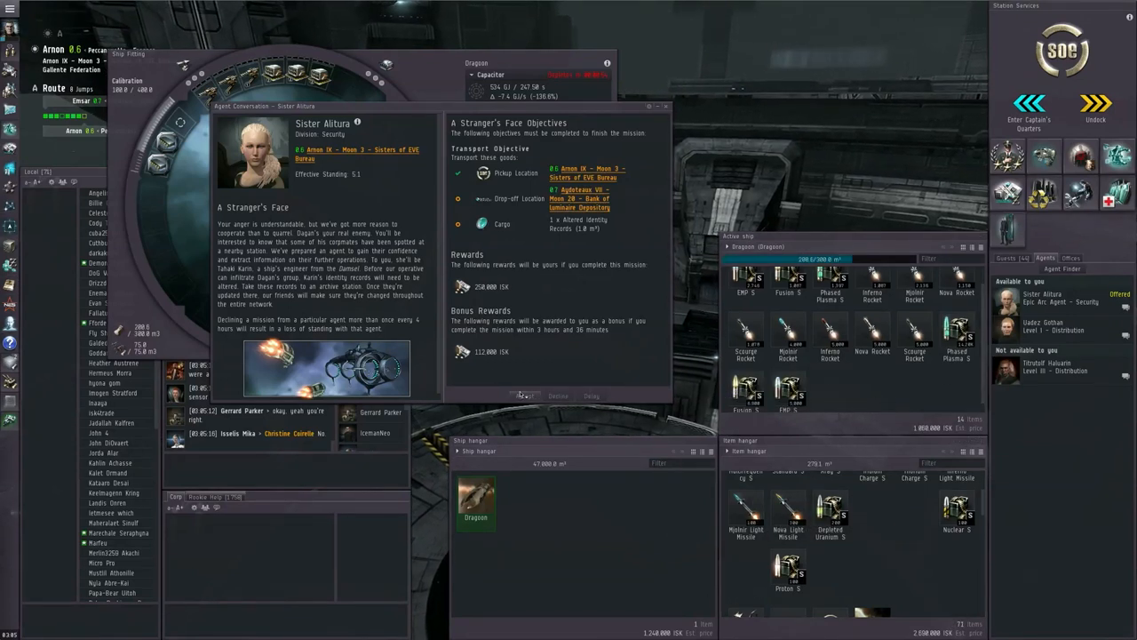
Step: Accept the transport mission 'A Stranger's Face' from the second agent
click(524, 395)
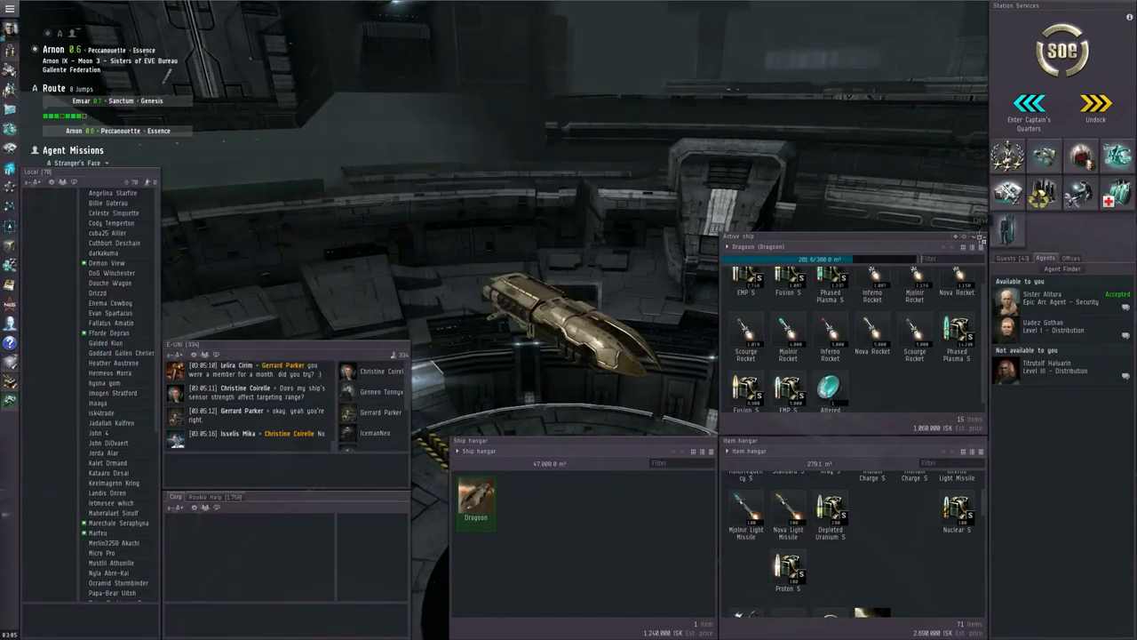
Step: Close the ammunition hangar and undock toward the drop-off station
click(1094, 103)
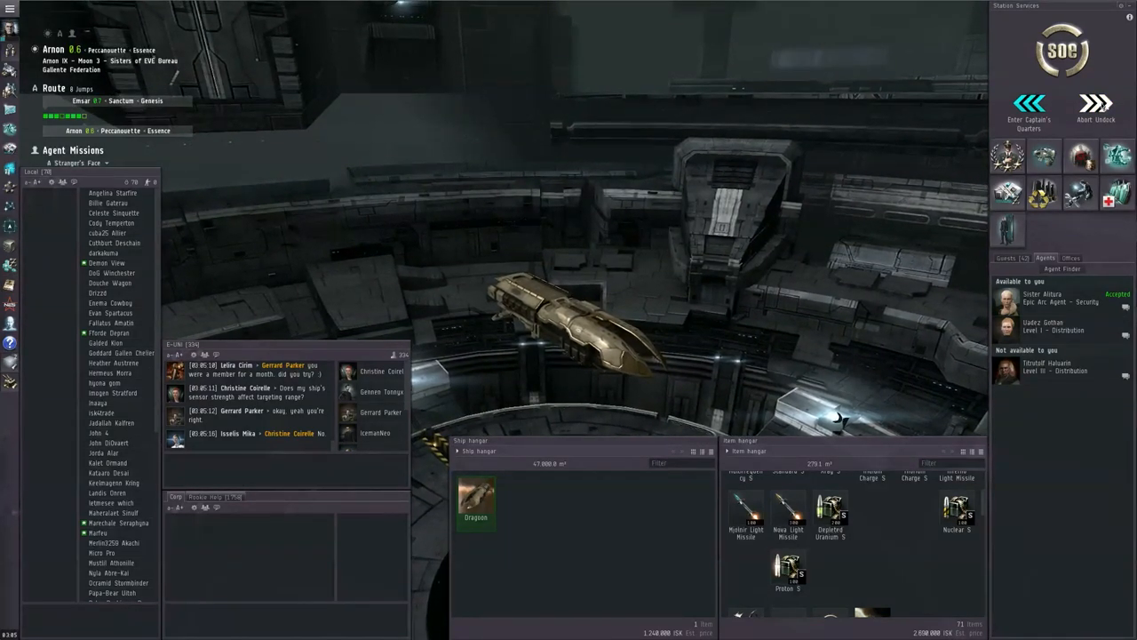
click(1096, 107)
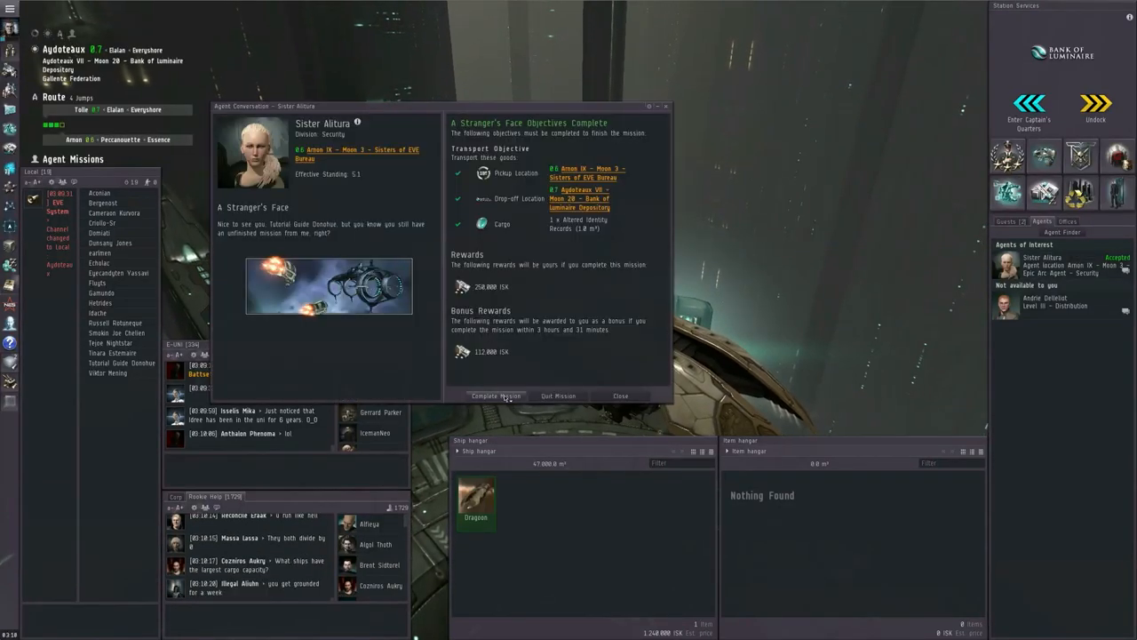
Step: Hand in 'A Stranger's Face', request a follow-up mission, and undock back toward Arnon
click(496, 394)
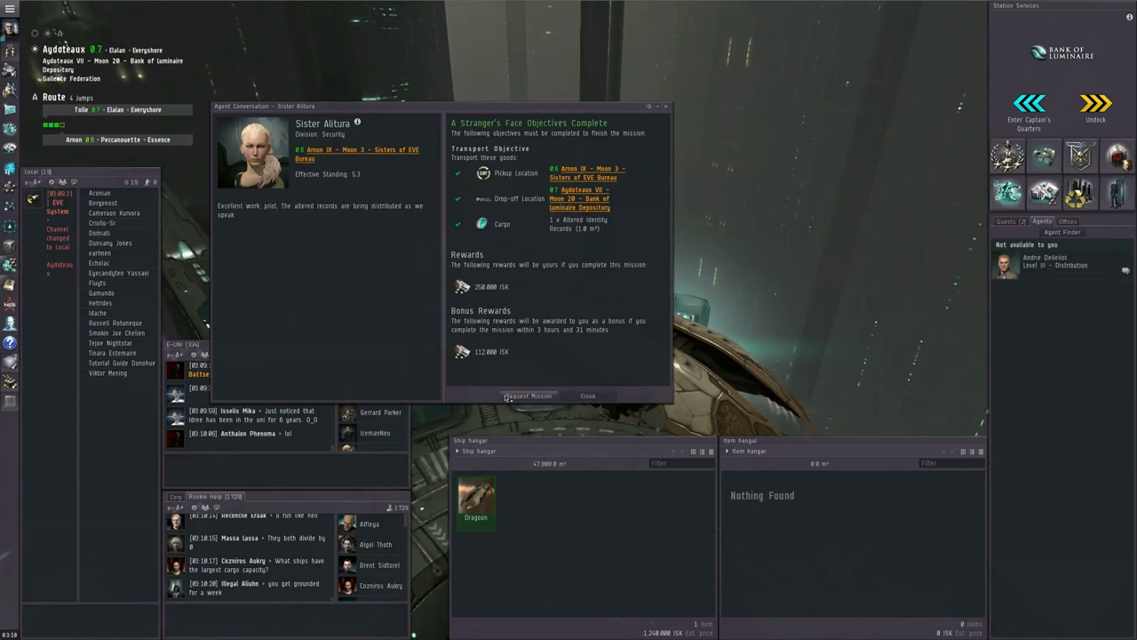
click(528, 394)
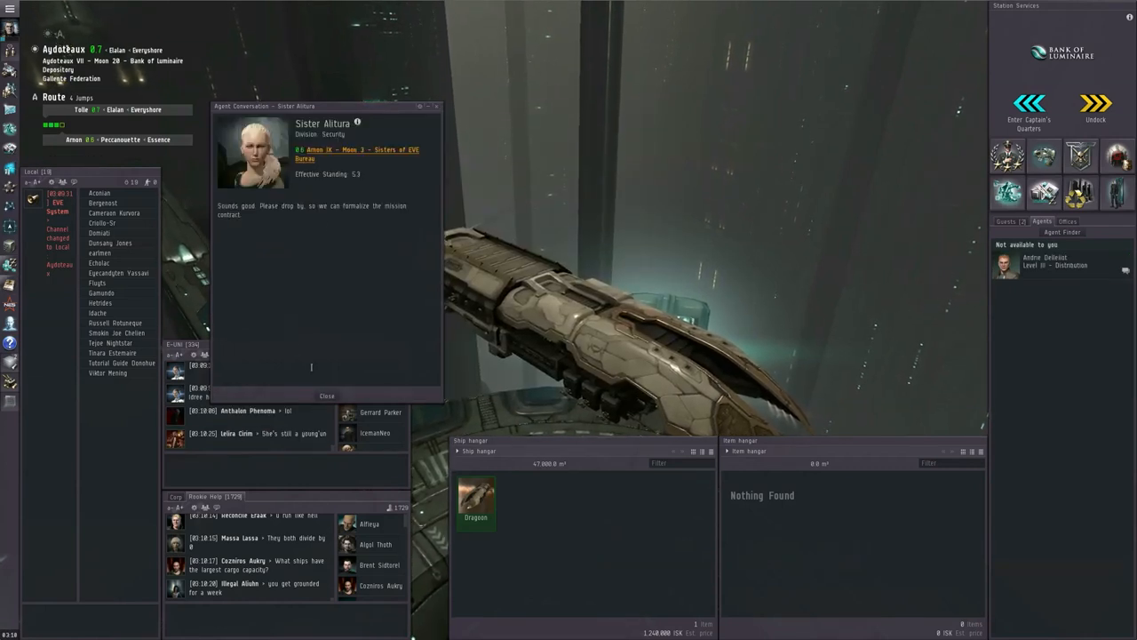
click(327, 394)
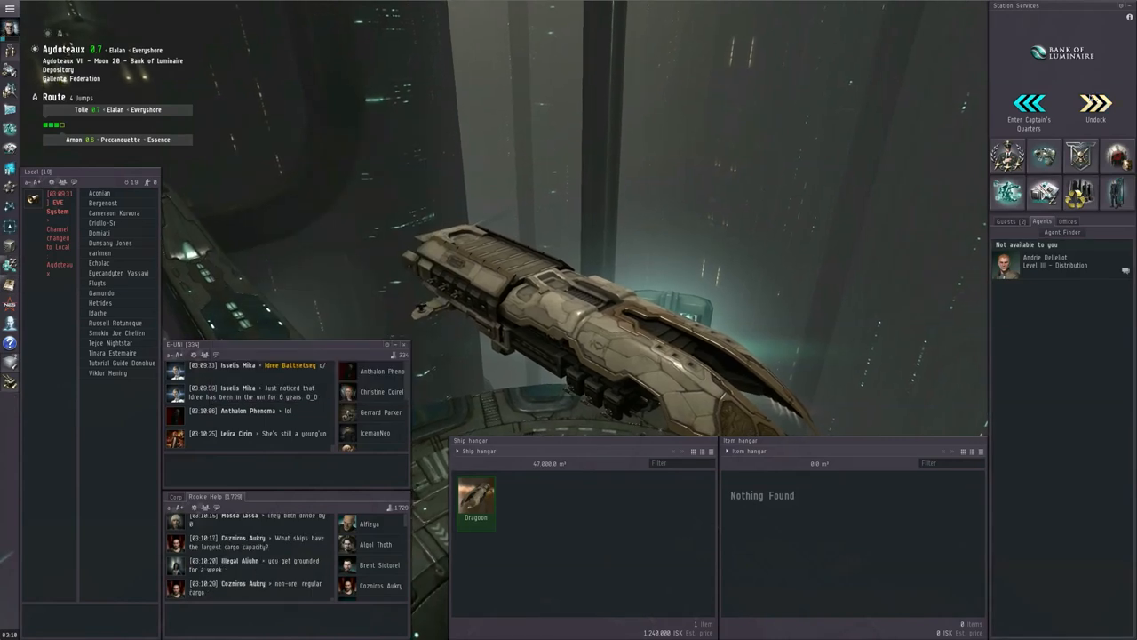
click(1095, 106)
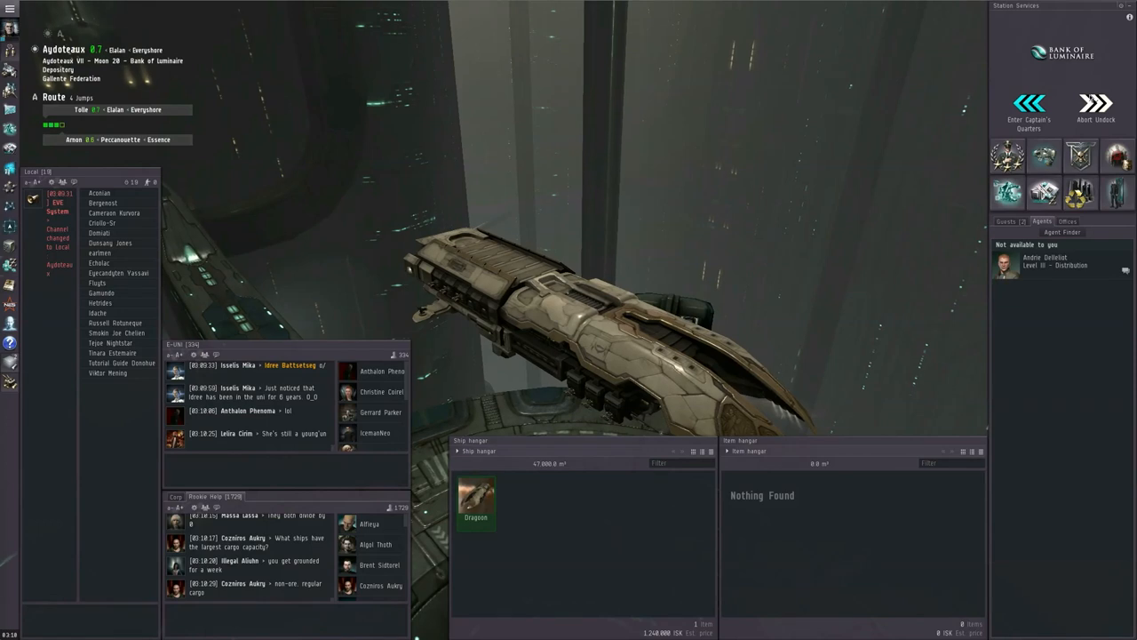
click(1096, 107)
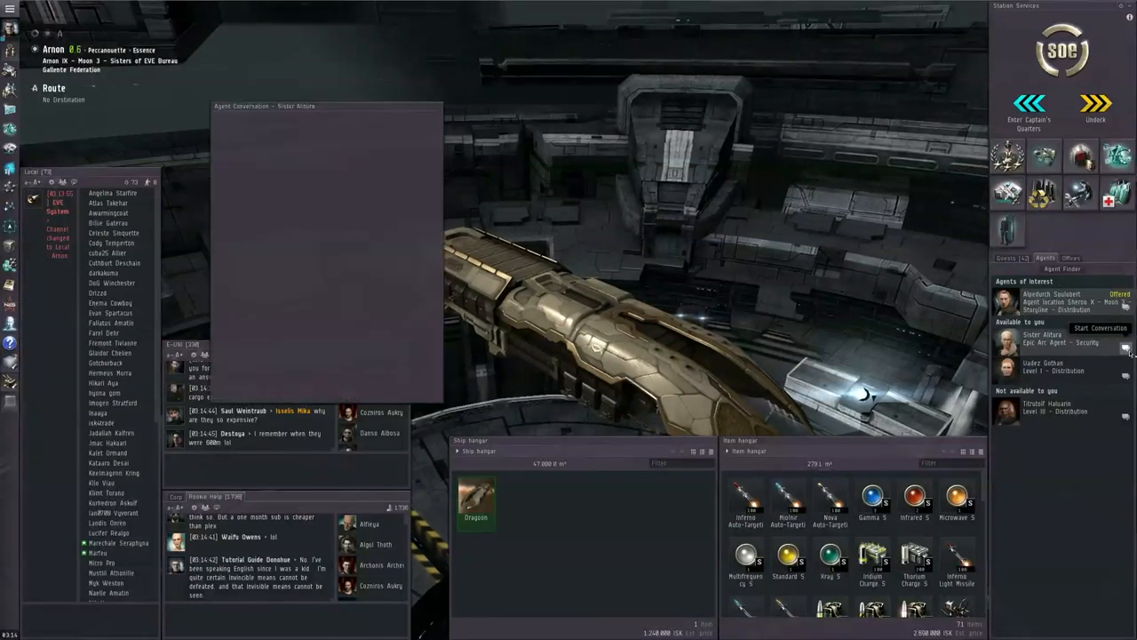
Step: Start a conversation with the Arnon agent offering 'The Sisters and the Spy'
click(1100, 326)
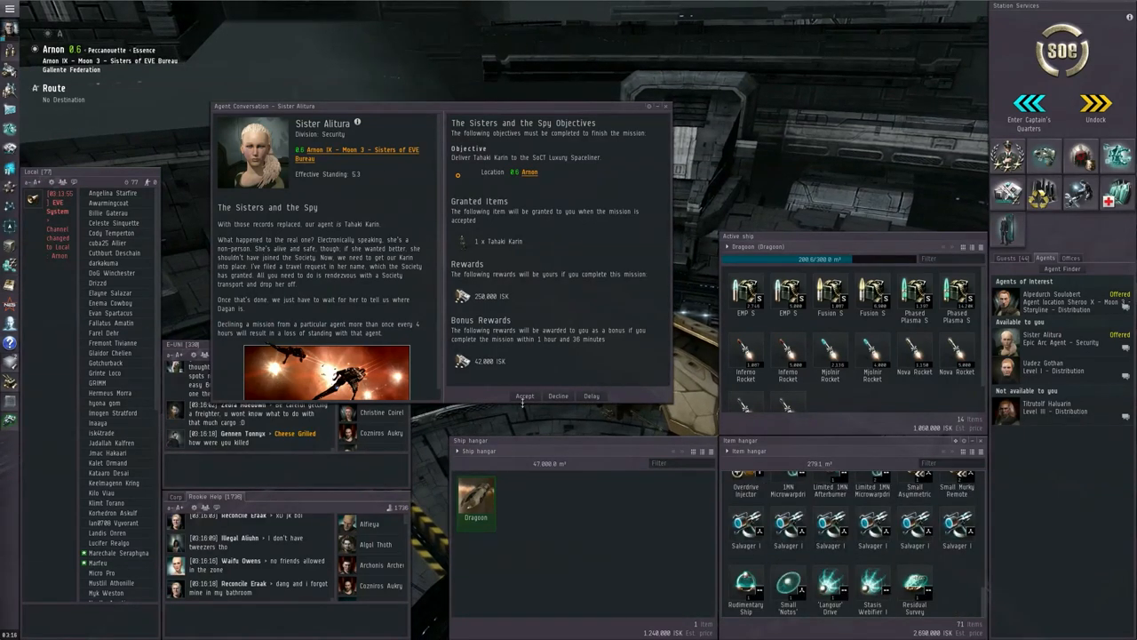
Step: Accept 'The Sisters and the Spy' and view the granted Tabaki Karn item's information
click(525, 394)
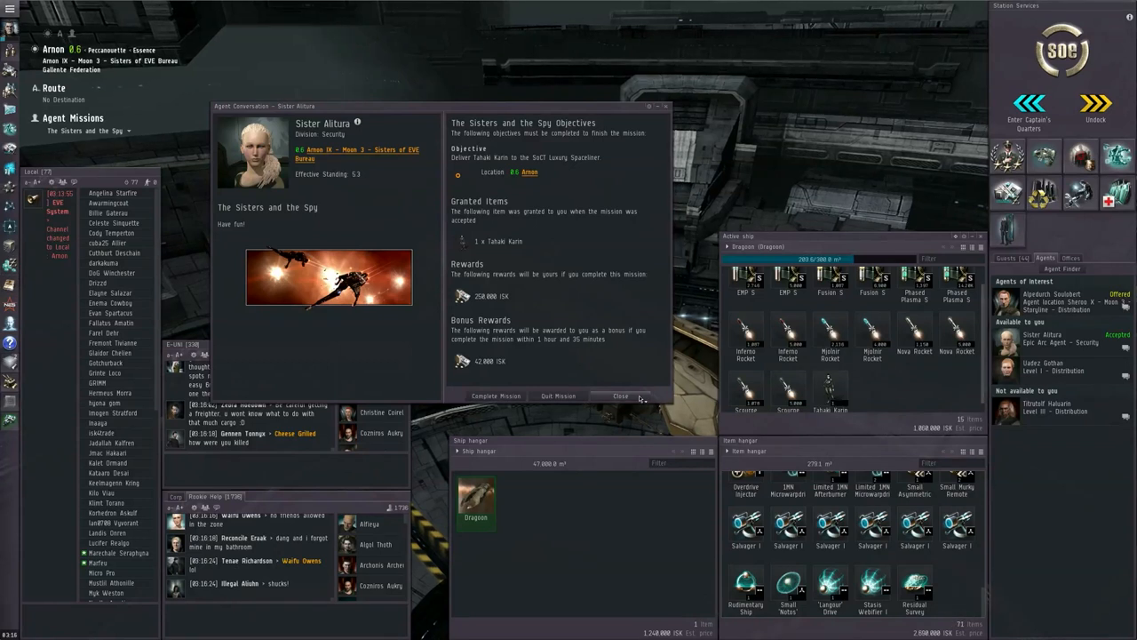
click(620, 394)
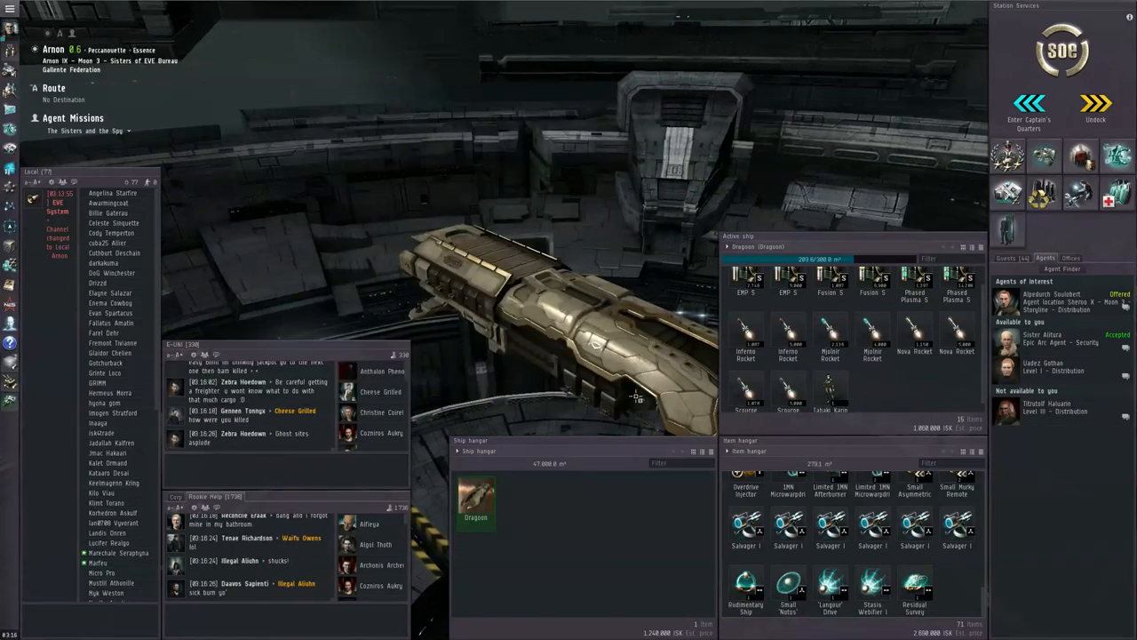
click(1095, 106)
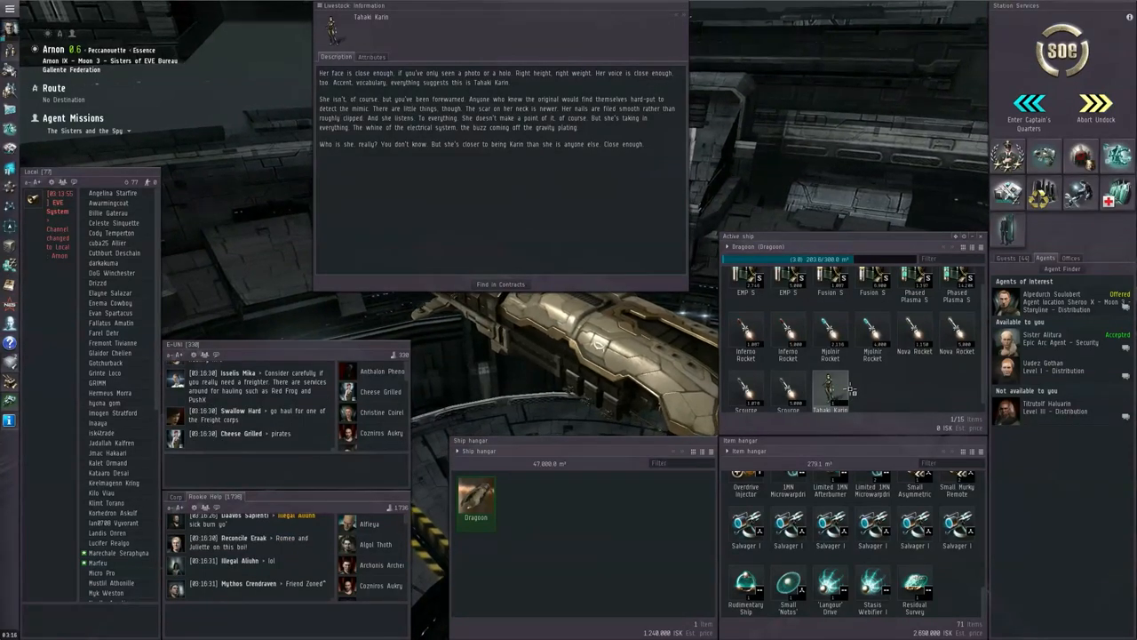
Step: Undock from Arnon, bring up the warp destinations menu and dismiss the item description
click(1096, 110)
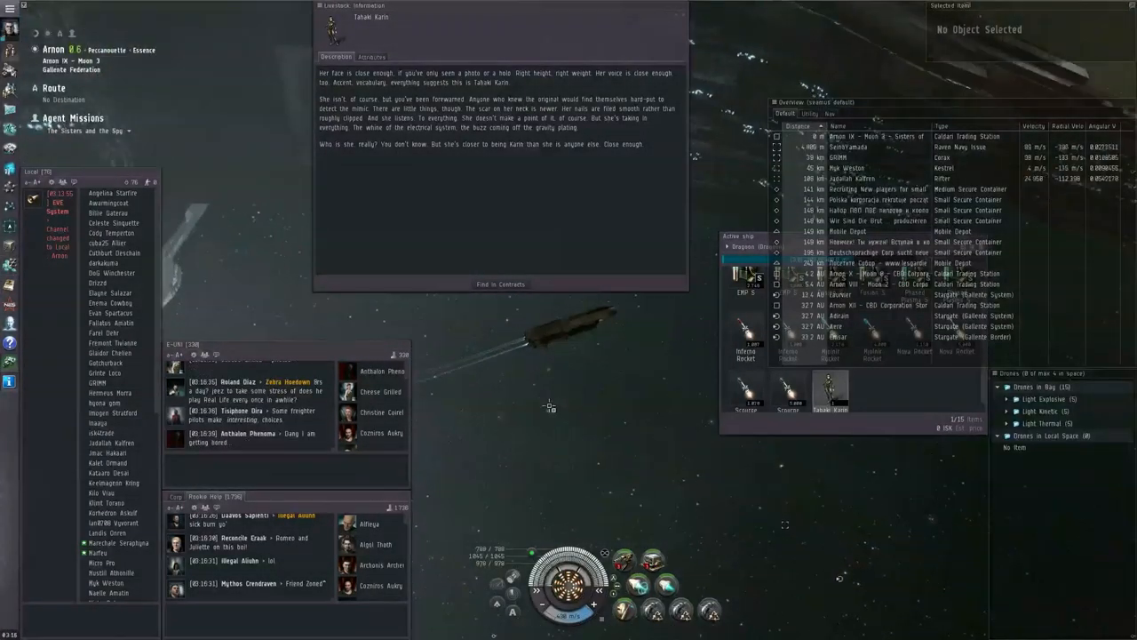
right_click(549, 406)
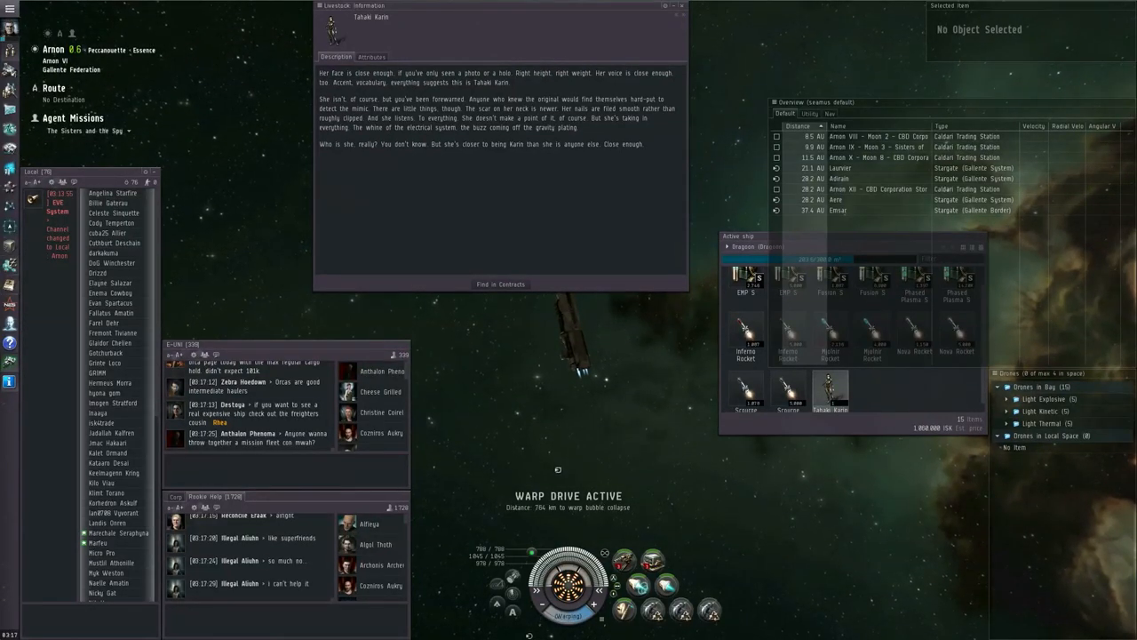
click(680, 7)
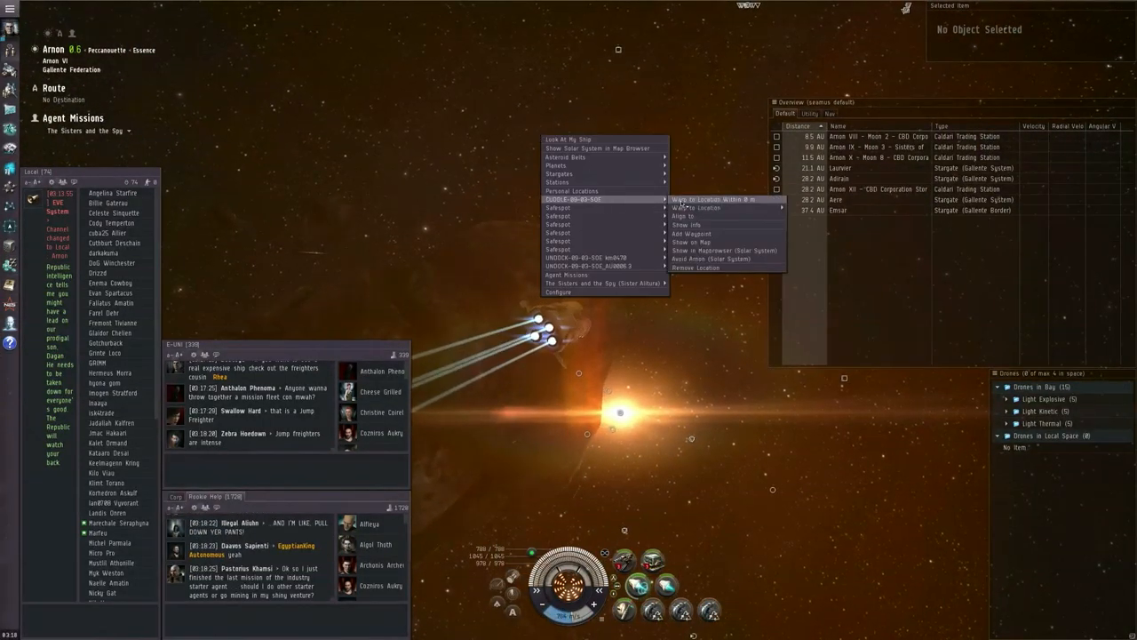
Step: Warp to and dock at the Sisters of EVE Bureau station
click(702, 199)
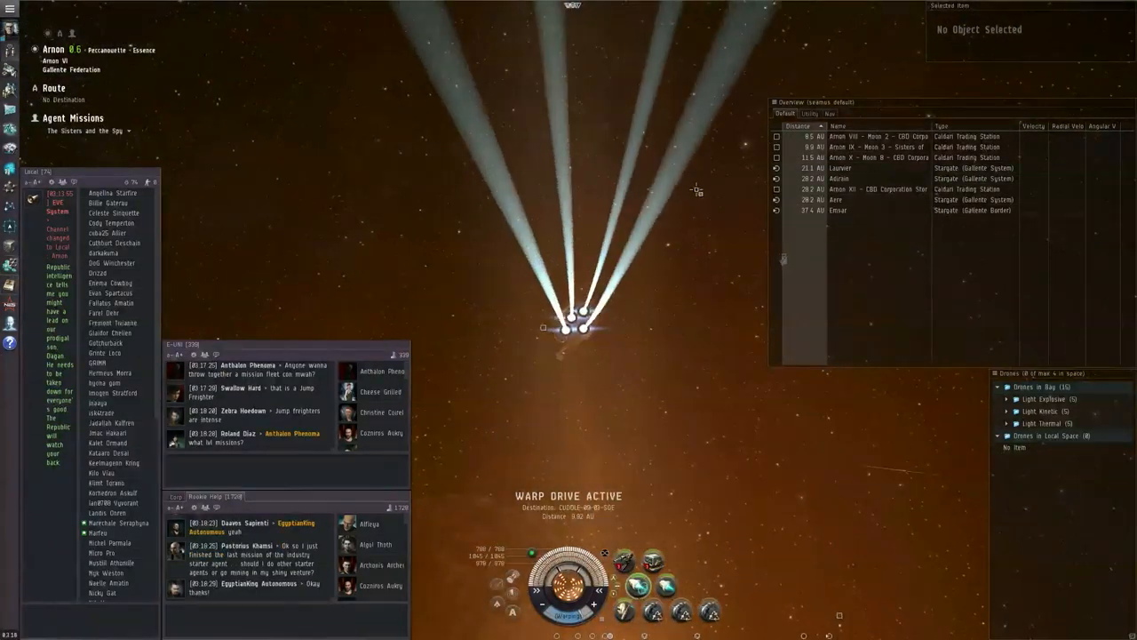
click(874, 145)
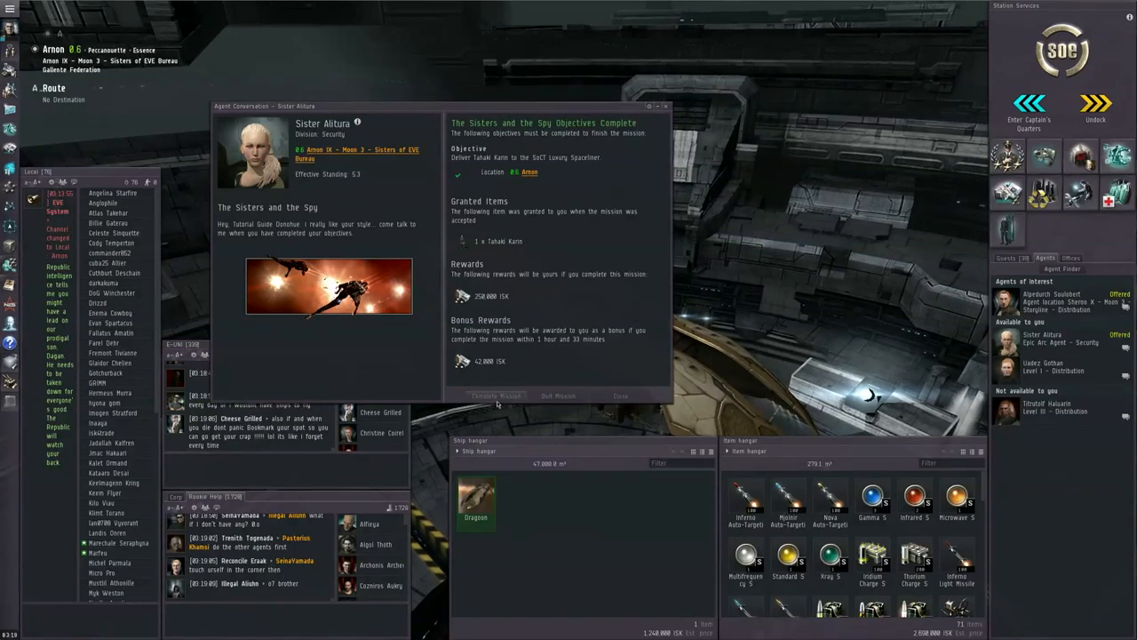
Step: Hand in 'The Sisters and the Spy' and accept the follow-up mission 'Sealing the Deal'
click(496, 395)
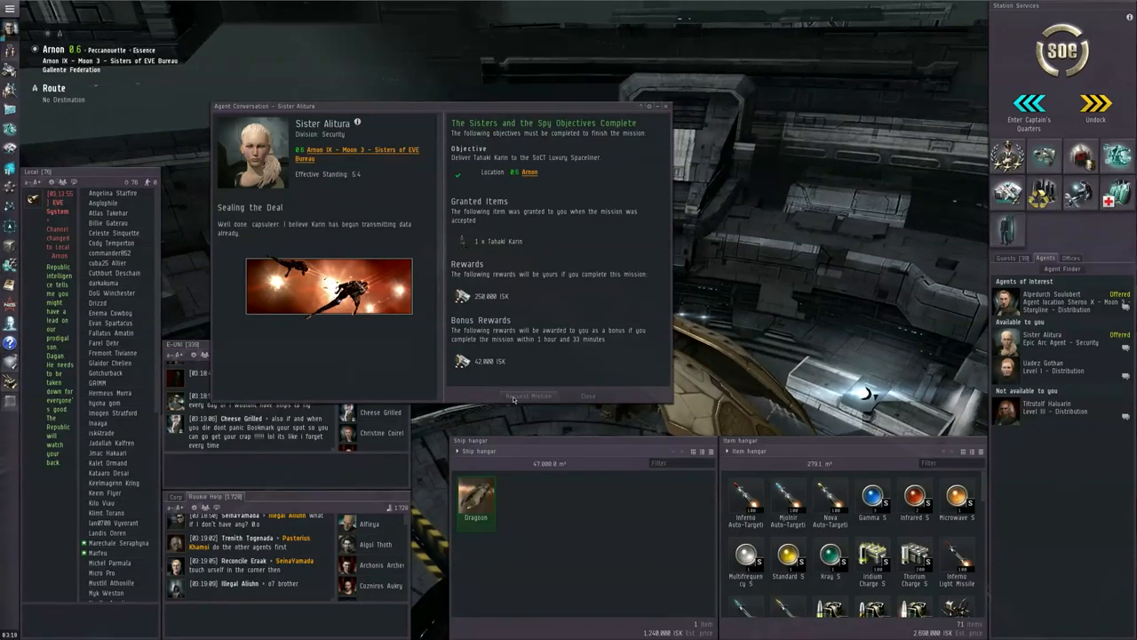
click(529, 395)
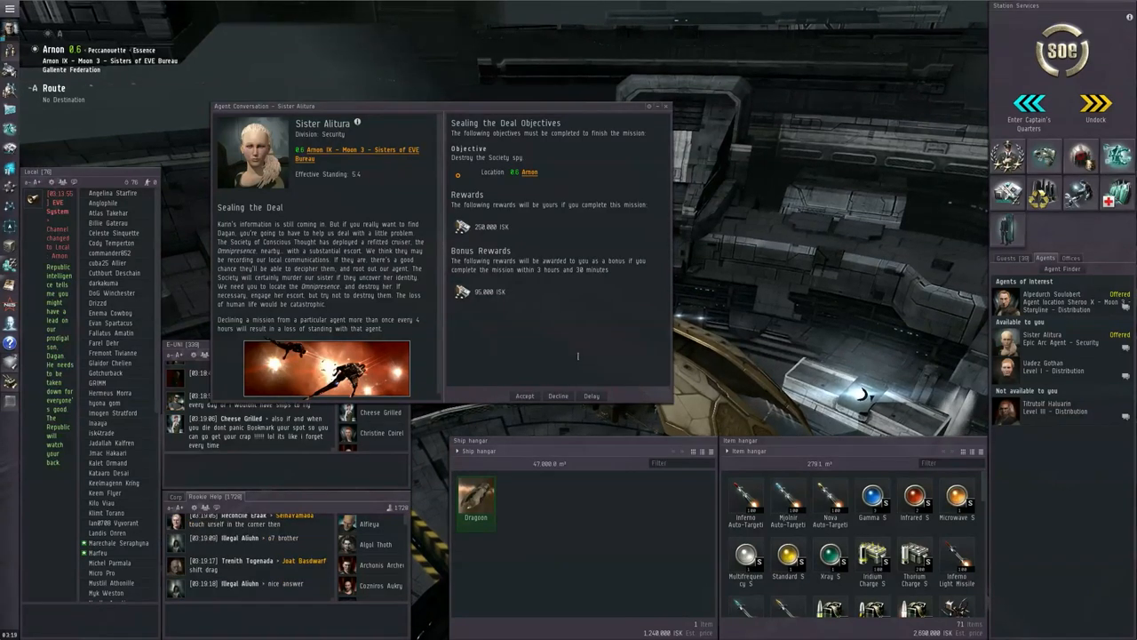
click(524, 395)
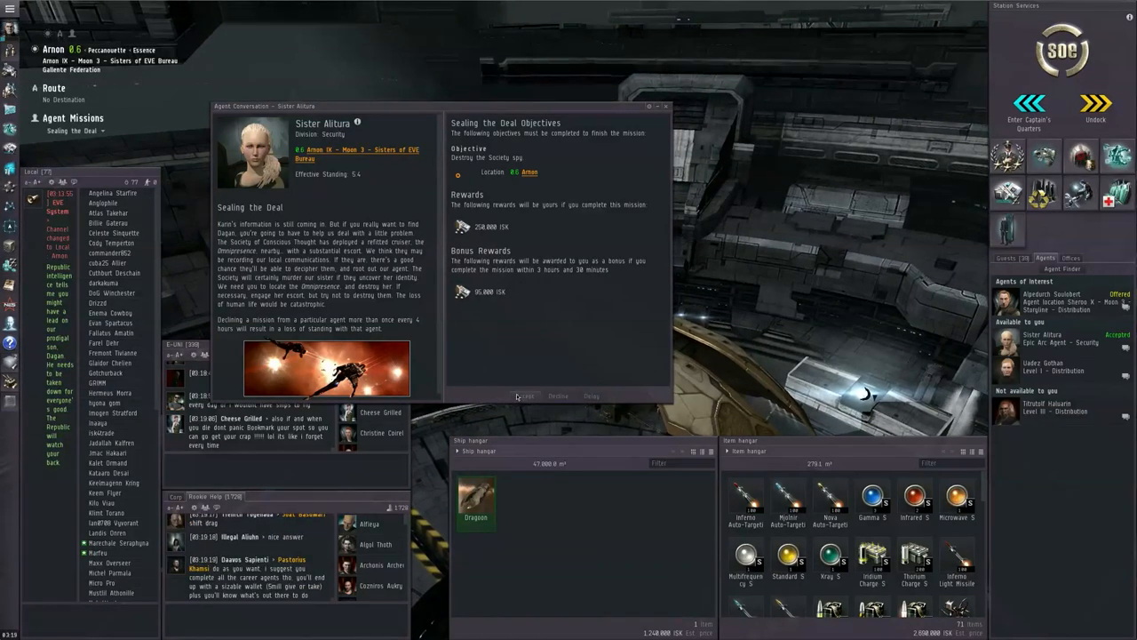
click(665, 106)
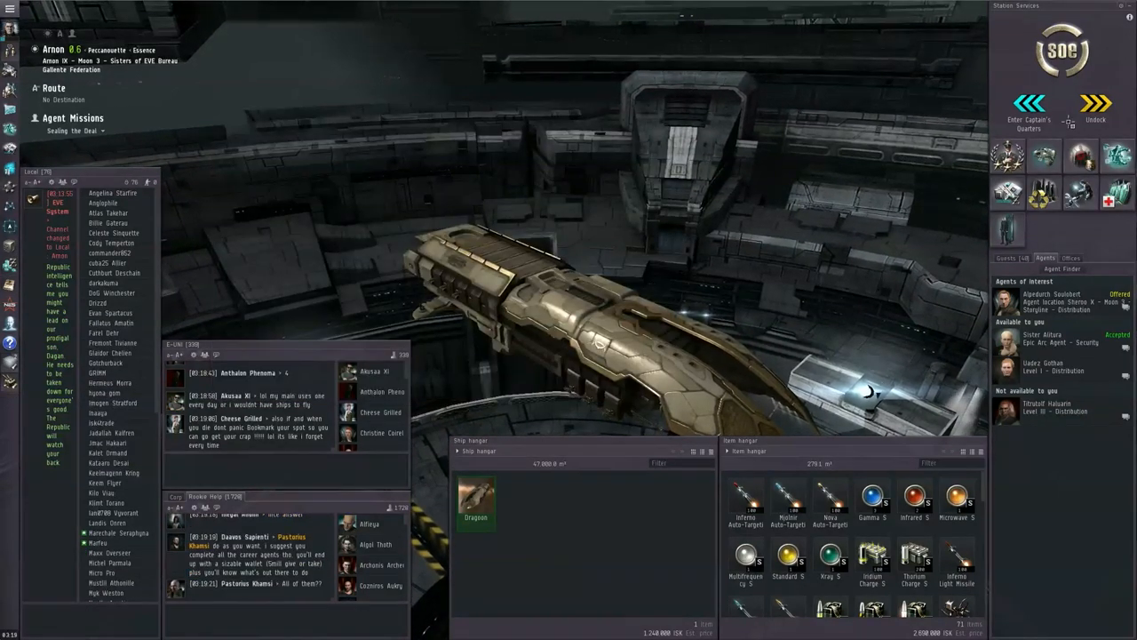
Step: Undock and warp toward the 'Sealing the Deal' mission site
click(1096, 107)
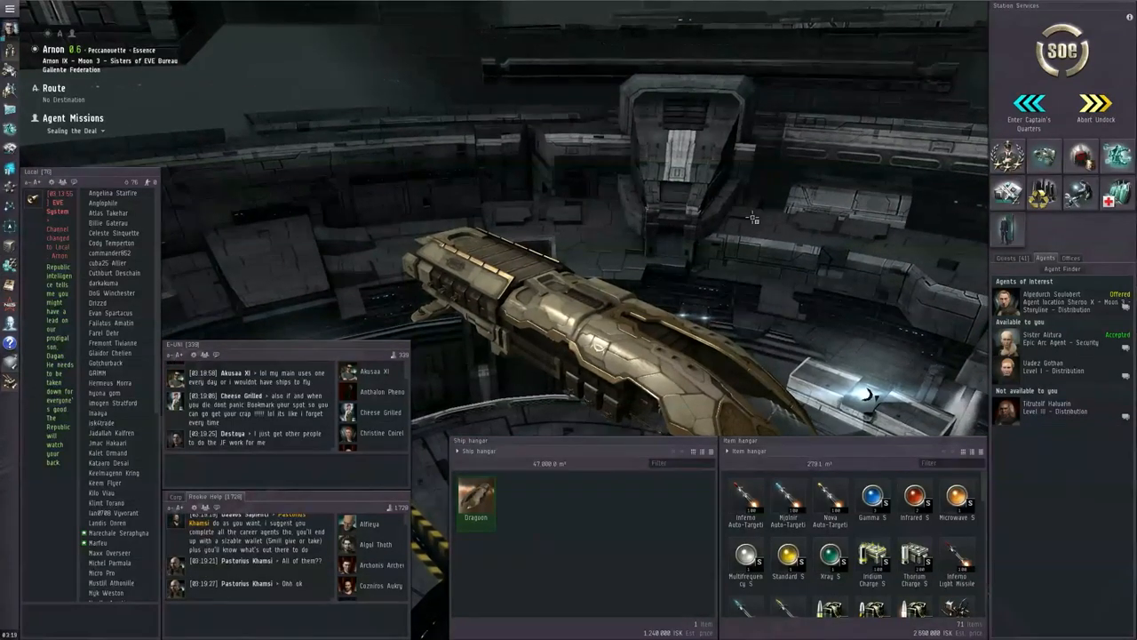
click(1096, 113)
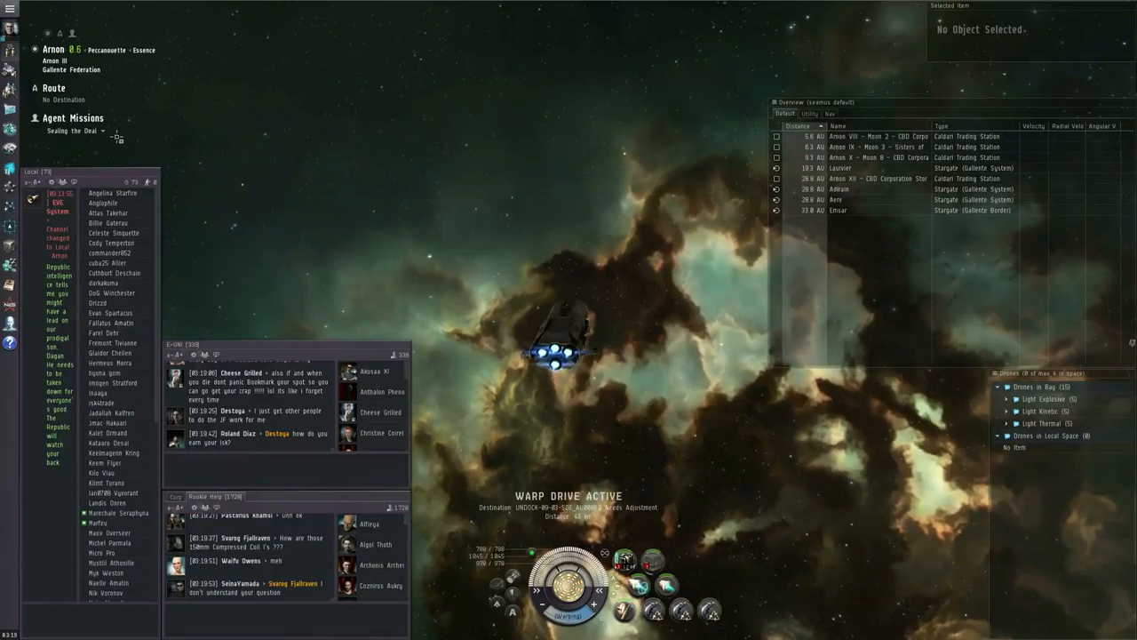
Step: Lock the hostile ships at the asteroid belt and fire missiles until they are destroyed
click(71, 132)
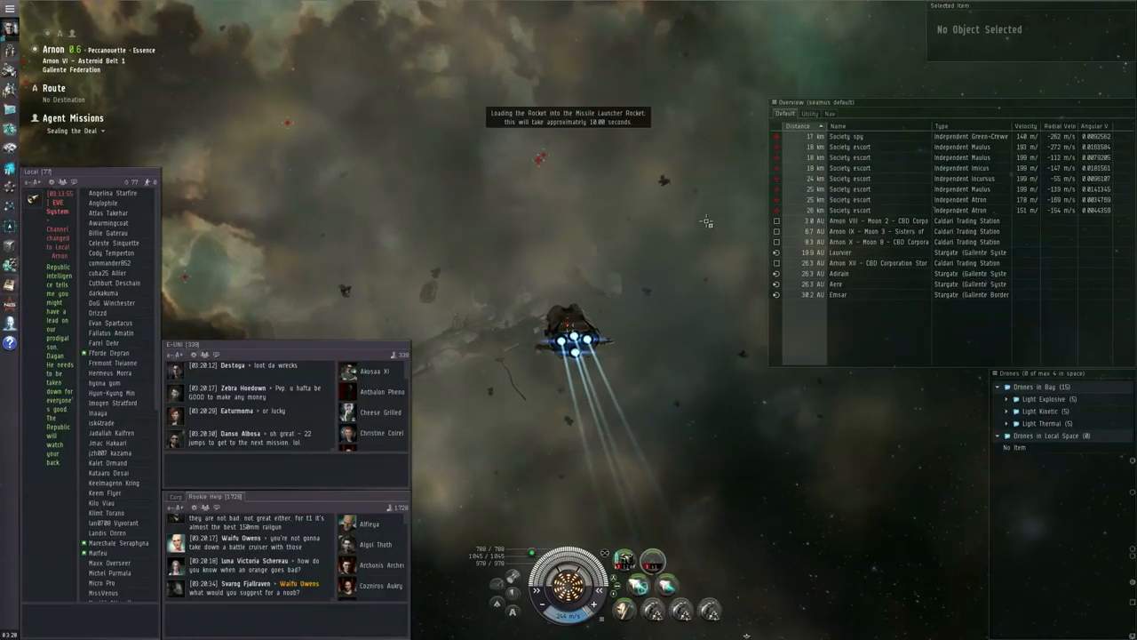
click(849, 167)
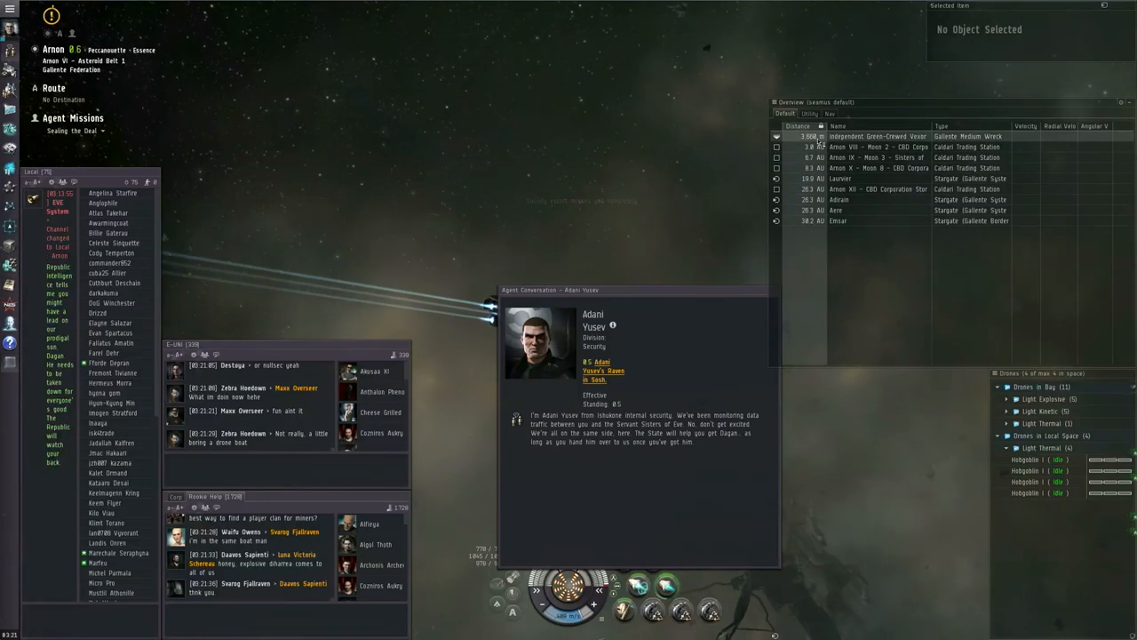
Step: Approach the Independent Green-Crewed Venal Wreck via its context menu
right_click(1031, 447)
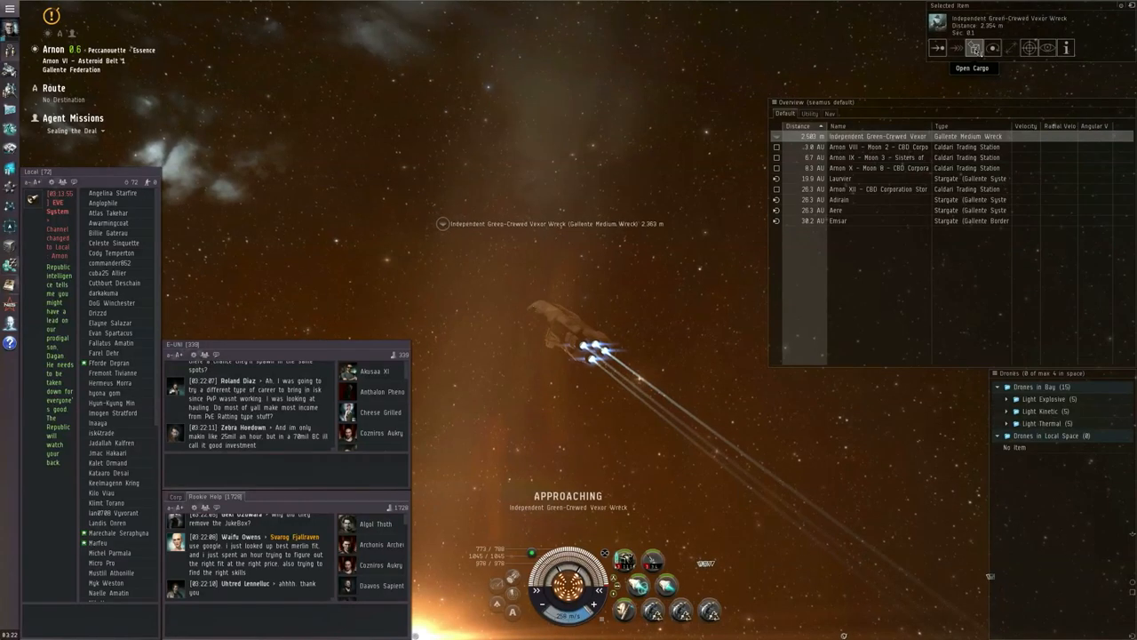
Step: Loot the wreck's cargo before returning to dock at the Sisters of EVE station
click(972, 68)
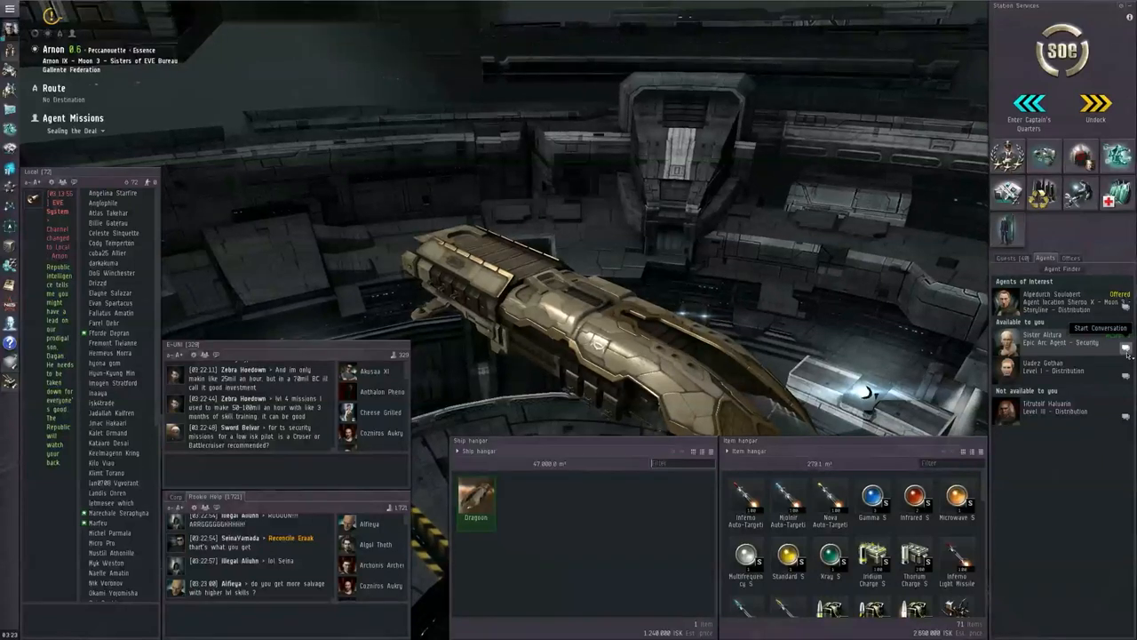
Step: Hand in Sealing the Deal to the agent and view the offered Chasing Shadows mission
click(1098, 327)
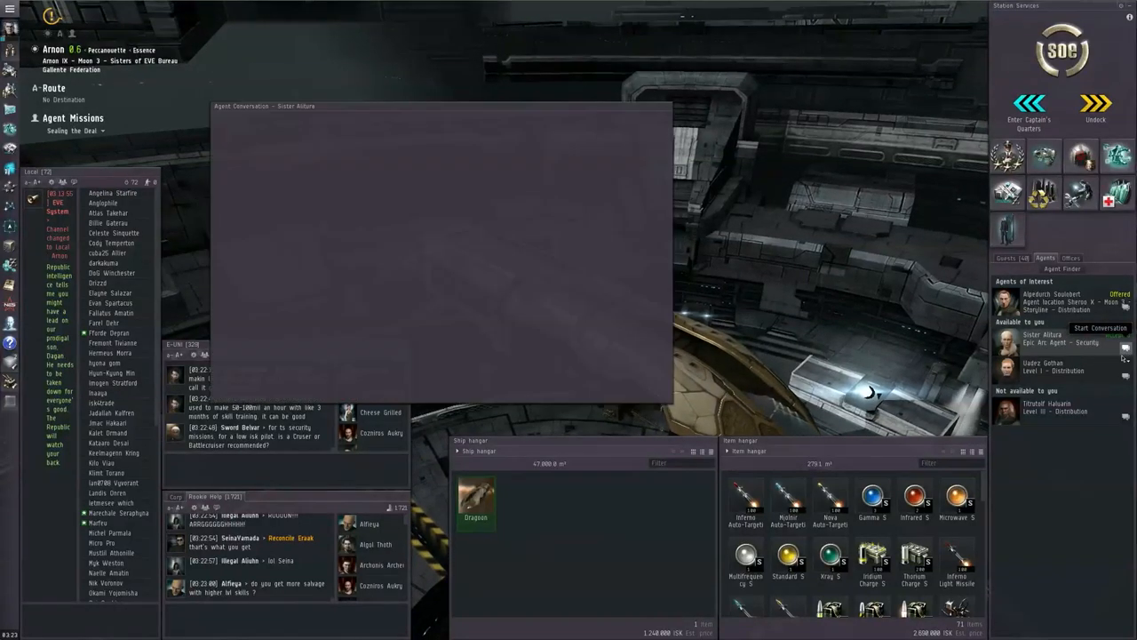
click(1041, 338)
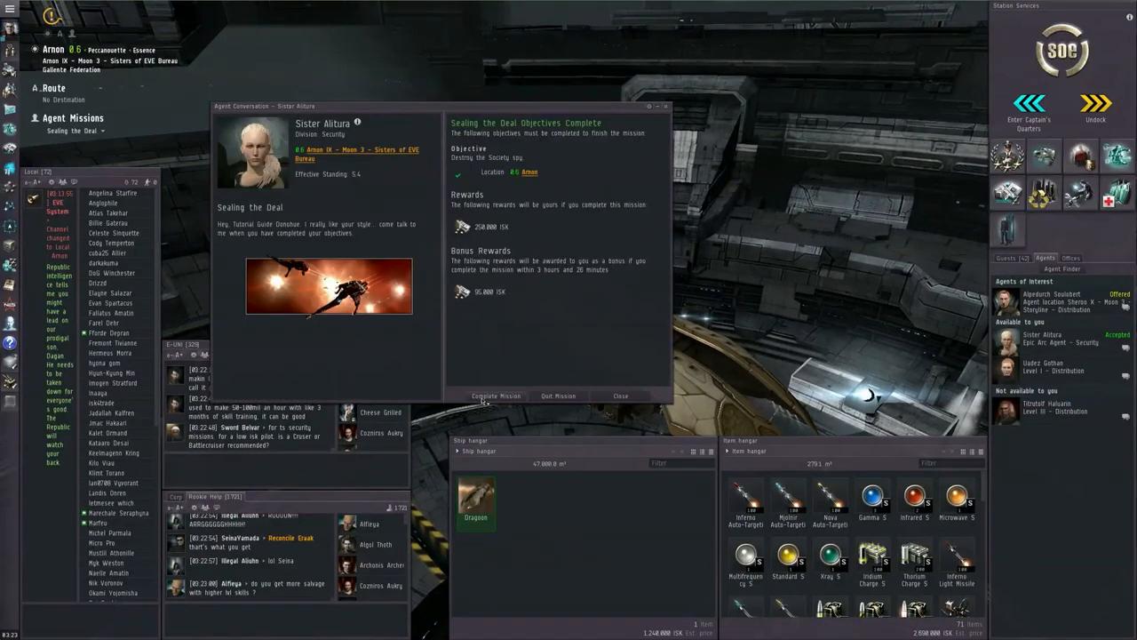
click(496, 394)
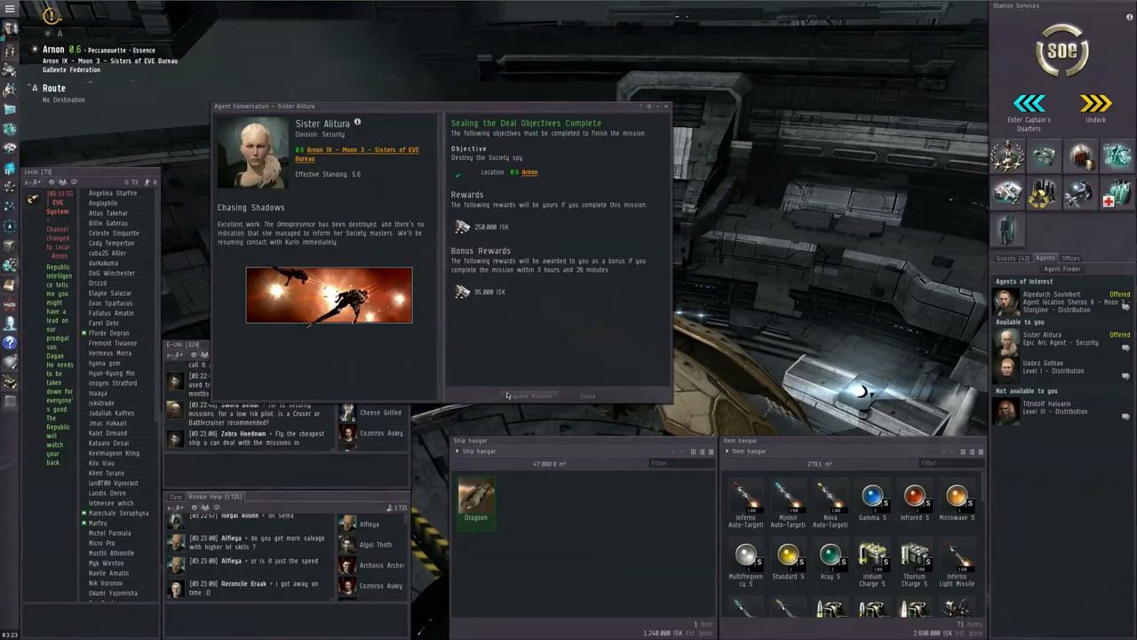
click(529, 394)
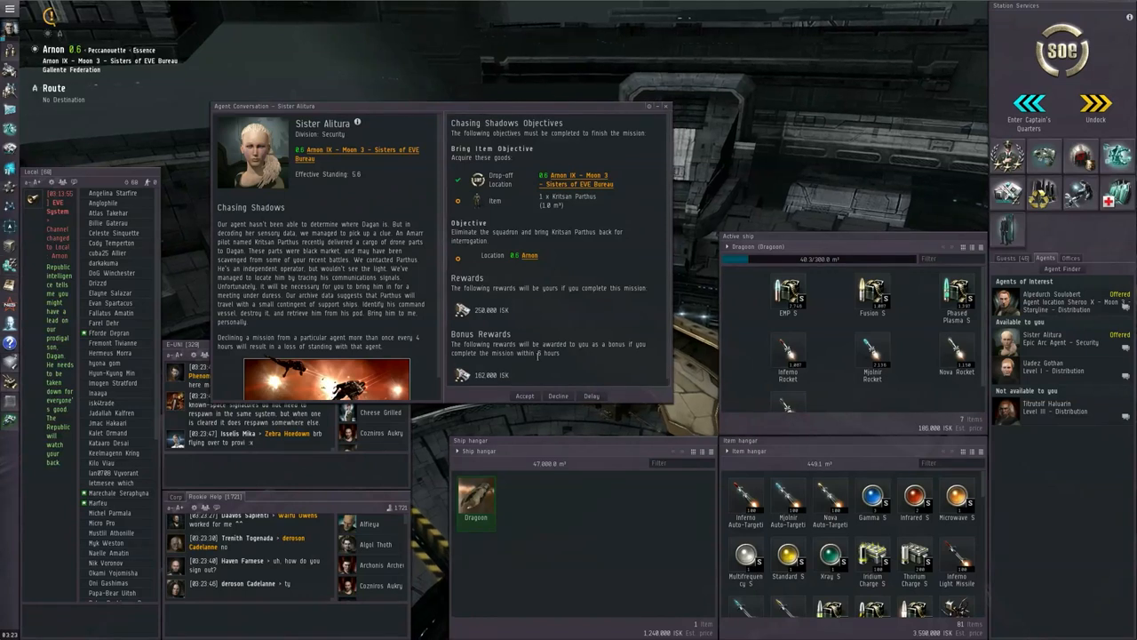
Step: Accept Chasing Shadows, close the agent conversation and undock from the station
click(524, 394)
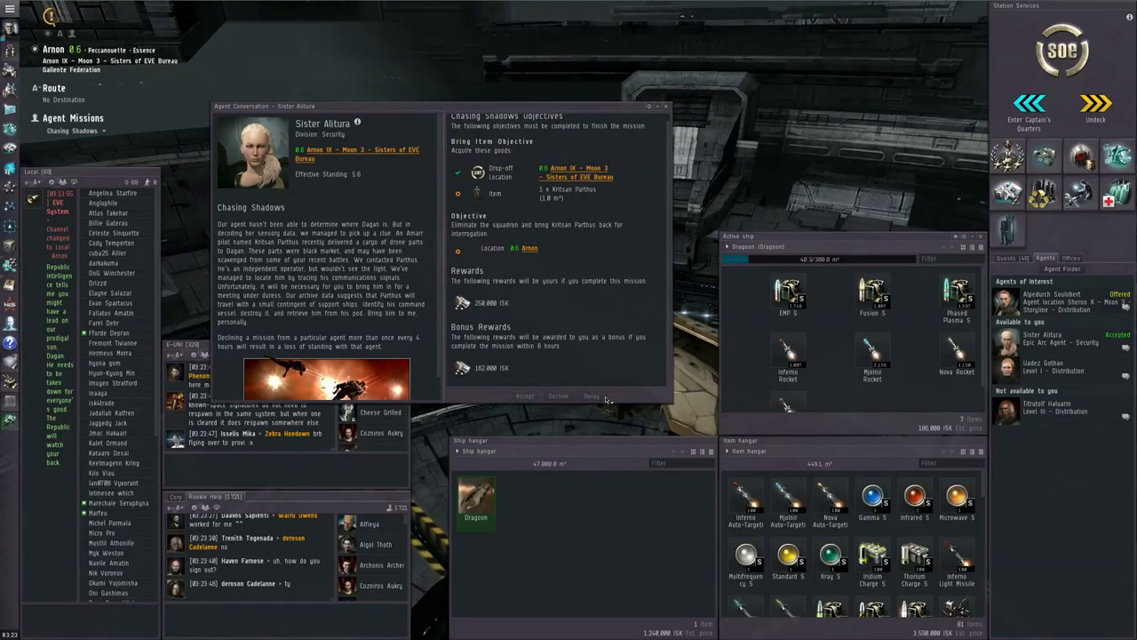
click(664, 106)
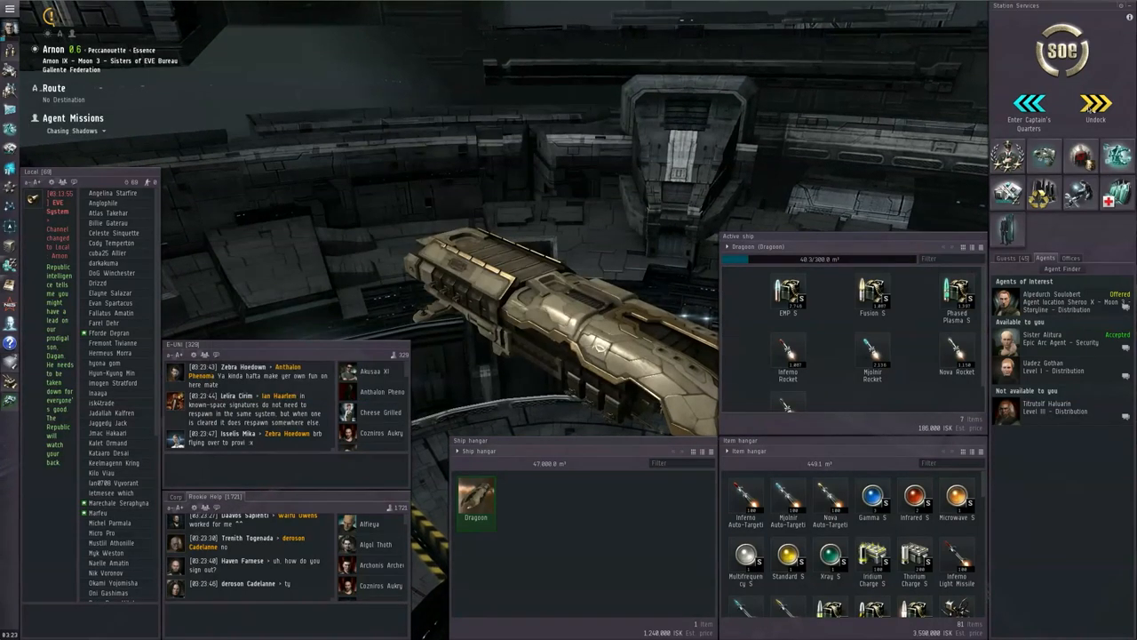
click(1096, 107)
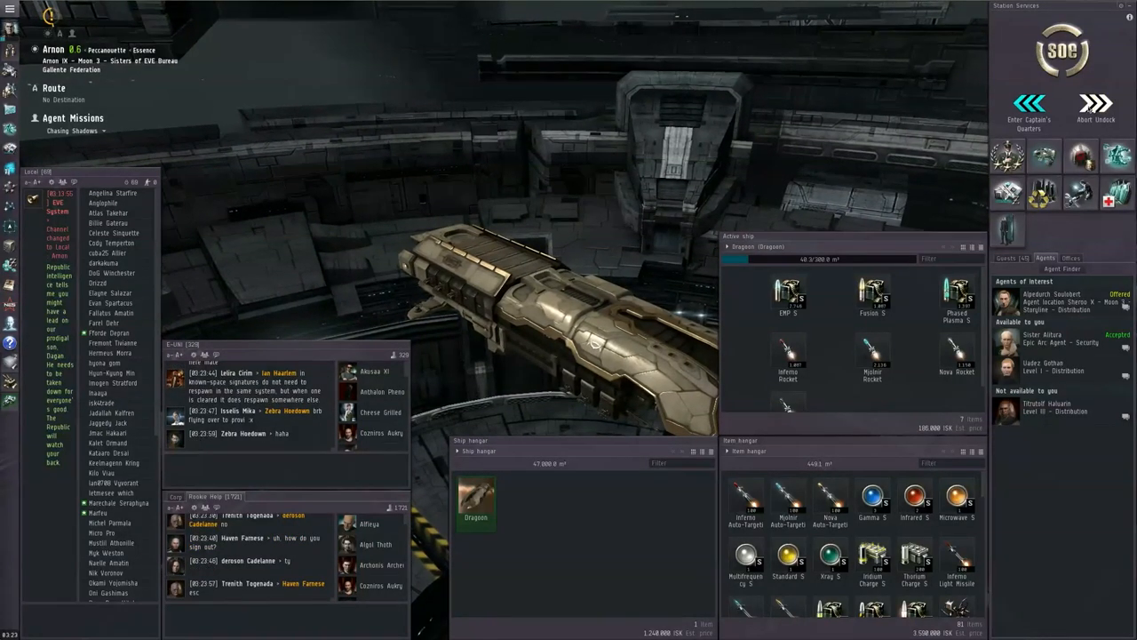
click(1097, 107)
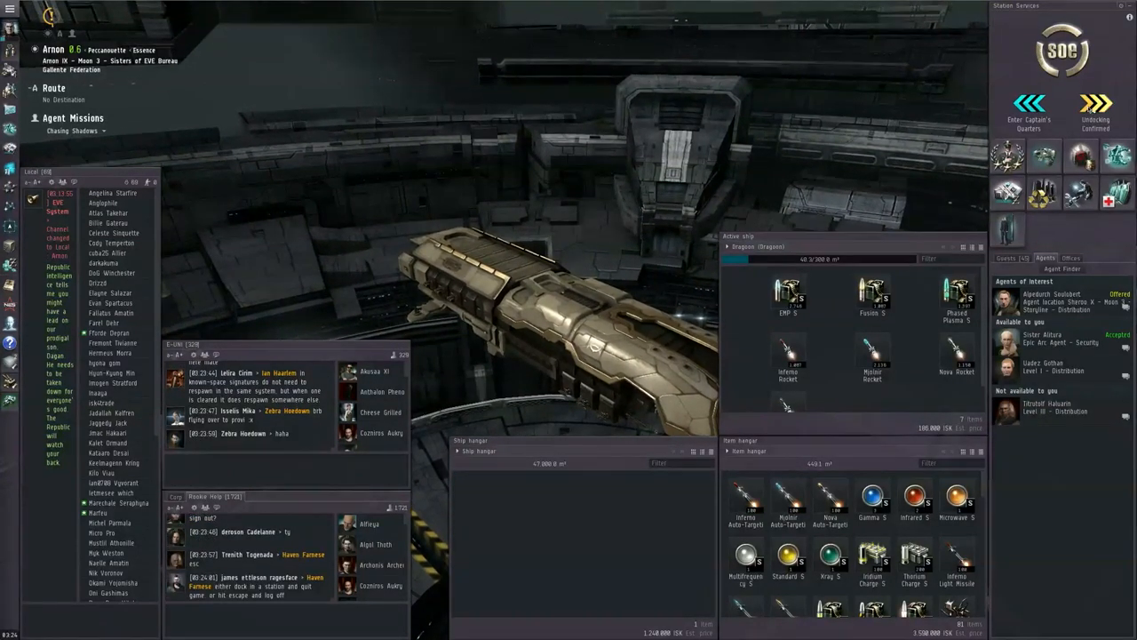
Step: Warp to the Chasing Shadows objective location from the Agent Missions panel
click(1094, 105)
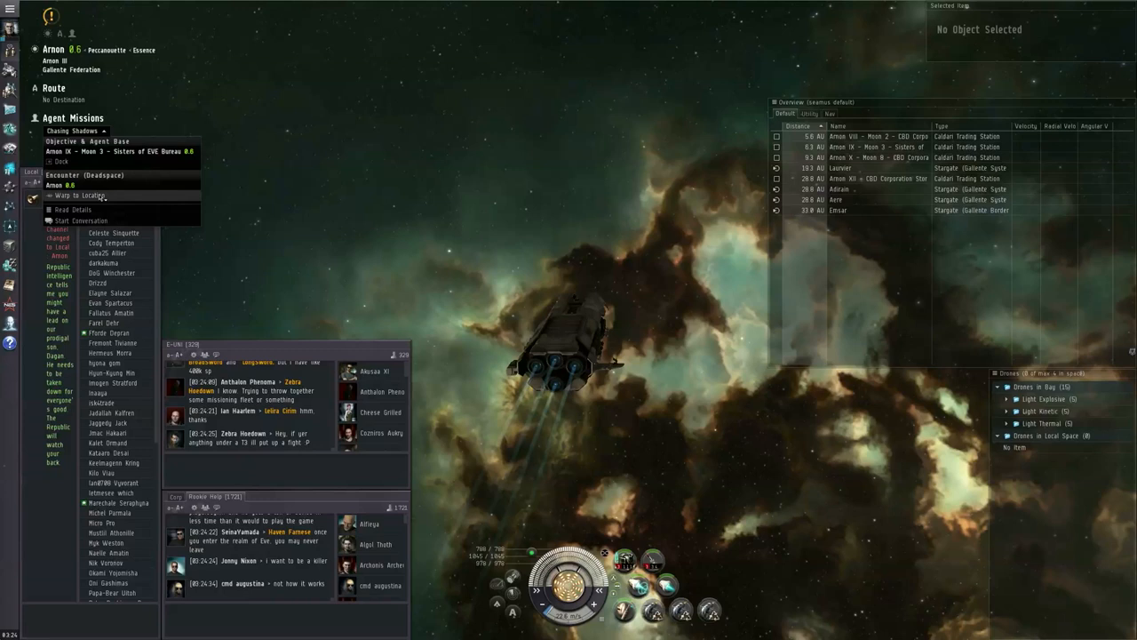
click(79, 195)
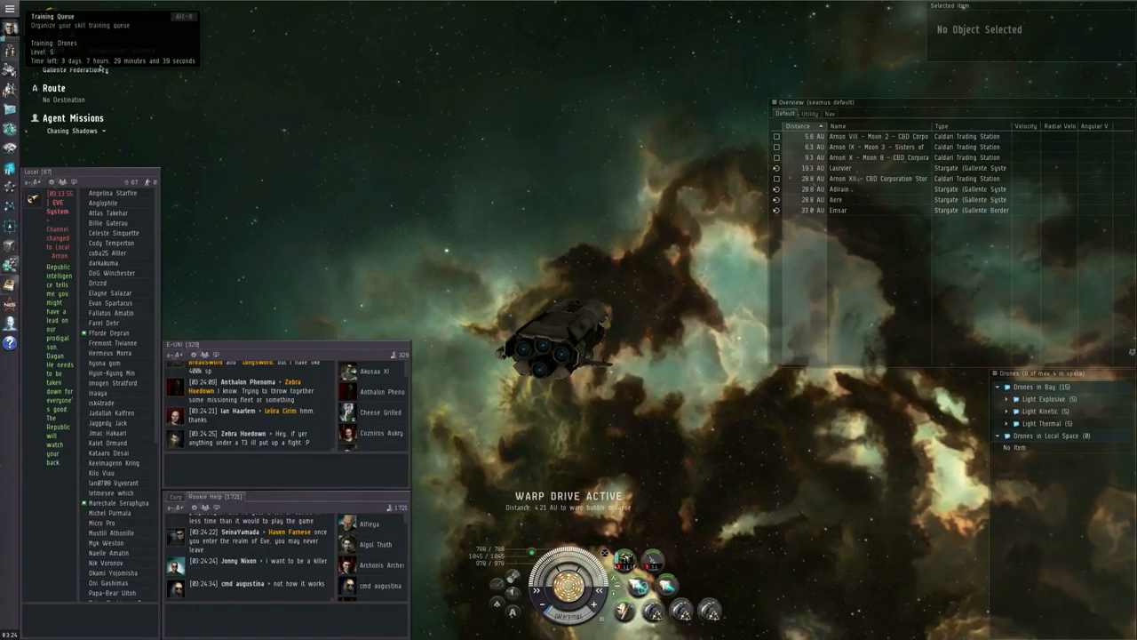
click(53, 16)
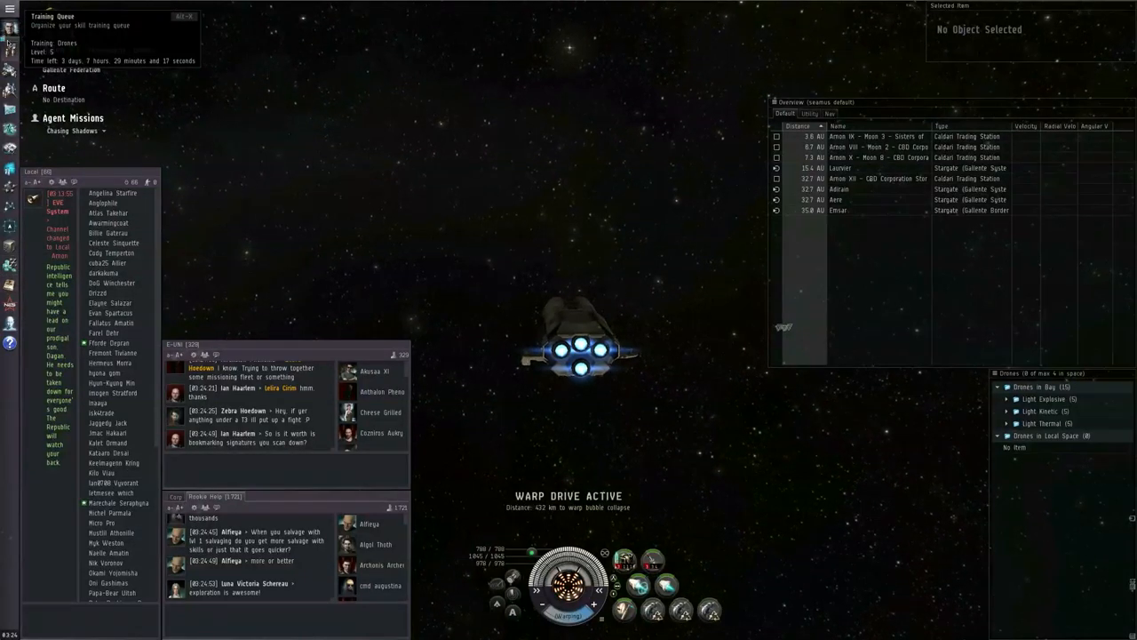
Step: Lock the Mercenary Rookie and Fighter ships and attack them with weapons
click(53, 16)
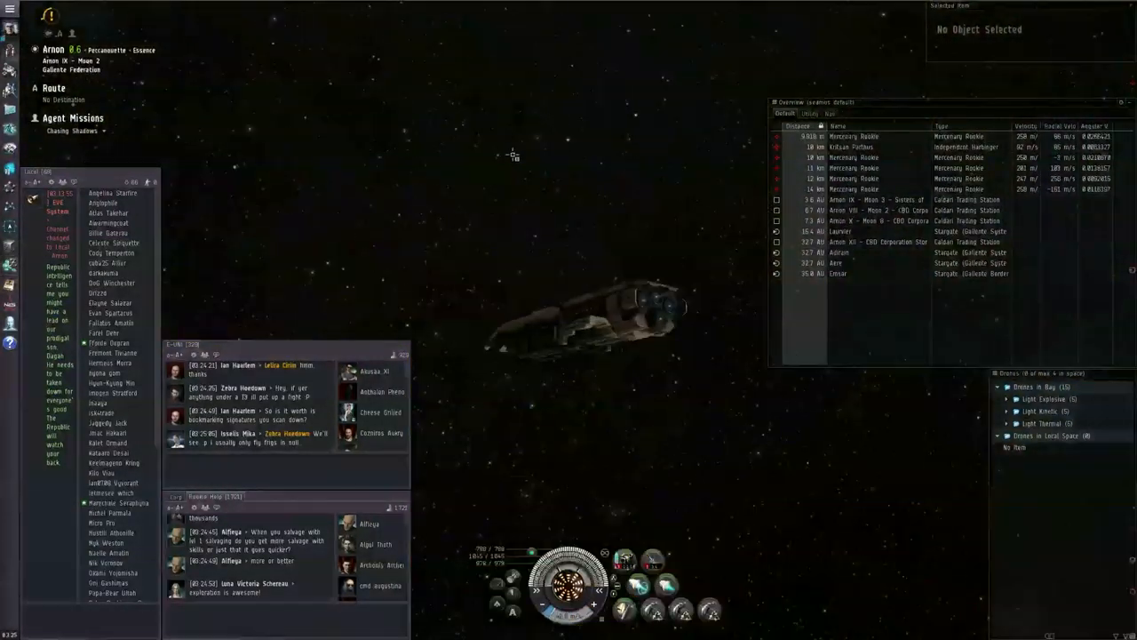
click(853, 145)
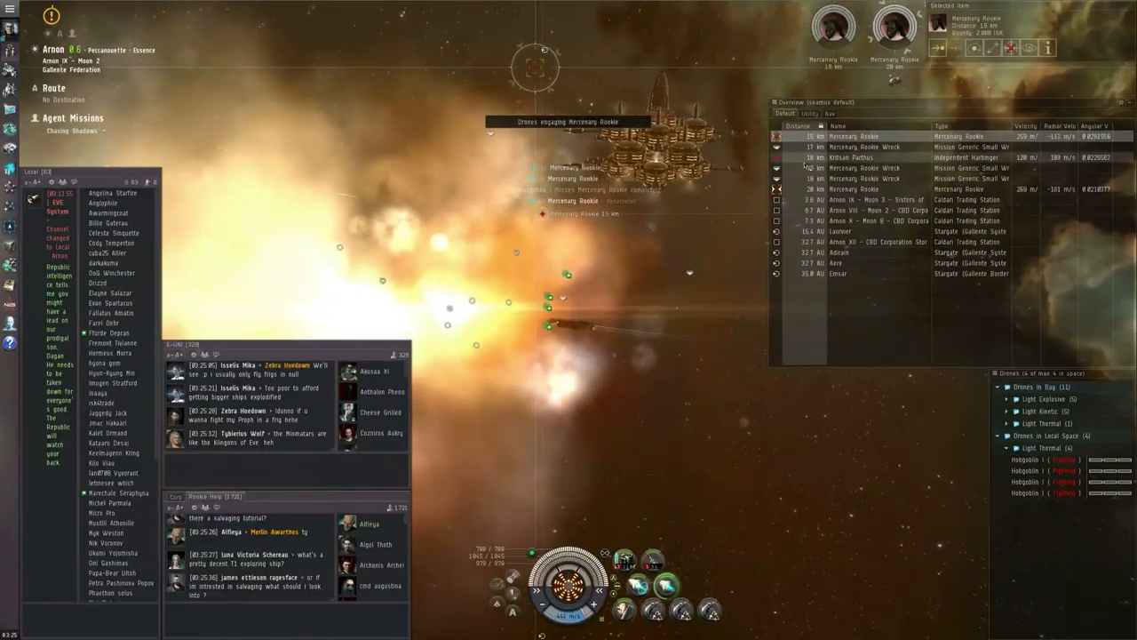
click(851, 157)
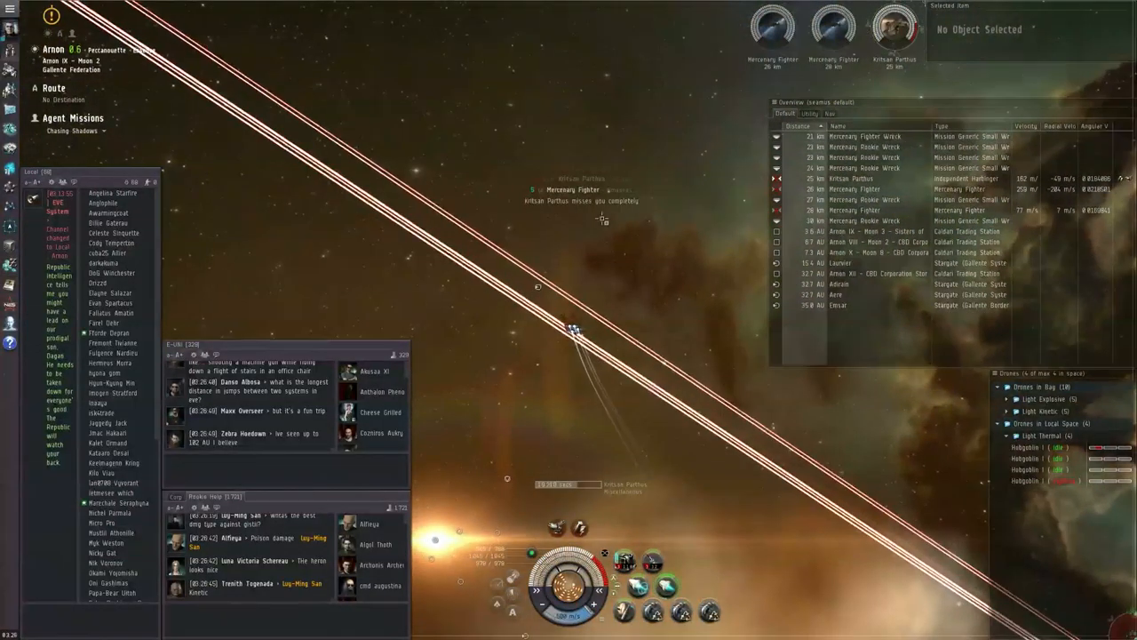
Step: Bring up the Essence Regional Market from the Neocom sidebar
click(871, 209)
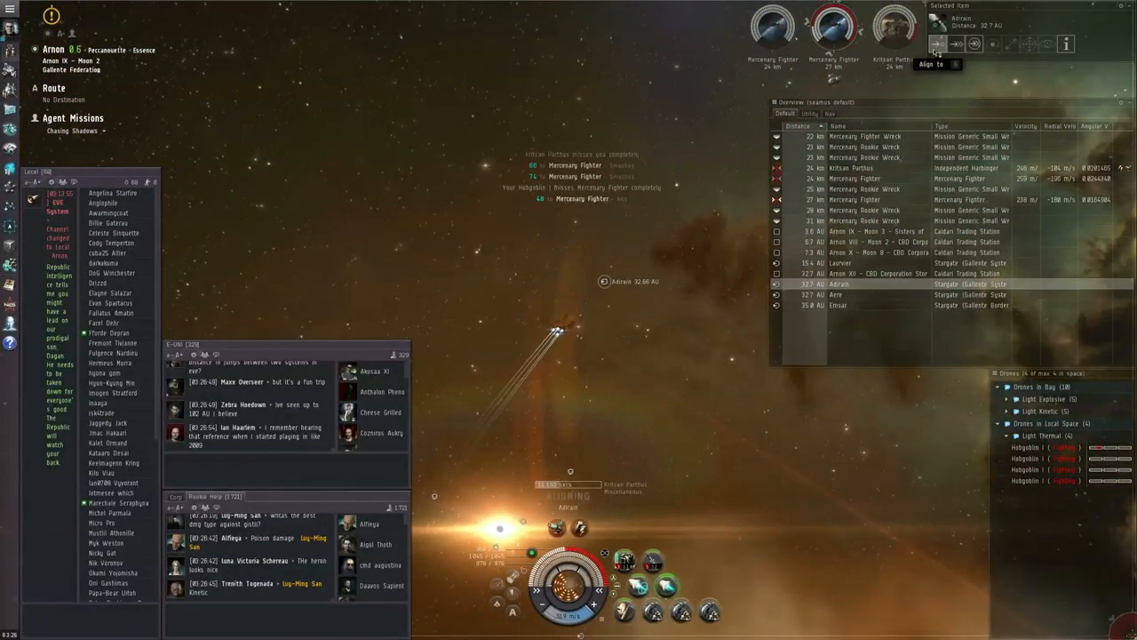
click(935, 43)
text(control tower)
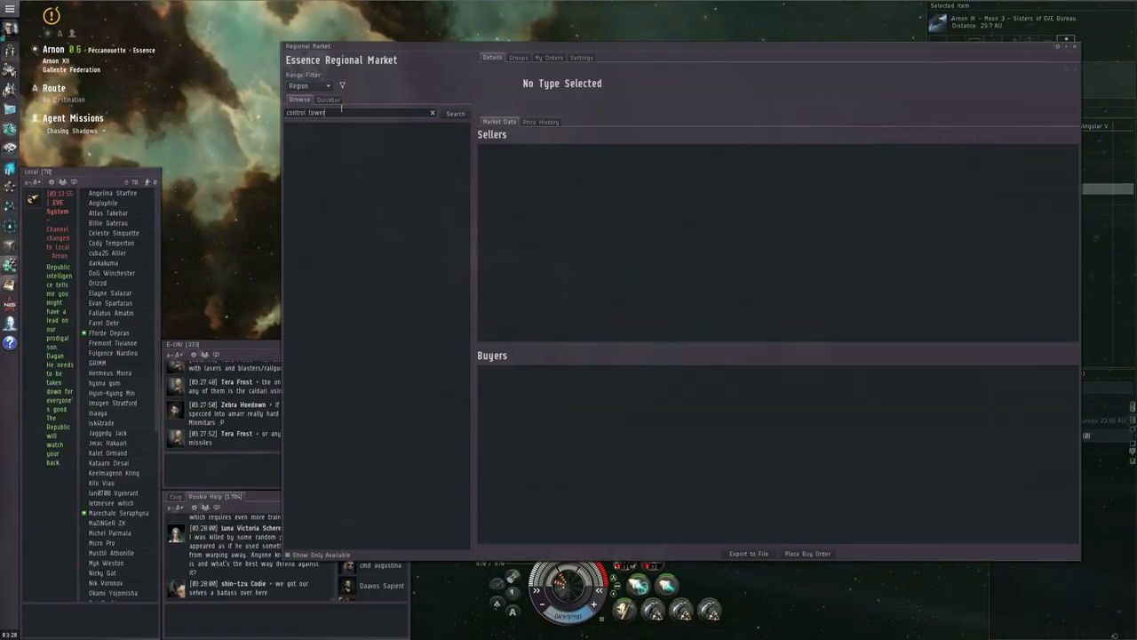
Step: Search the market for hobgoblin and buy Hobgoblin I drones from a seller
click(455, 114)
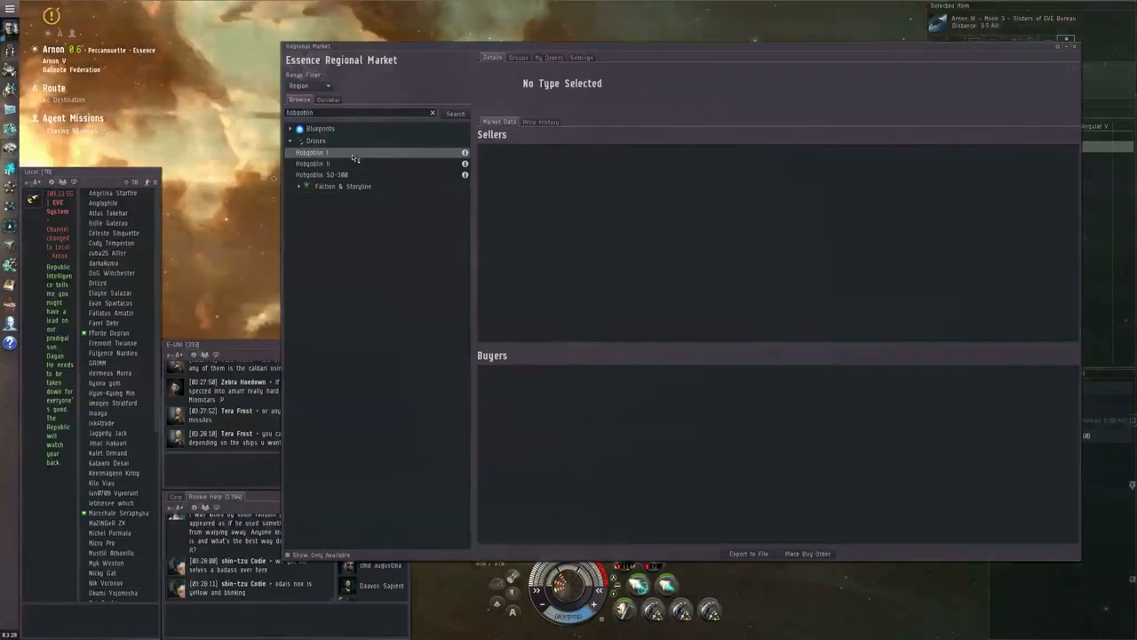
click(312, 153)
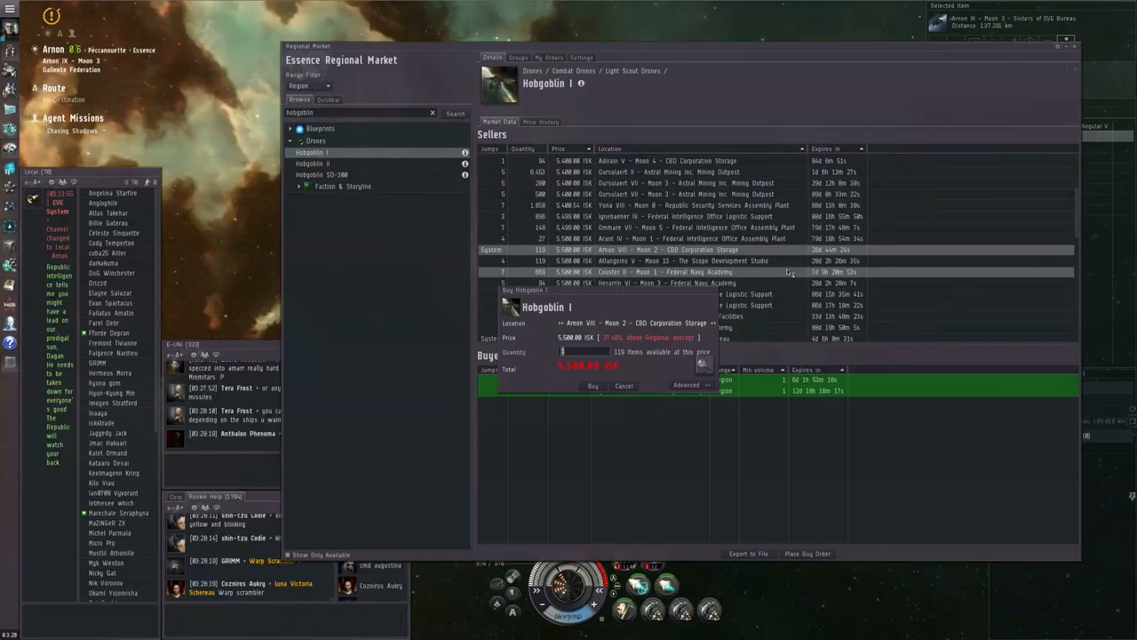
click(622, 384)
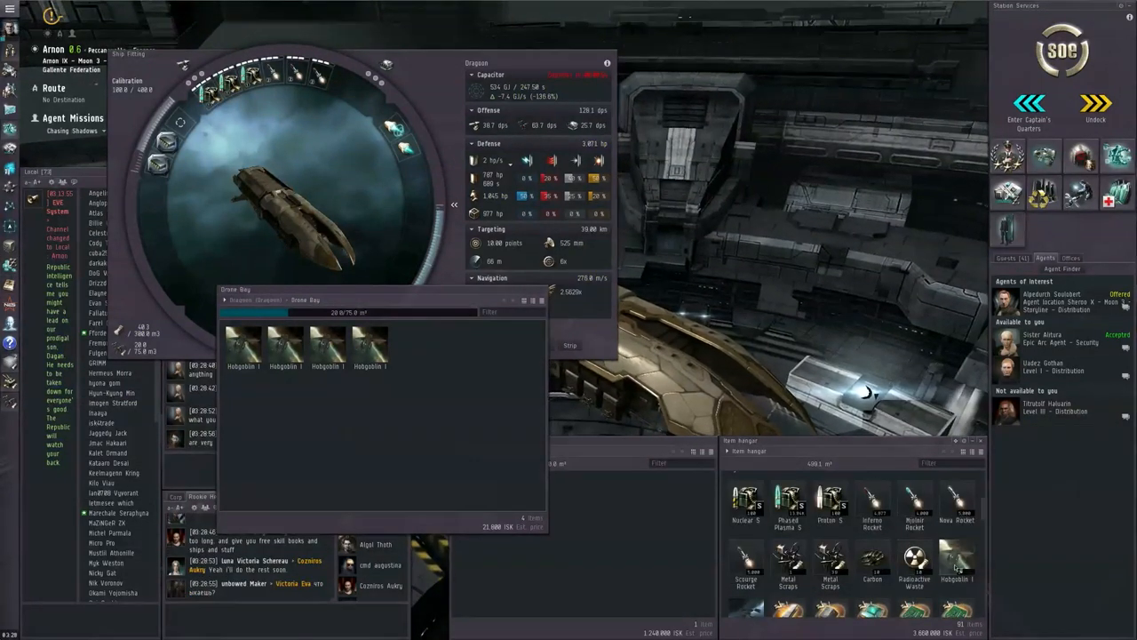
Step: Choose an action for a Hobgoblin I drone from the Drone Bay context menu
right_click(411, 341)
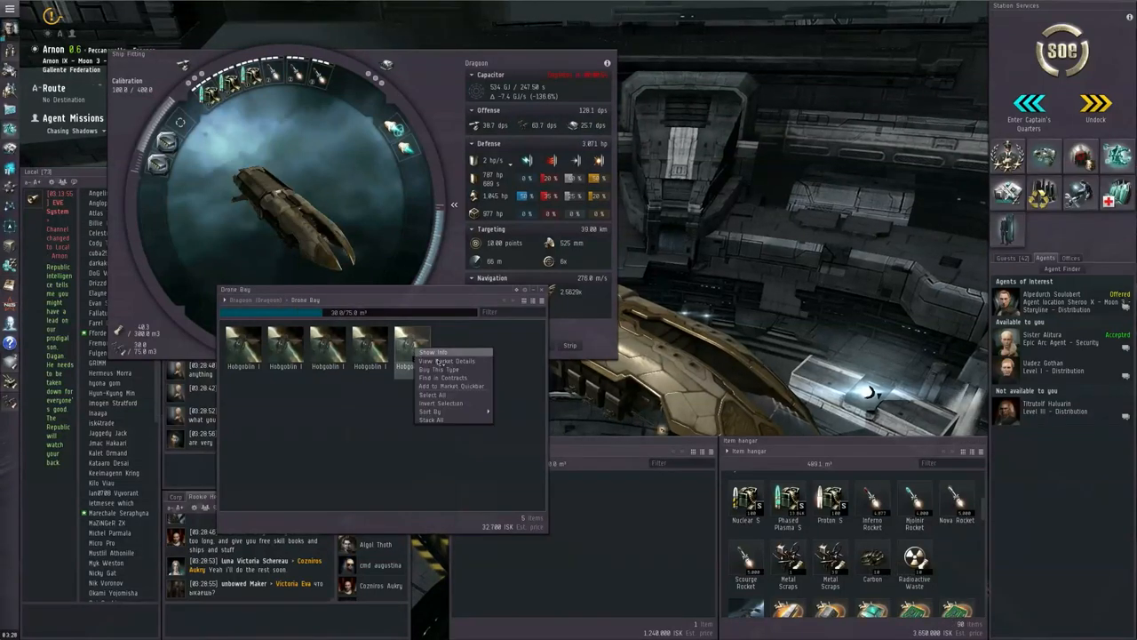
click(437, 367)
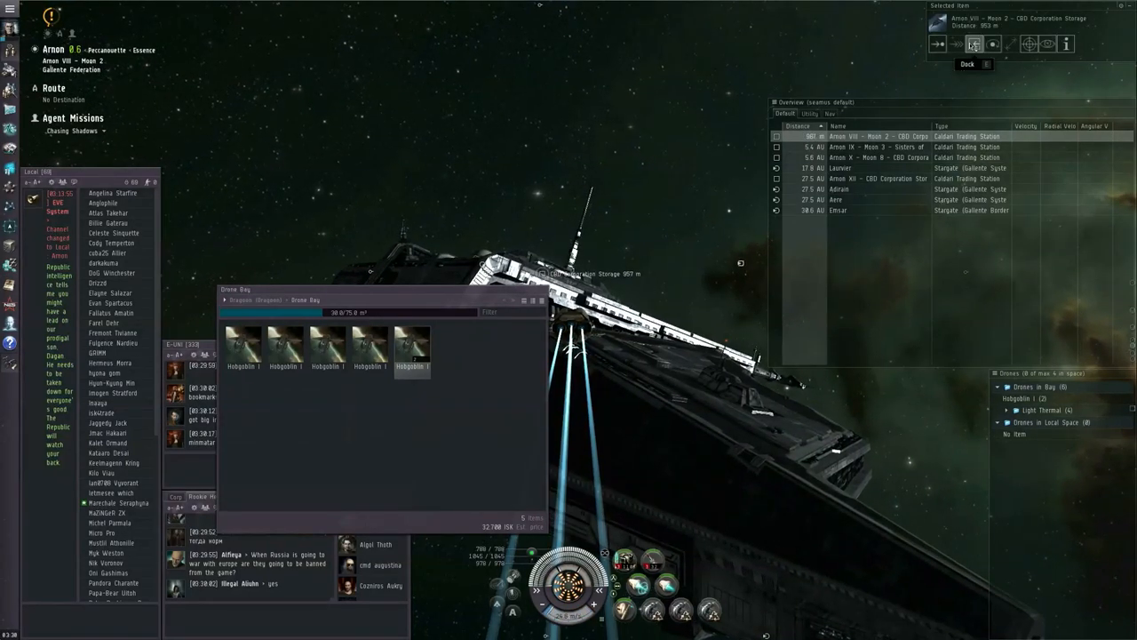
Step: Dock the ship at Arnon station with five Hobgoblin drones in the bay
click(967, 64)
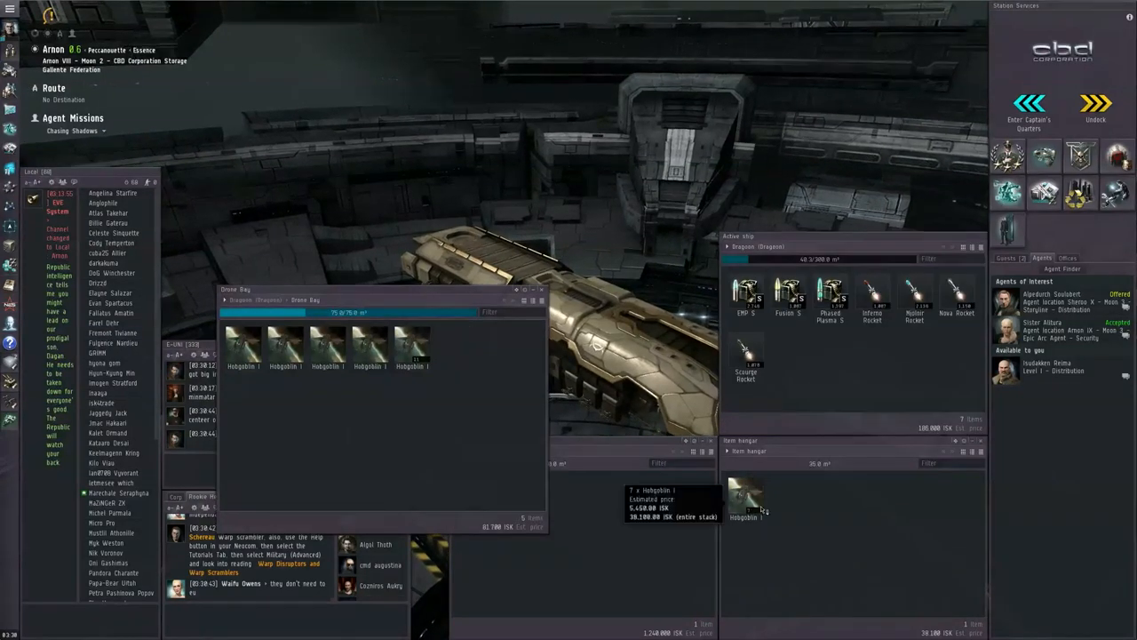
Step: Undock from Arnon station into open space with 'Chasing Shadows' still under way
drag(746, 497, 785, 355)
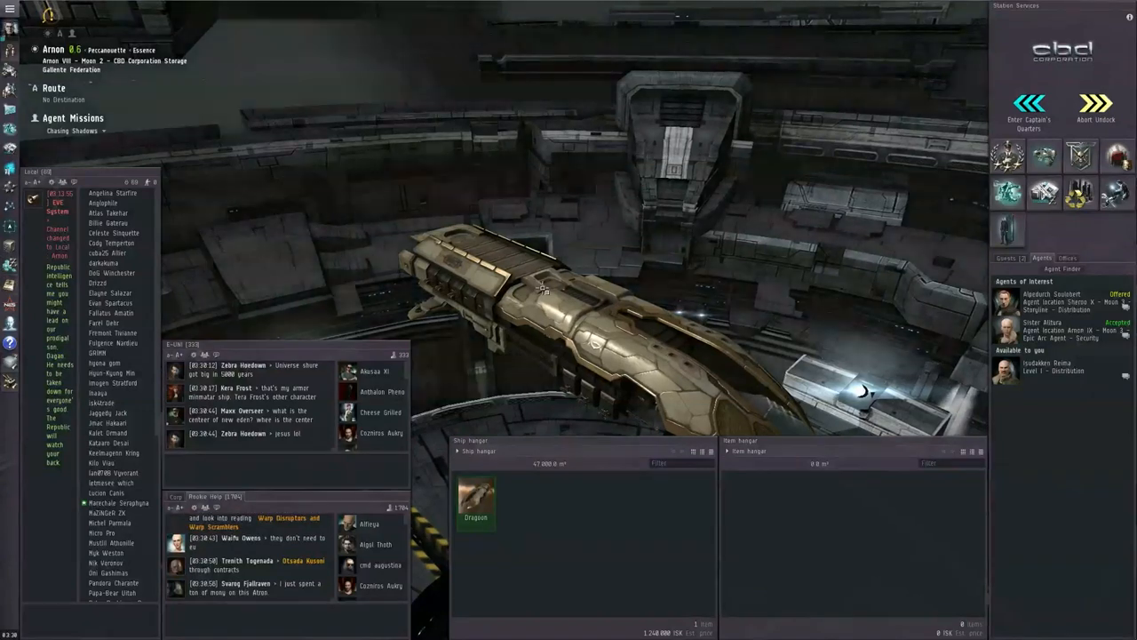
click(1094, 107)
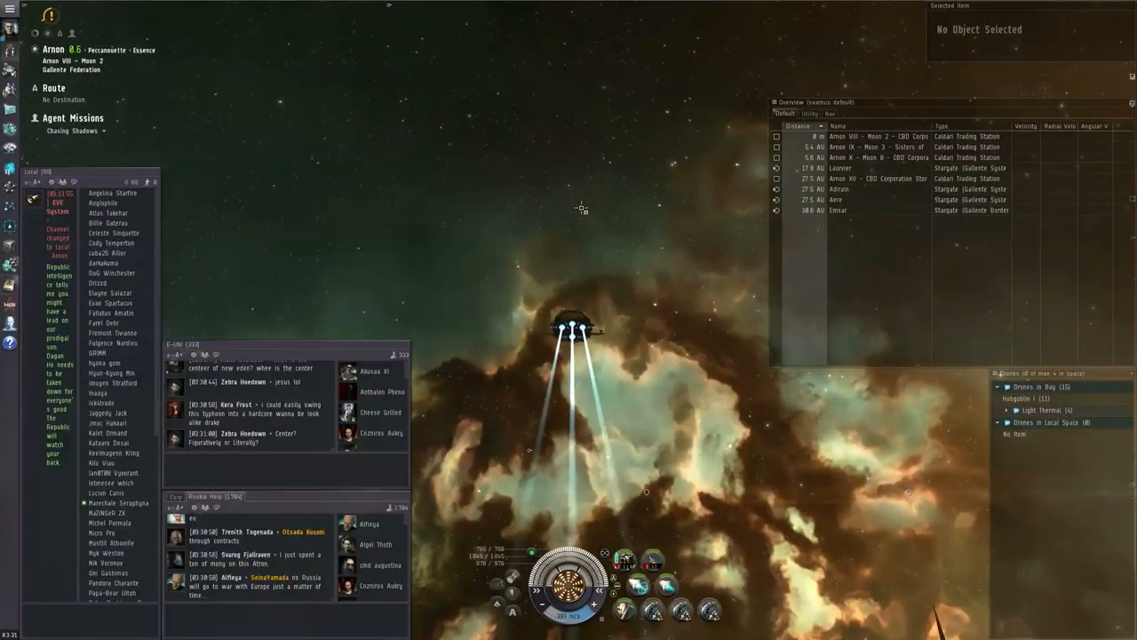
right_click(583, 209)
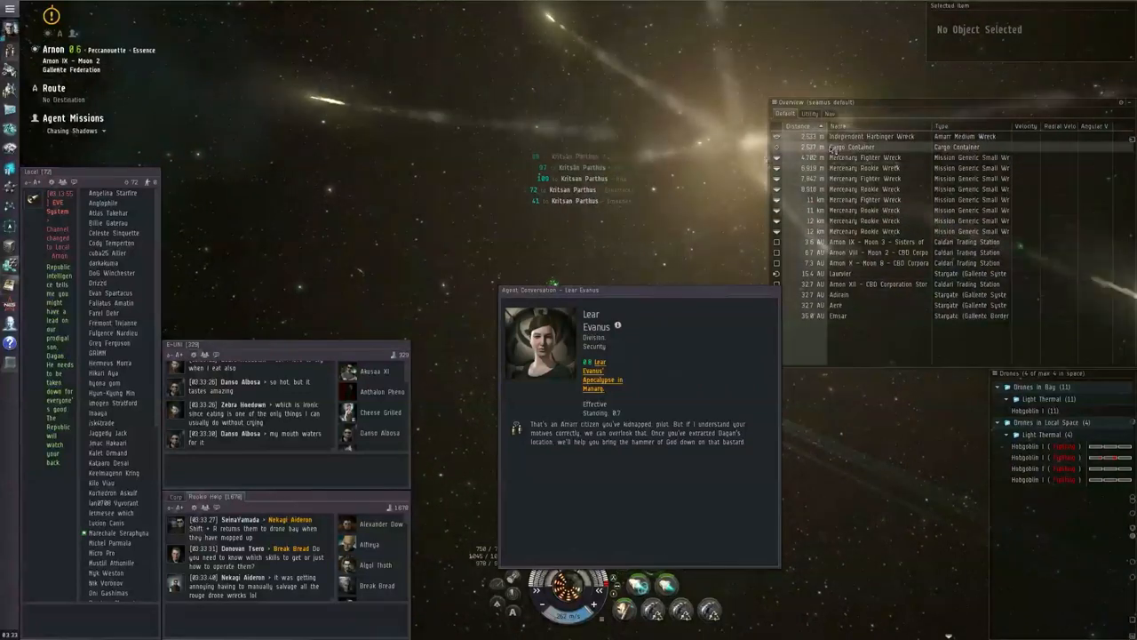
Step: Select the Independent Harbinger Wreck in the Overview and bring up warp destination options
click(867, 145)
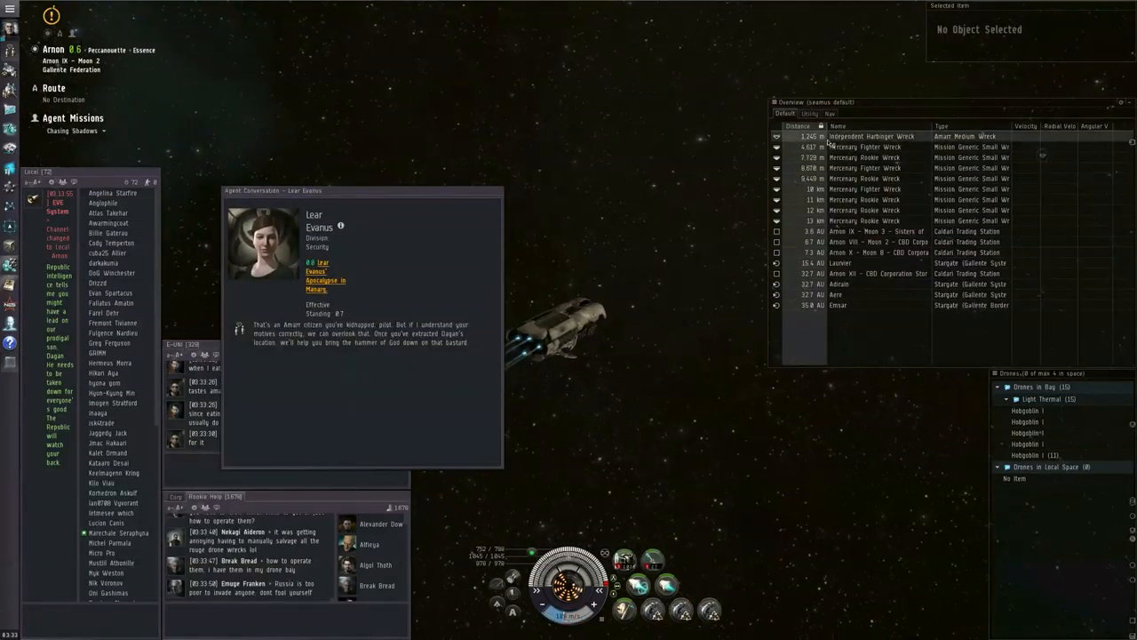
click(874, 135)
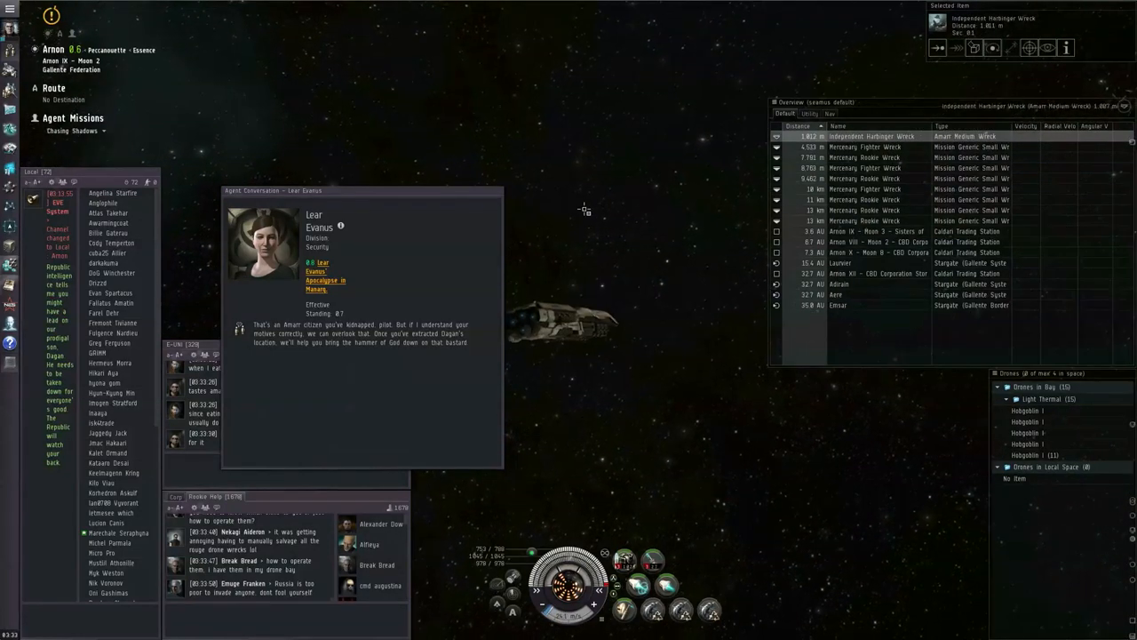
right_click(585, 210)
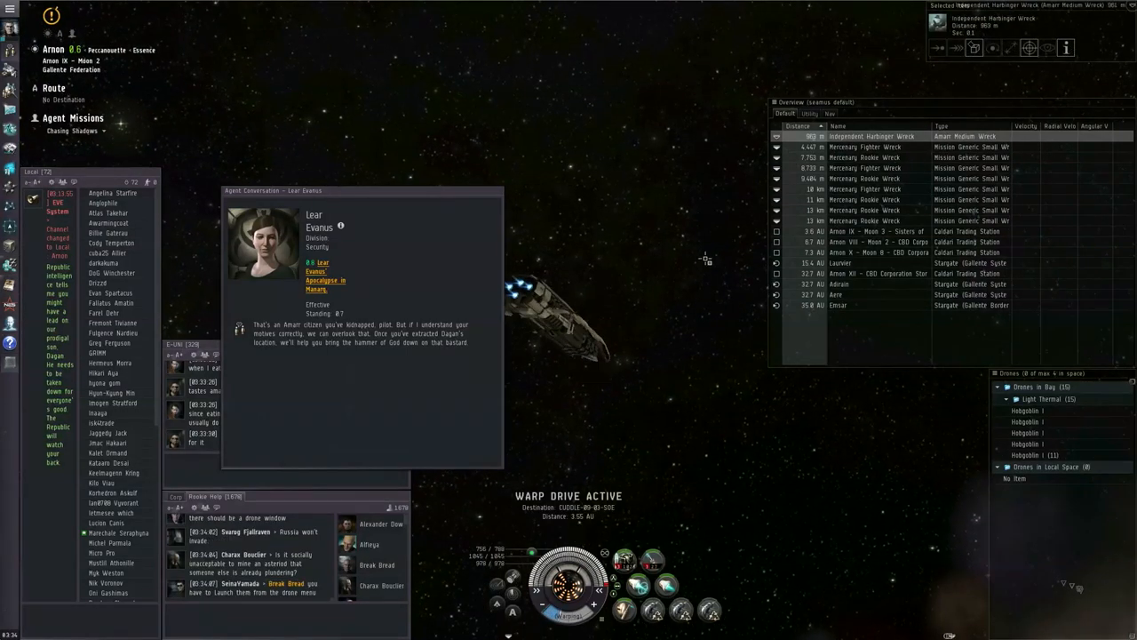
Step: Warp to Arnon IX - Moon 3 Sisters of EVE Bureau and dock there
click(874, 231)
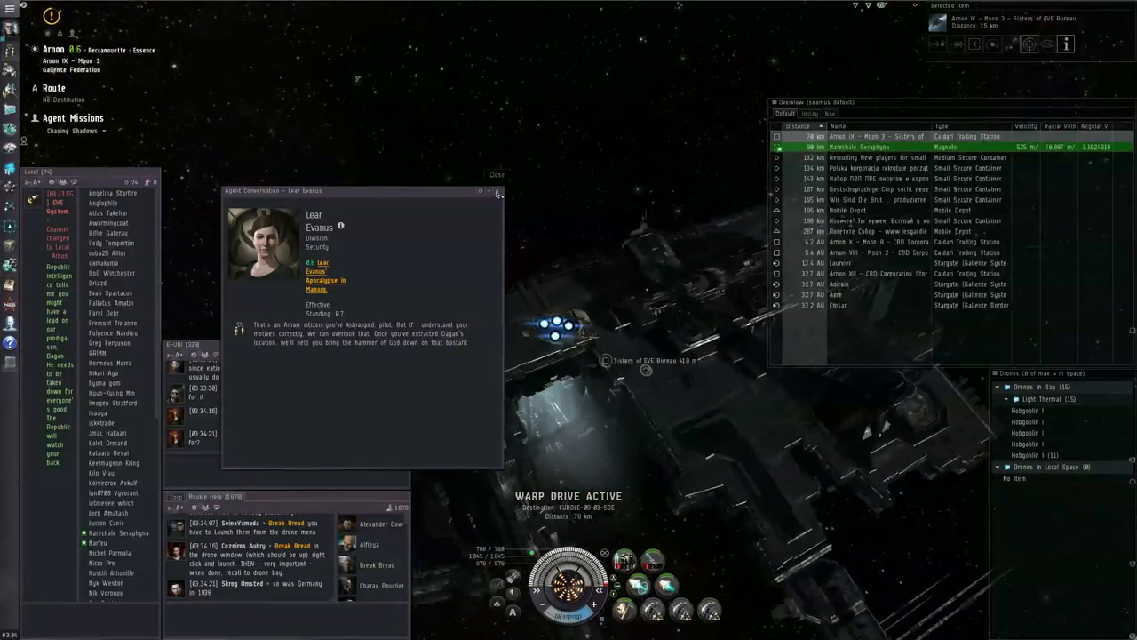
click(498, 190)
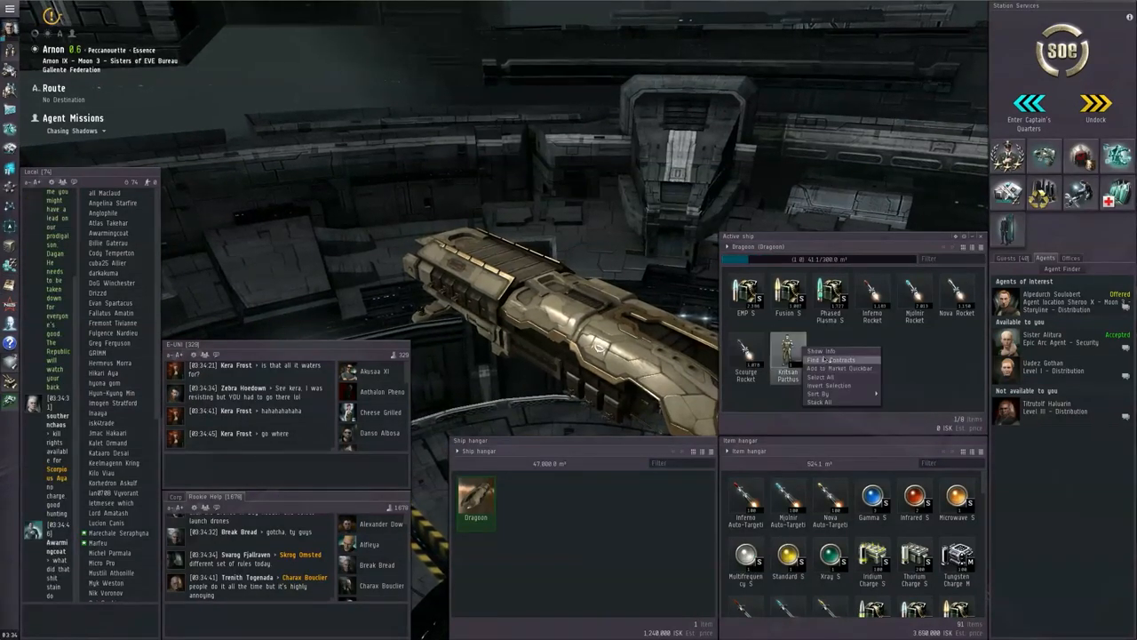
Step: Start a conversation with the mission agent to report 'Chasing Shadows' complete
click(821, 350)
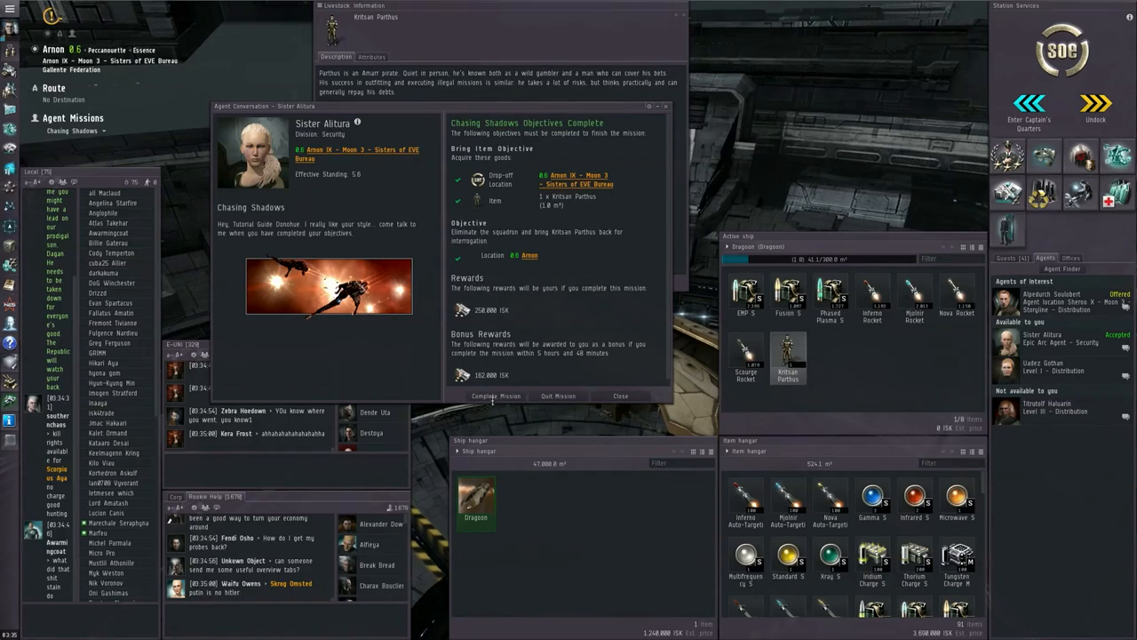
Step: Hand in 'Chasing Shadows', accept 'The Amarr Commander' and set the route to Masara
click(494, 395)
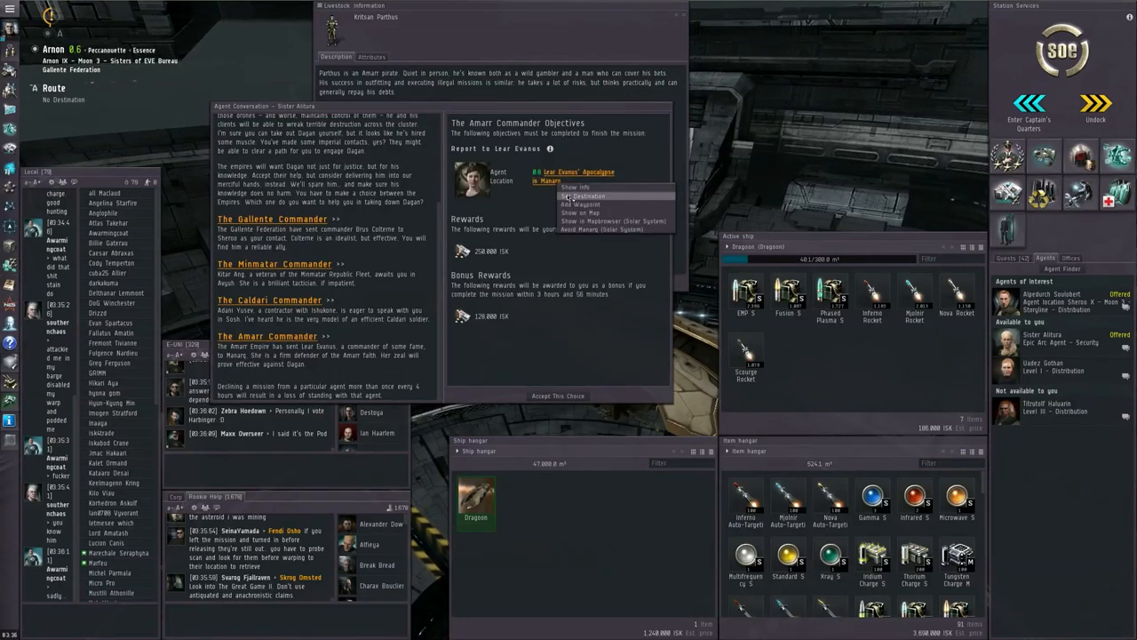
click(585, 195)
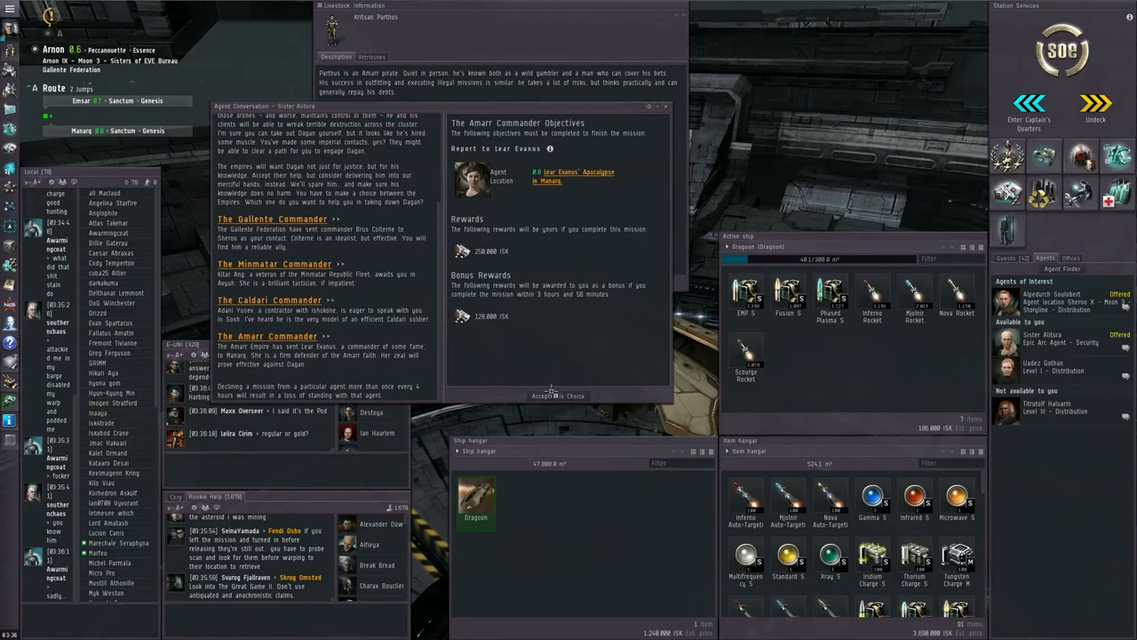
click(558, 394)
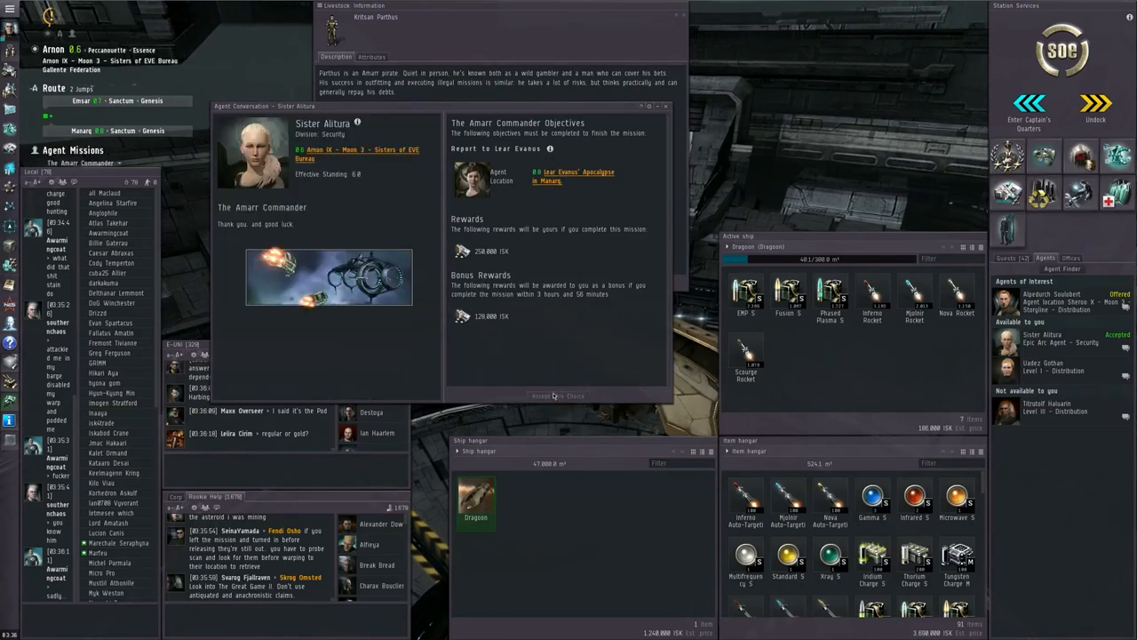
click(558, 394)
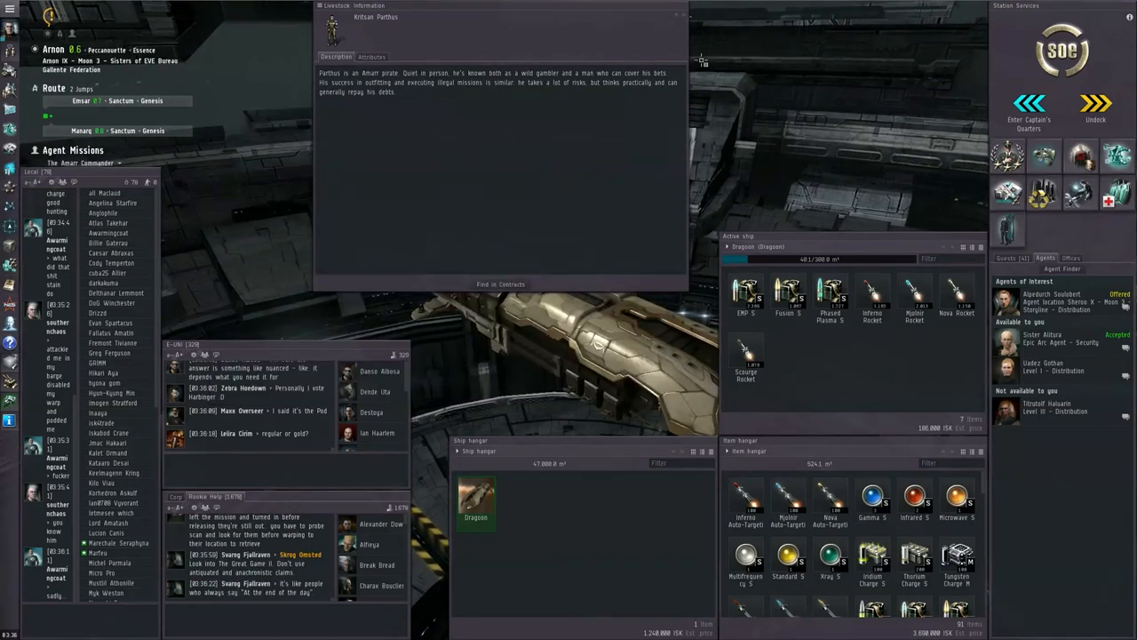
Step: Search the regional market for 'warrir' and show the Warrior I market orders
click(682, 16)
text(hobgoblin)
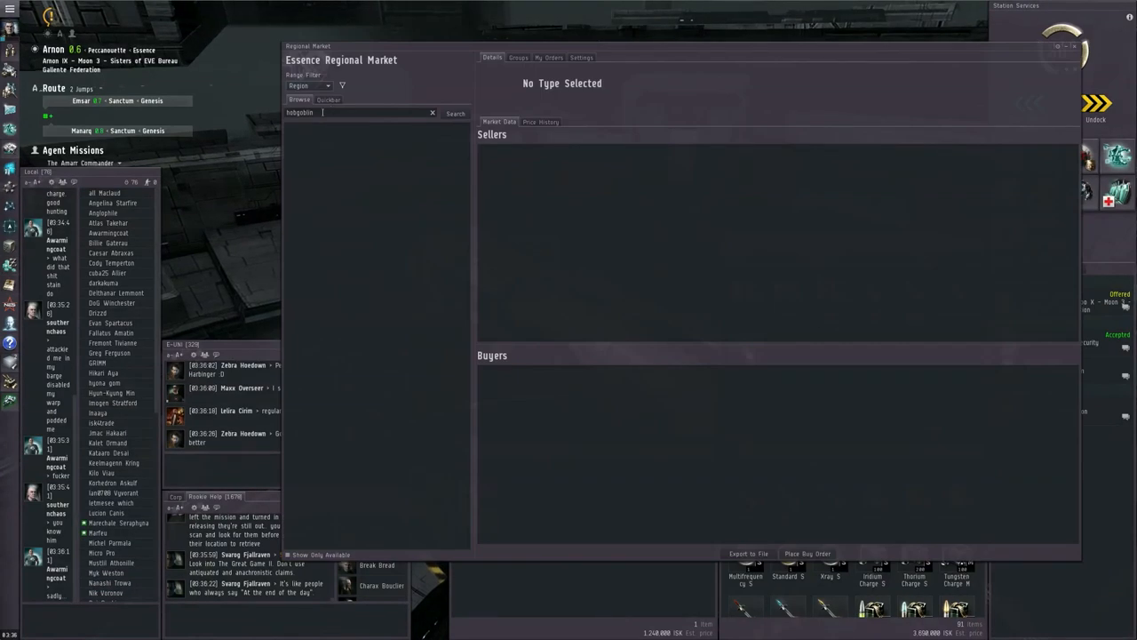
click(455, 114)
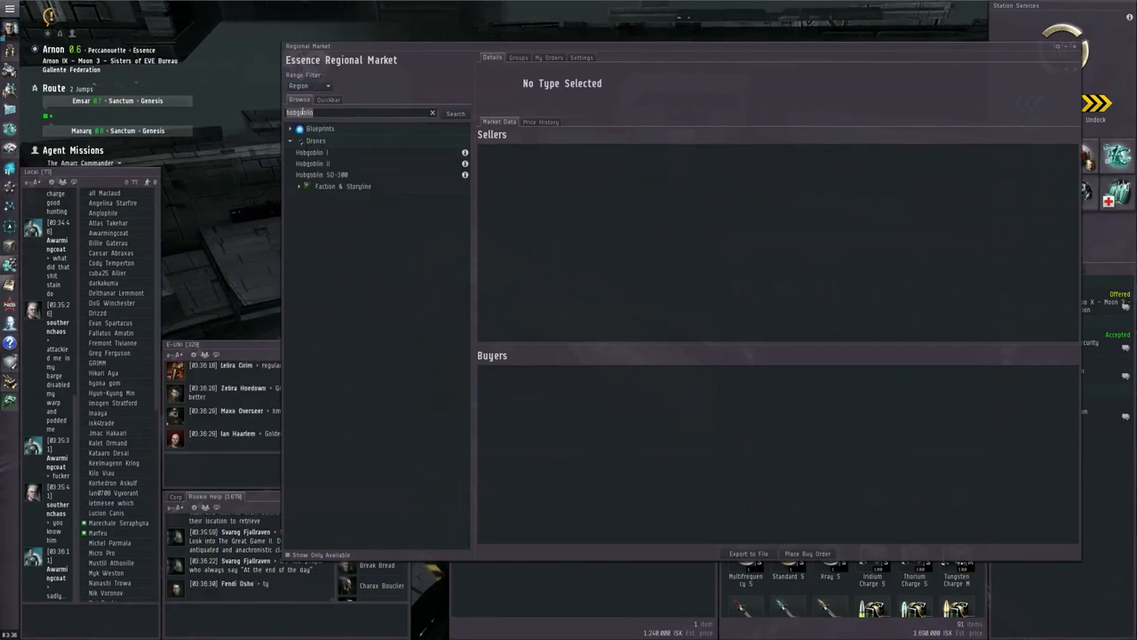
text(warrir)
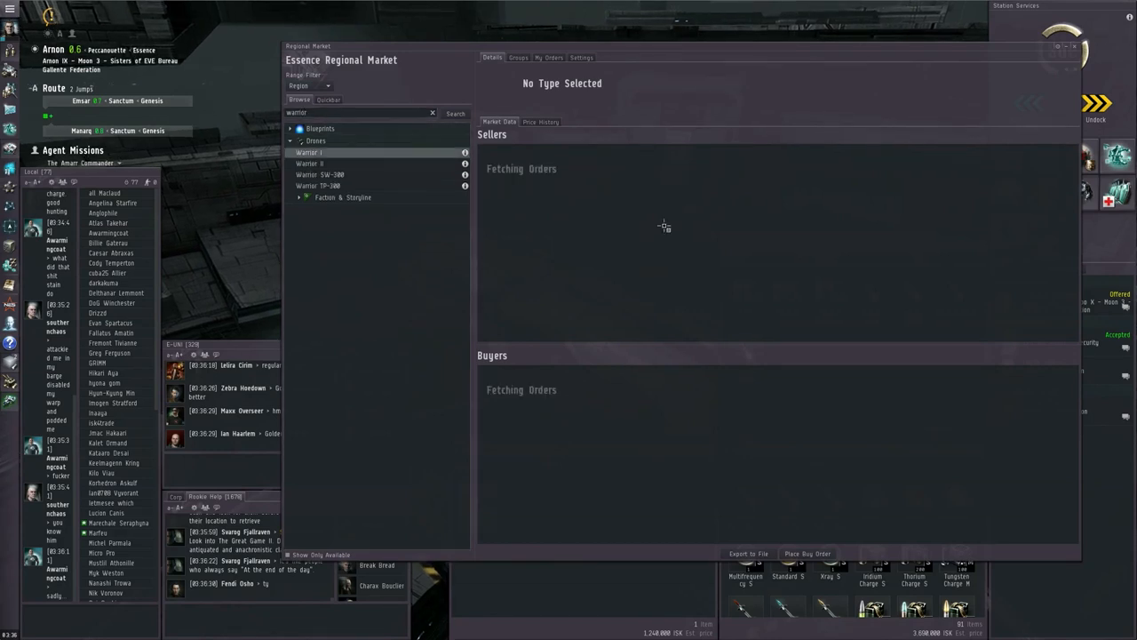
click(309, 152)
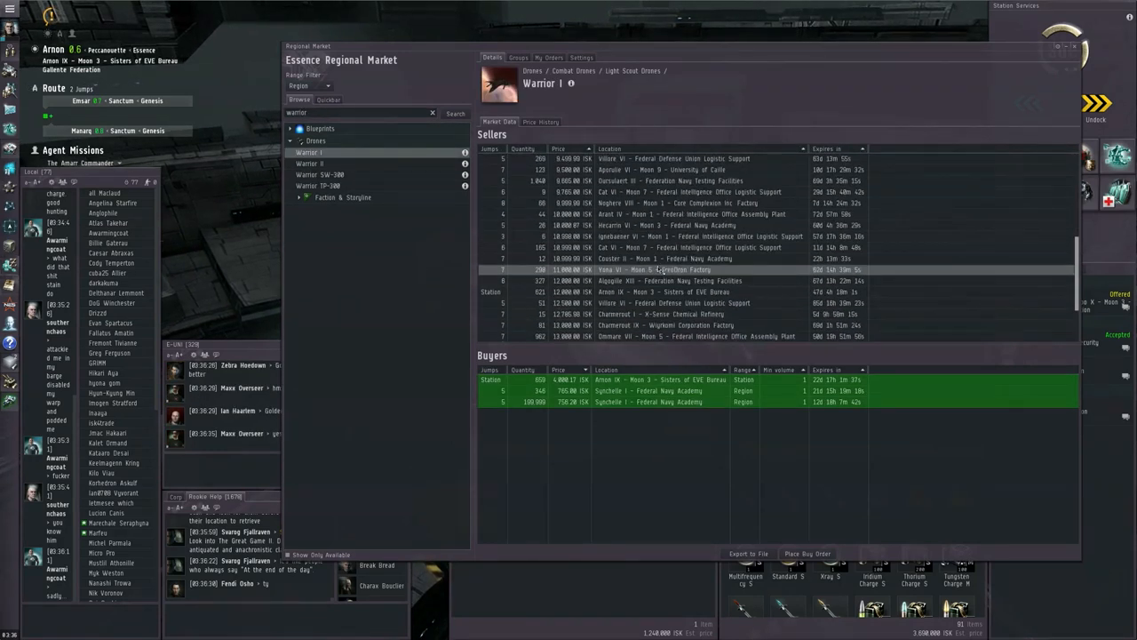
scroll(down, 3)
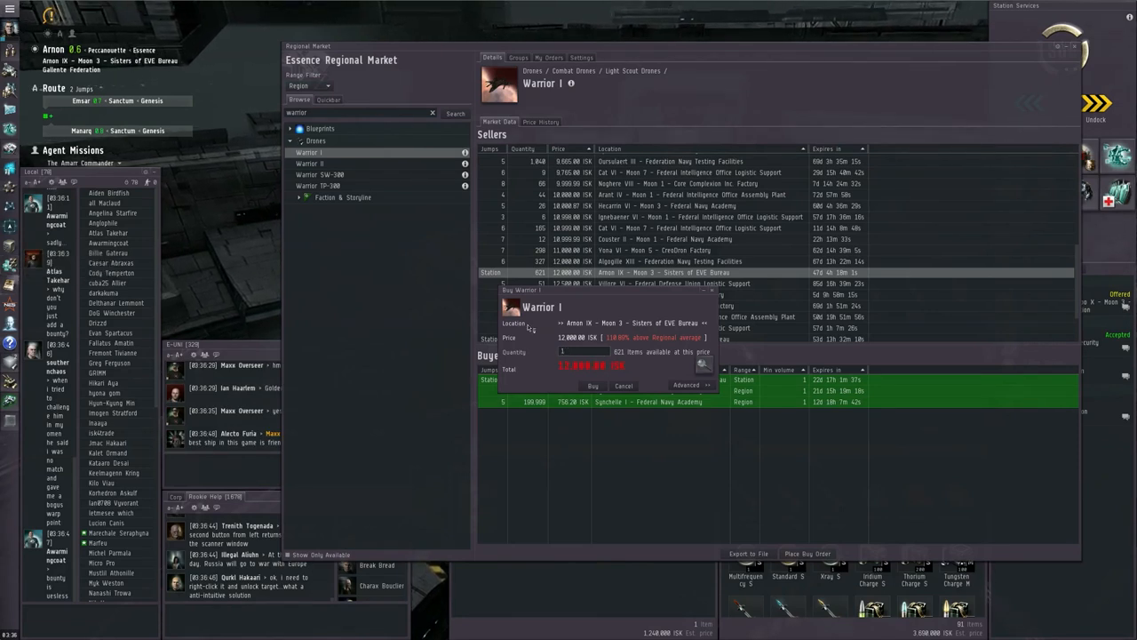
Step: Buy 10 Warrior I drones, accepting the above-average price warning
text(10)
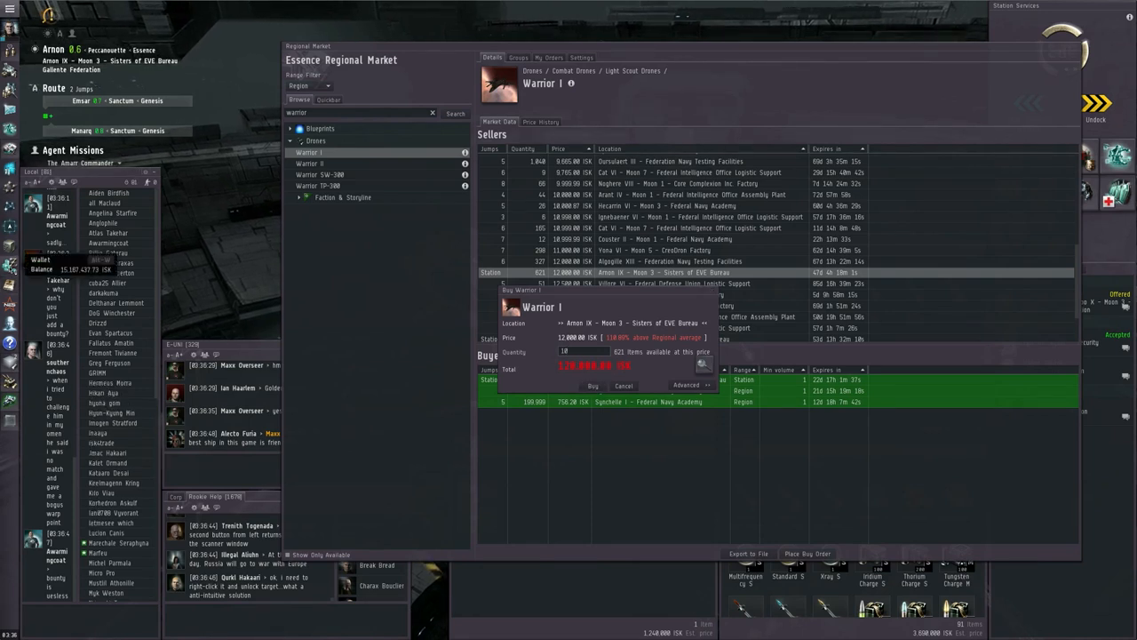
click(593, 385)
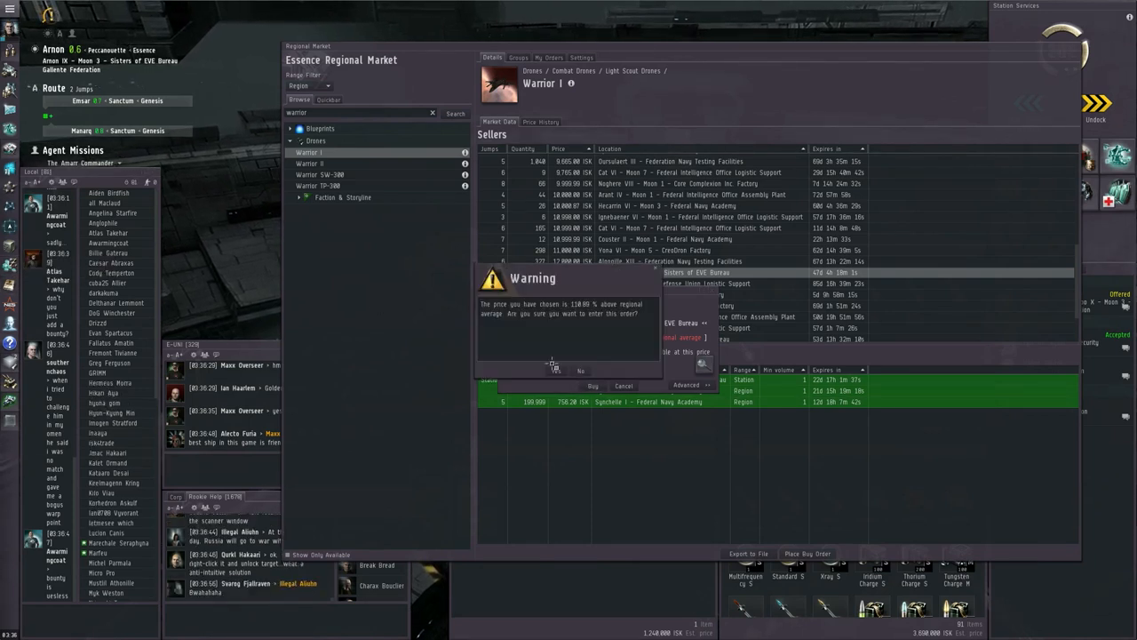
click(555, 372)
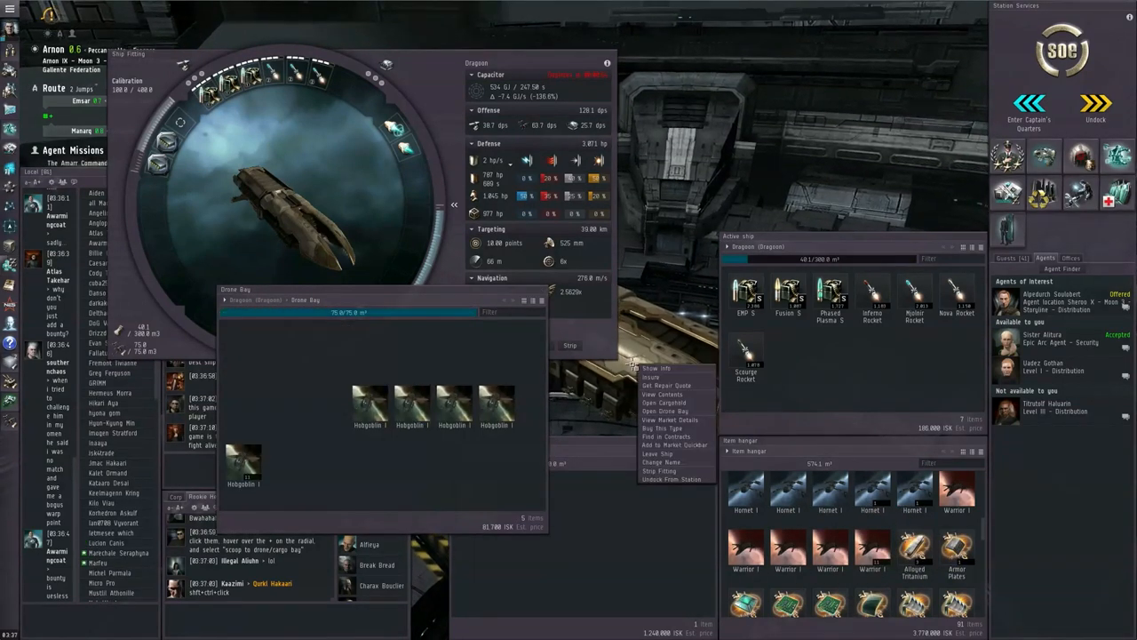
Step: Get a repair quote for the damaged Hobgoblin I drone and pay to repair it fully
click(665, 384)
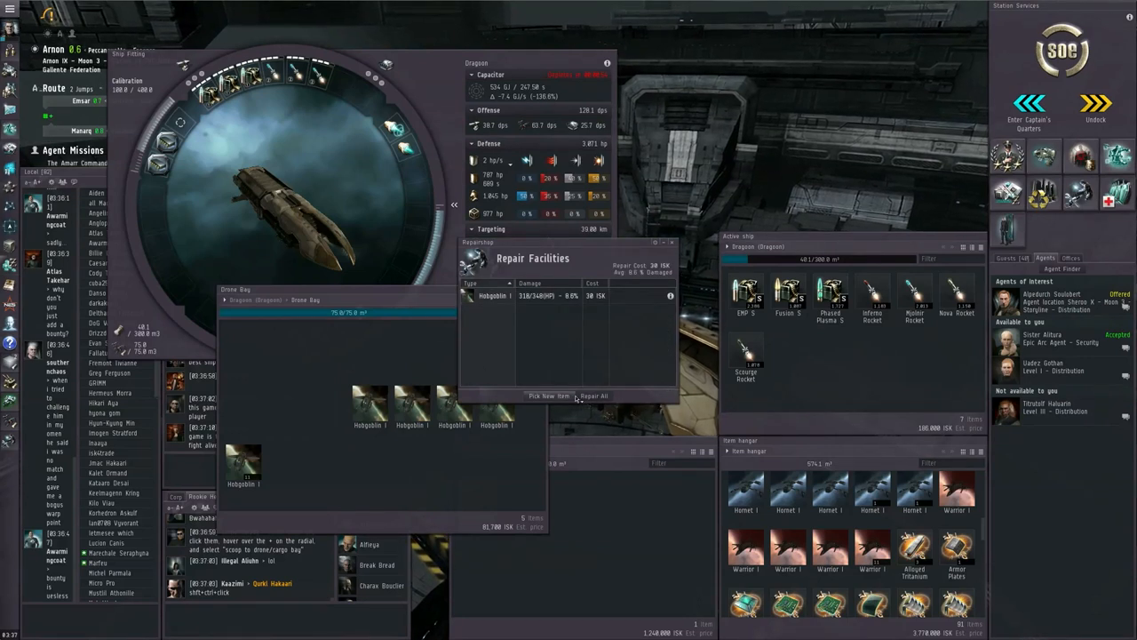
click(593, 394)
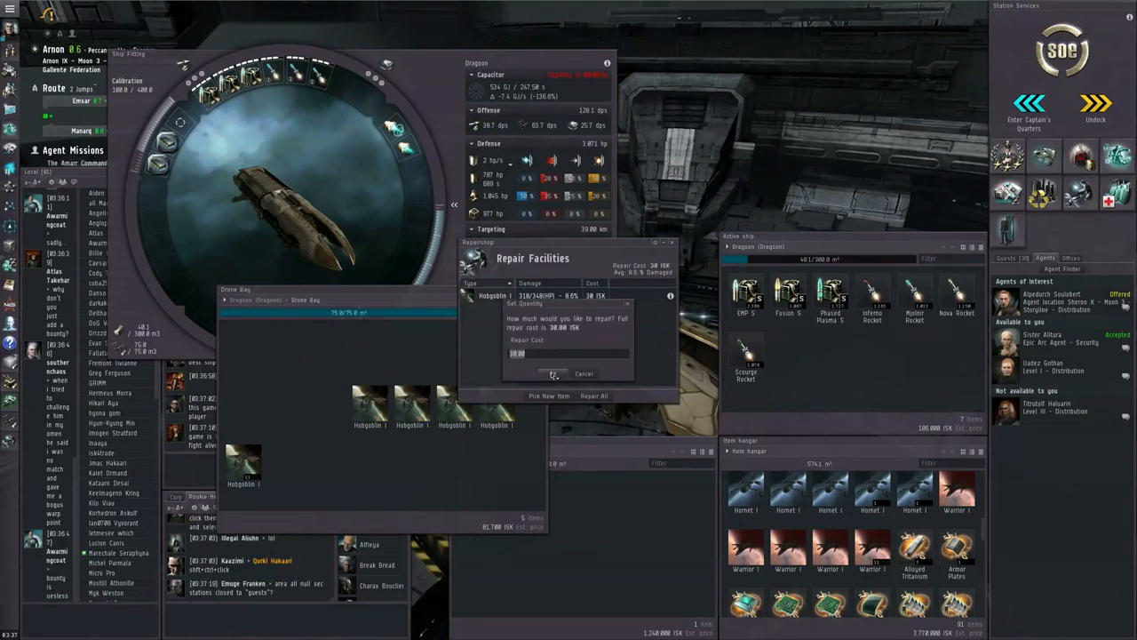
click(583, 373)
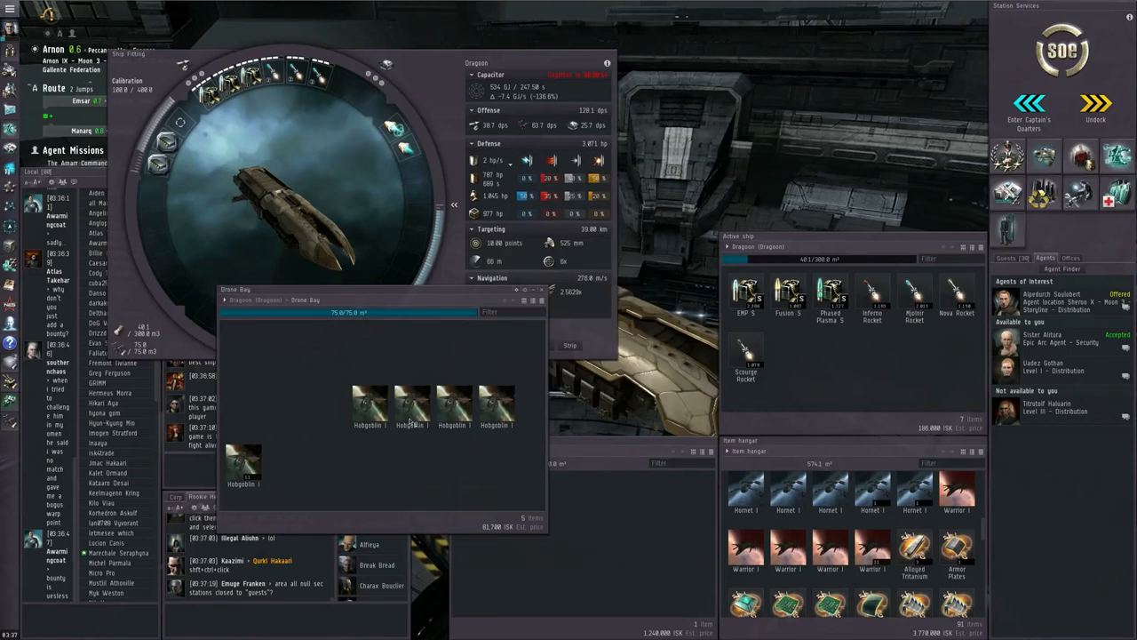
mouse_move(826, 533)
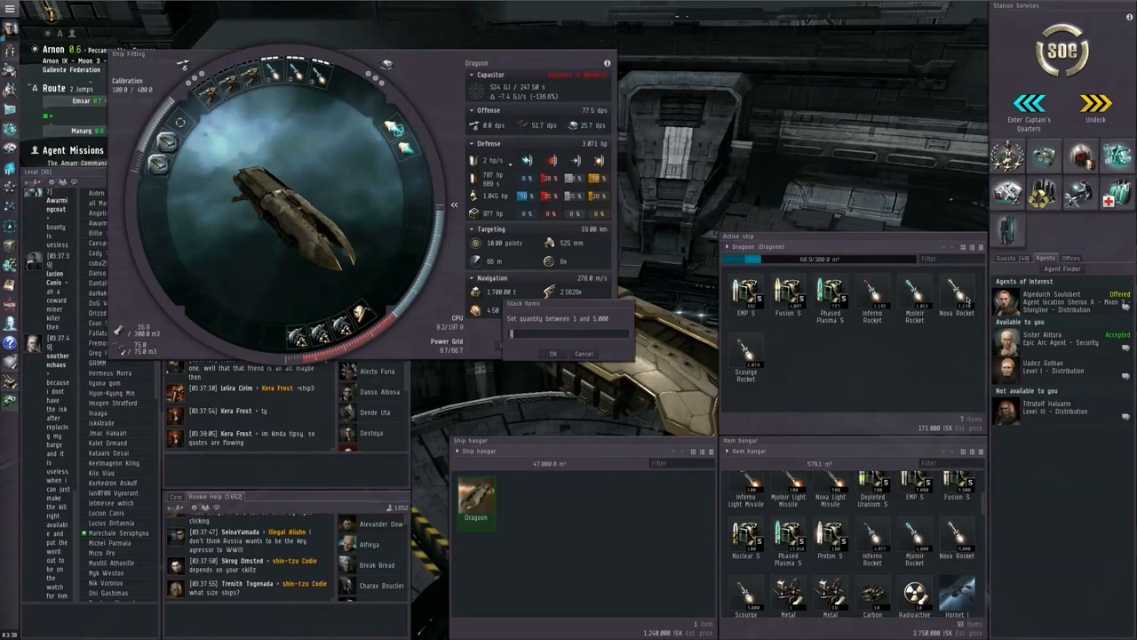
Step: Move 20 of the item stack from the hangar onto the ship, then undock
text(20)
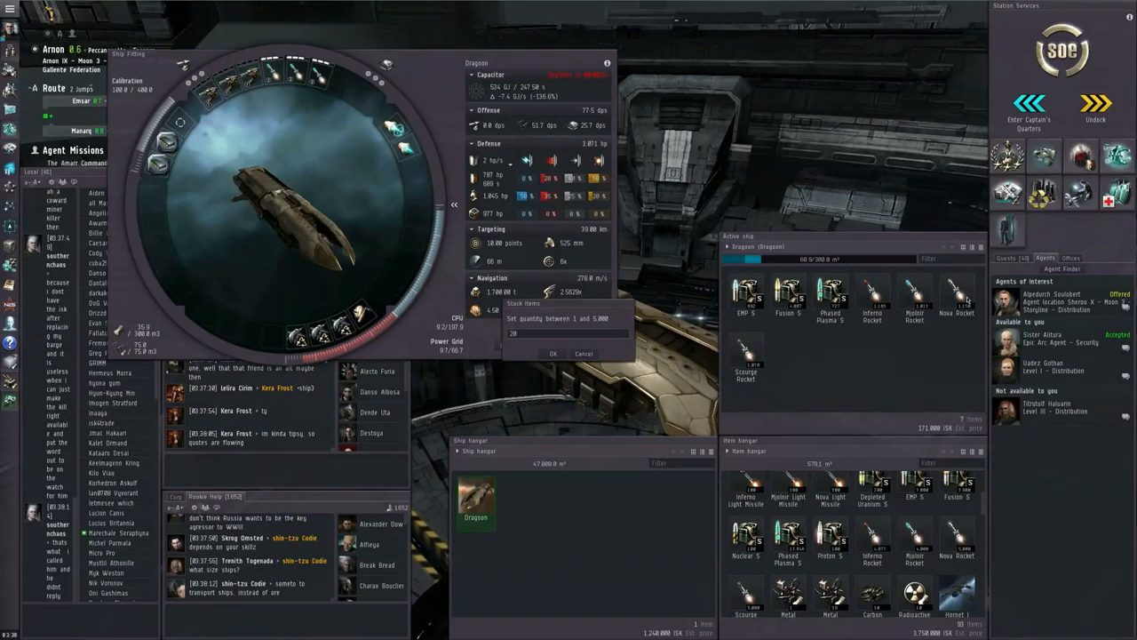
click(583, 353)
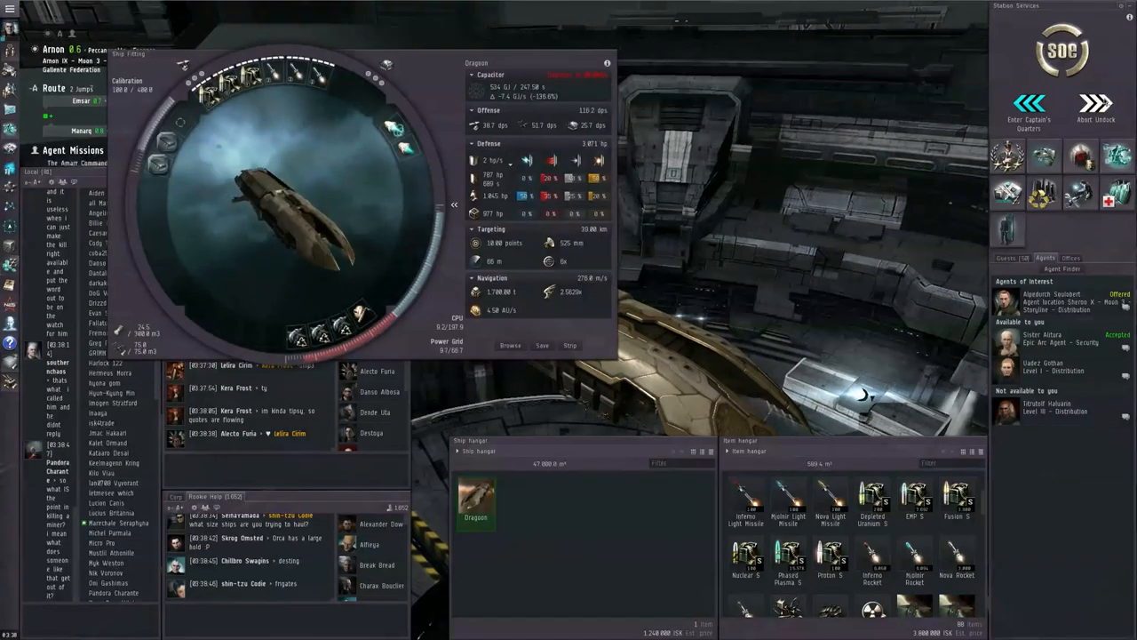
click(1094, 106)
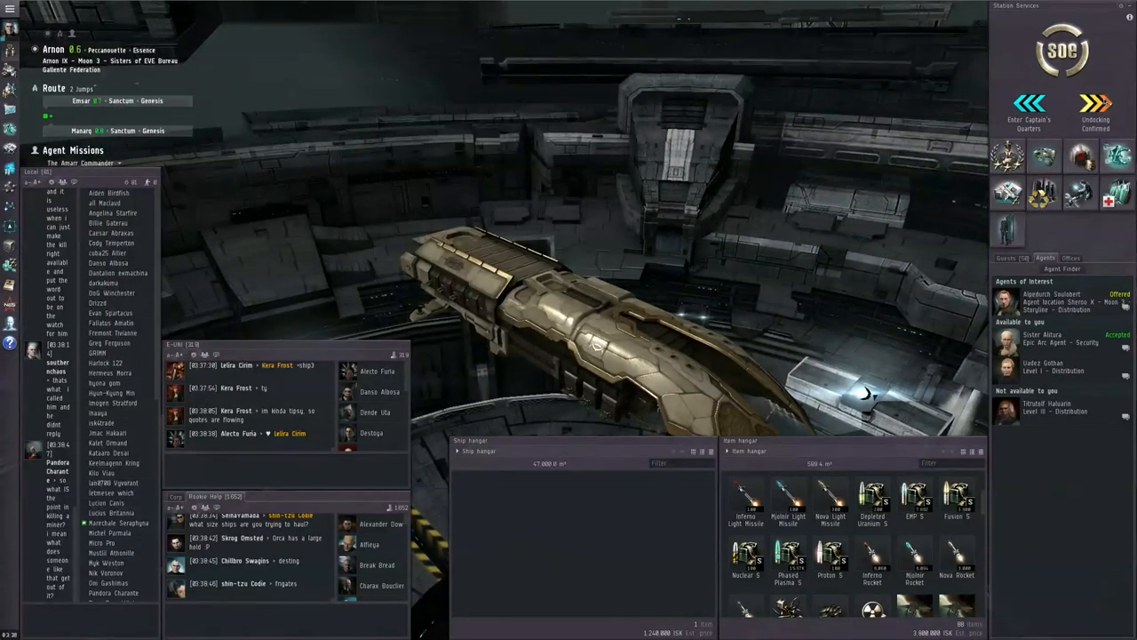
Step: Undock from the station and jump through the Emsar stargate toward Masara
click(1096, 107)
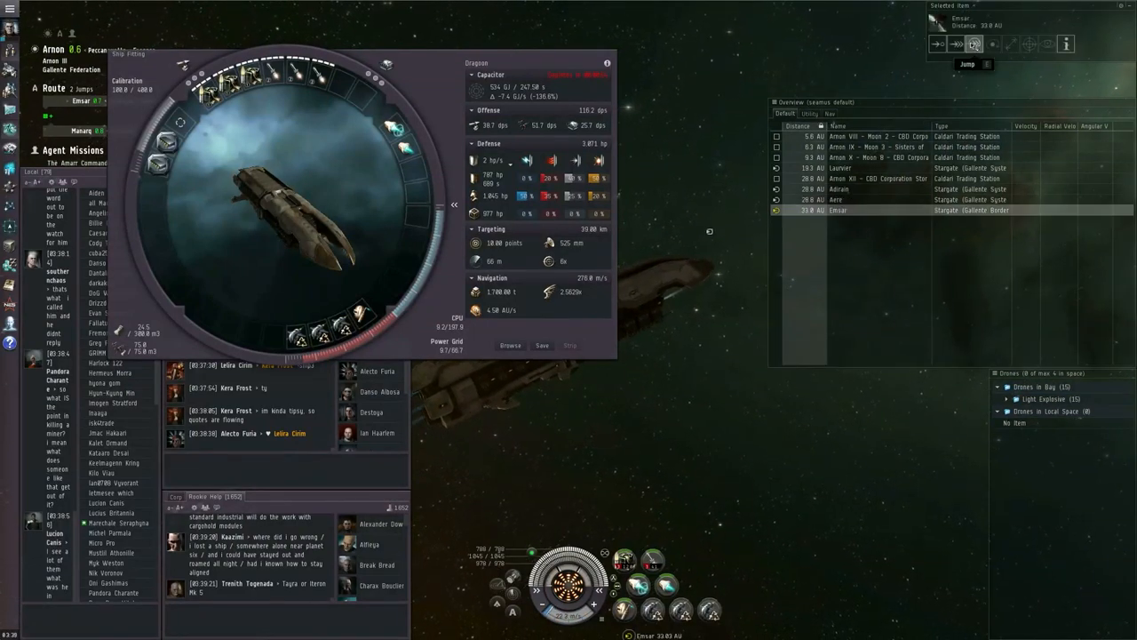
click(967, 64)
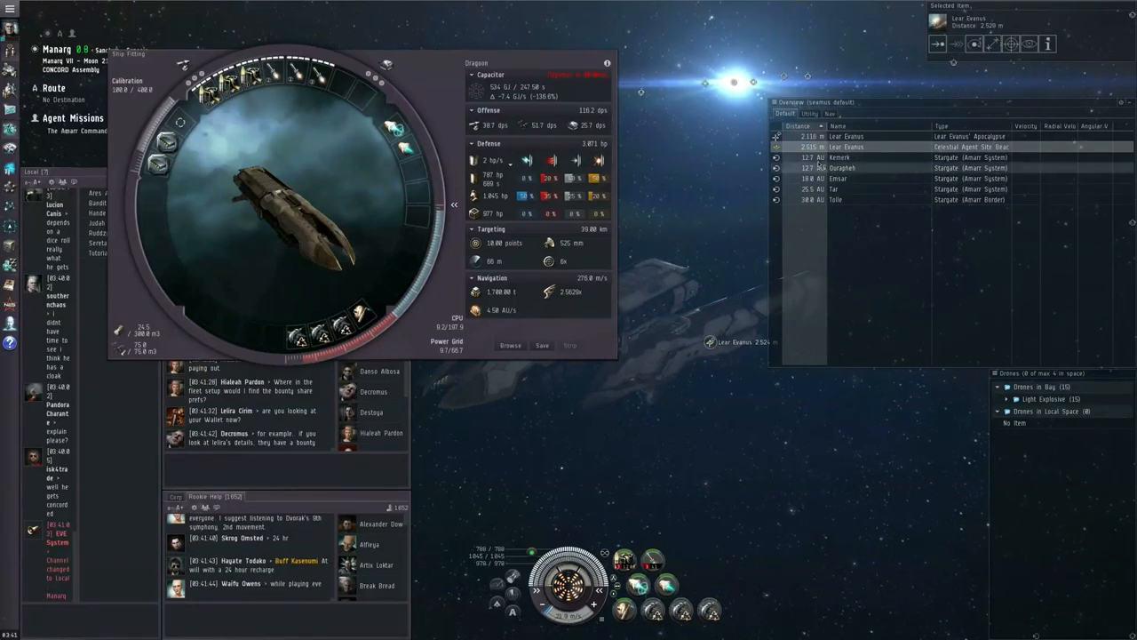
Step: Accept the 'Our Man Dagan' mission from the agent and warp to its location
click(973, 44)
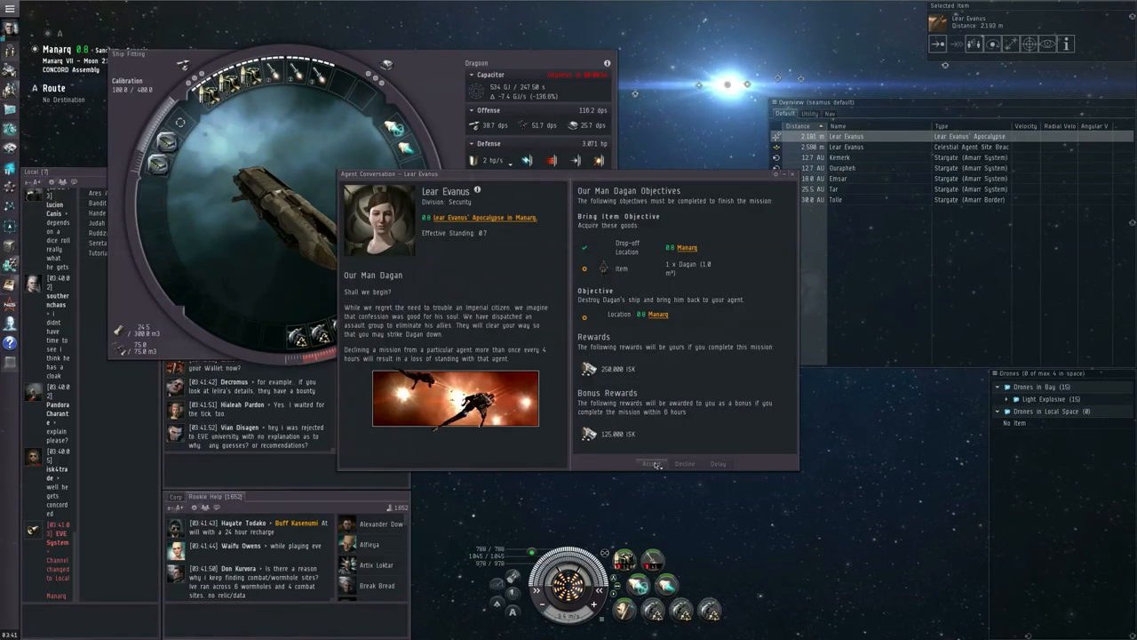
click(651, 462)
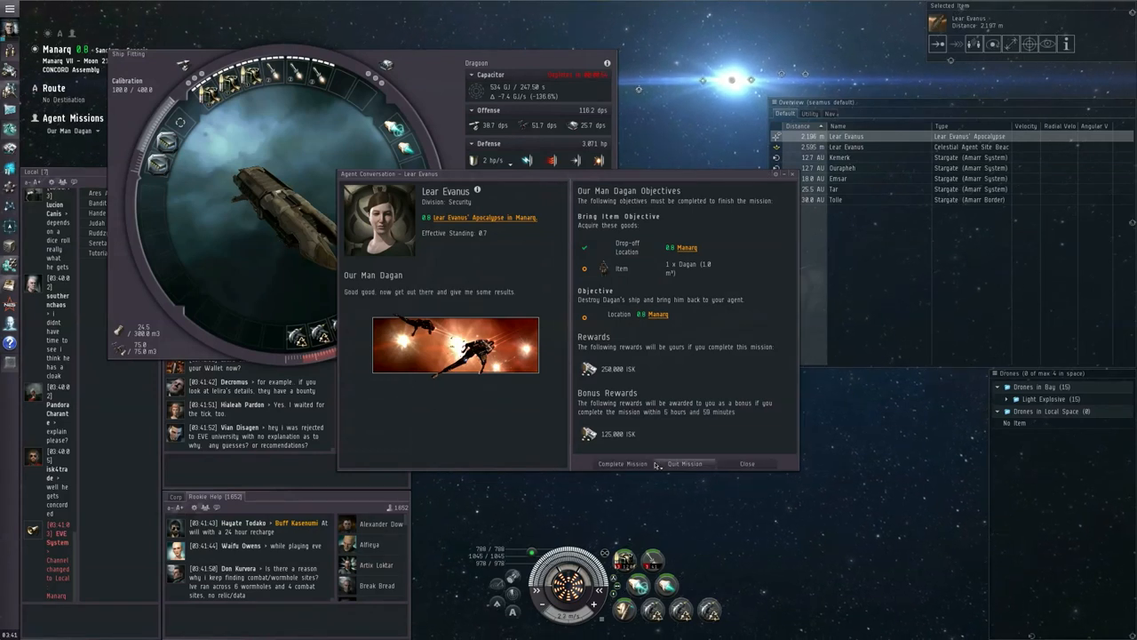
right_click(657, 313)
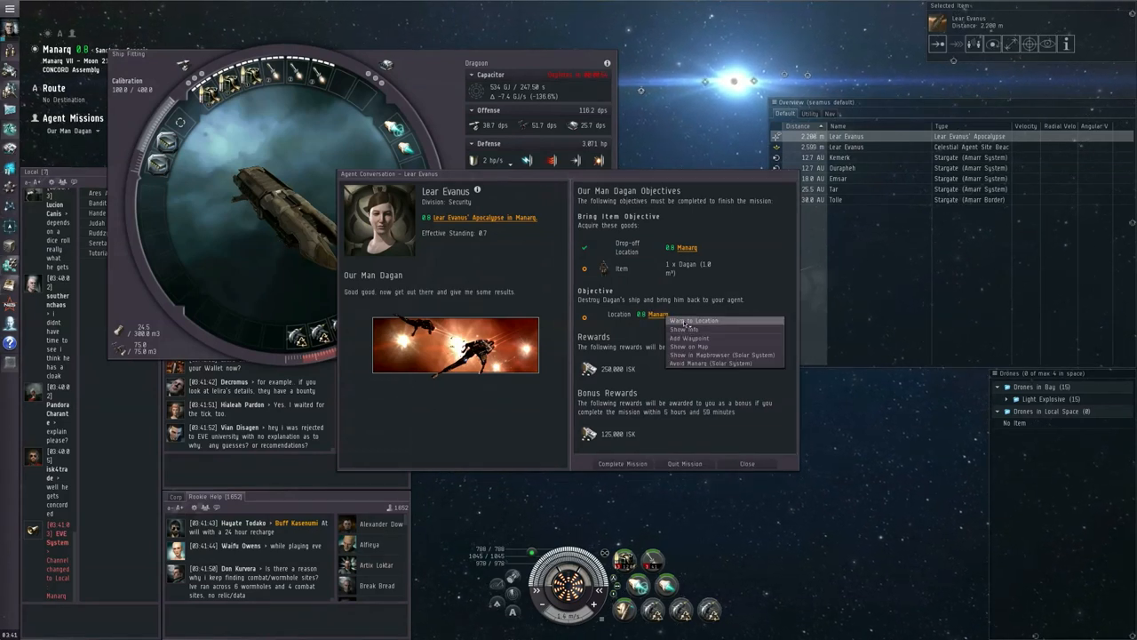
click(693, 320)
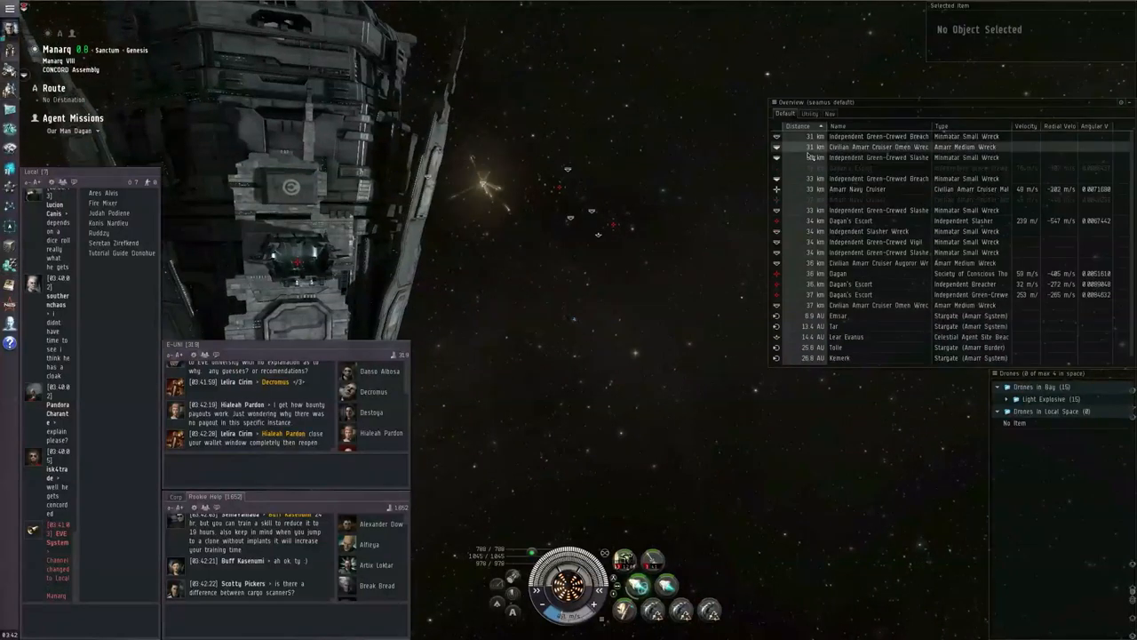
Step: Lock Dagan and his escort as targets with four Warrior I drones launched
click(849, 285)
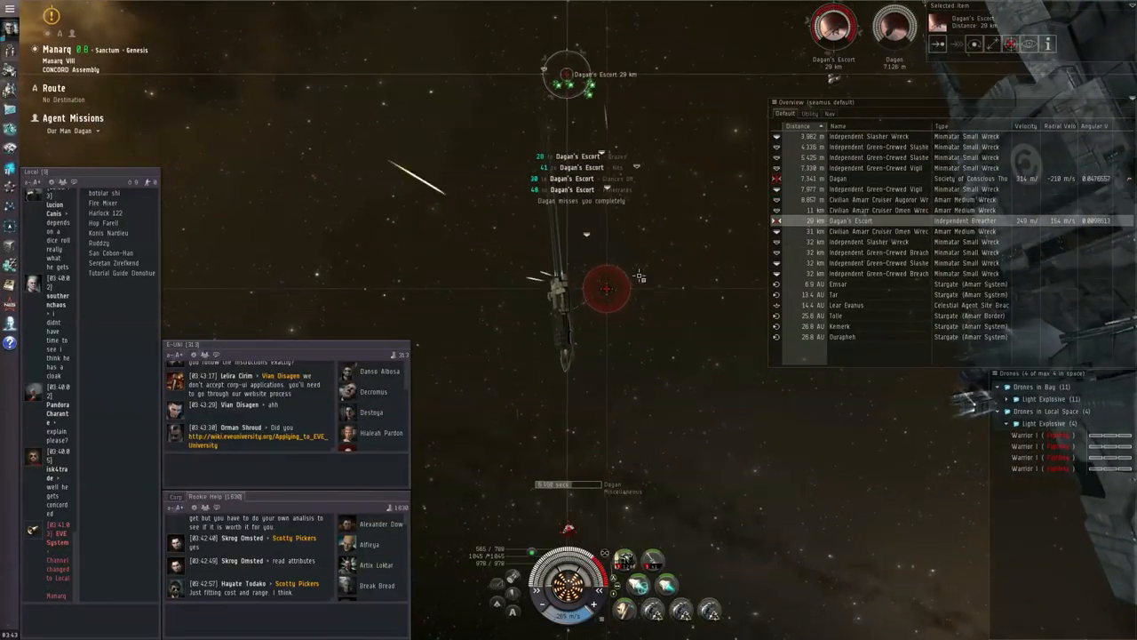
right_click(838, 167)
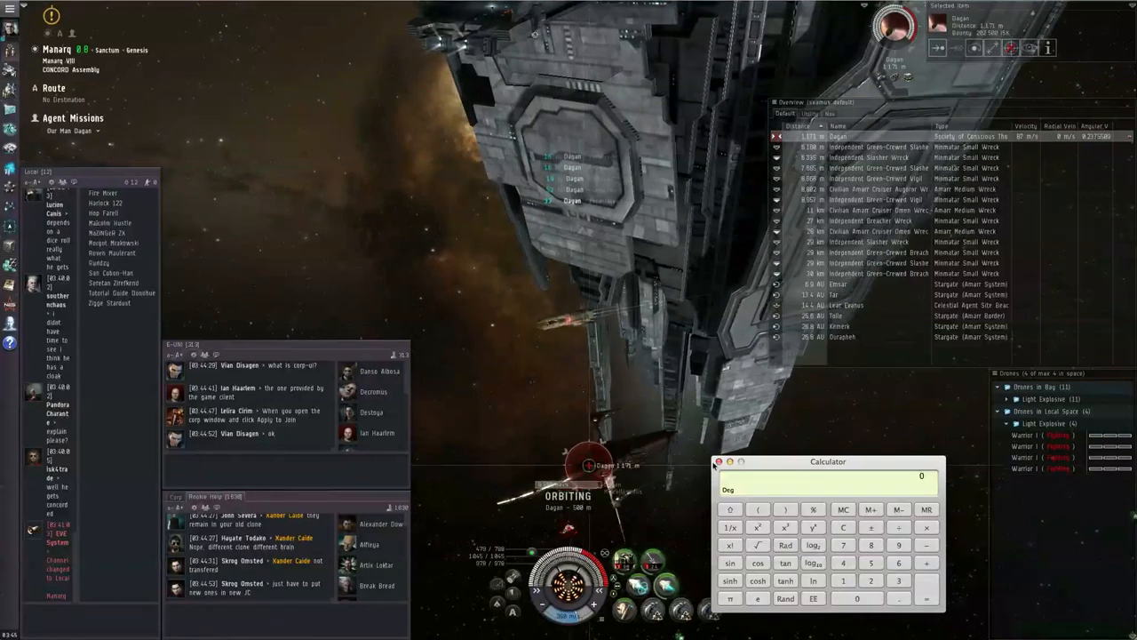
click(720, 462)
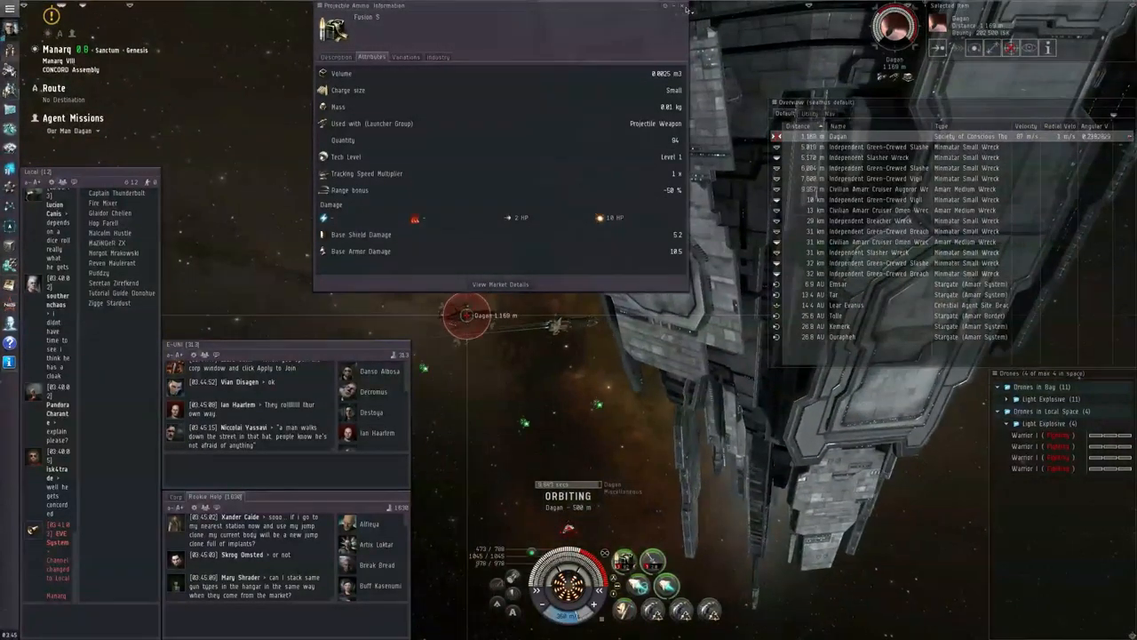
Step: Close the charge's Show Info window after reviewing its attributes and damage values
click(671, 5)
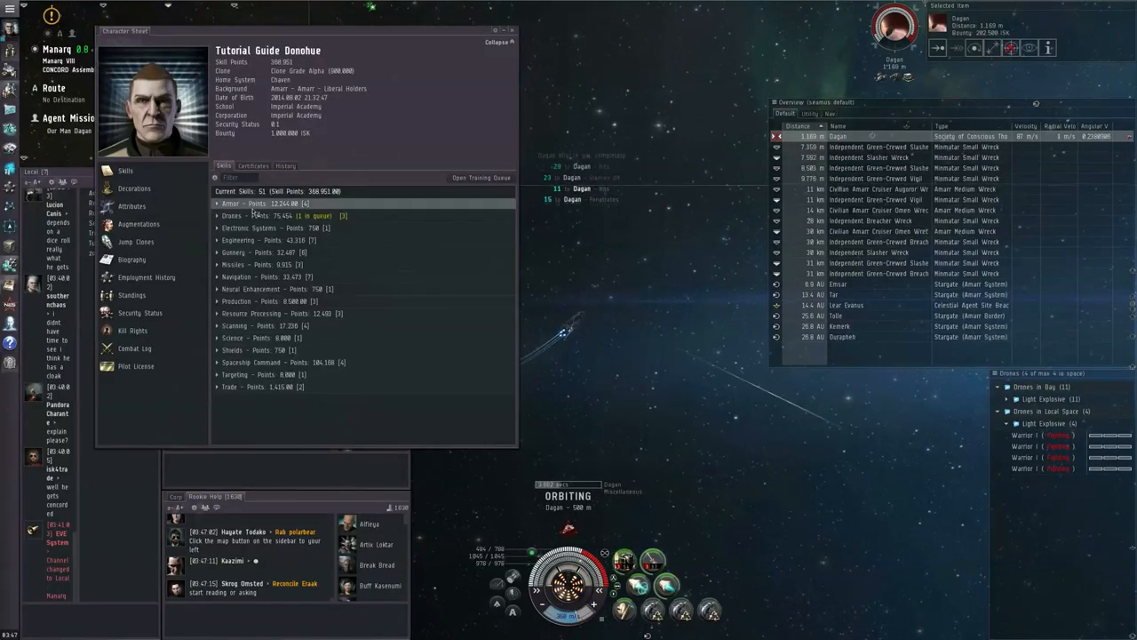
Step: Review the Drone Interfacing skill's Description and Requirements, then close its info window
click(216, 215)
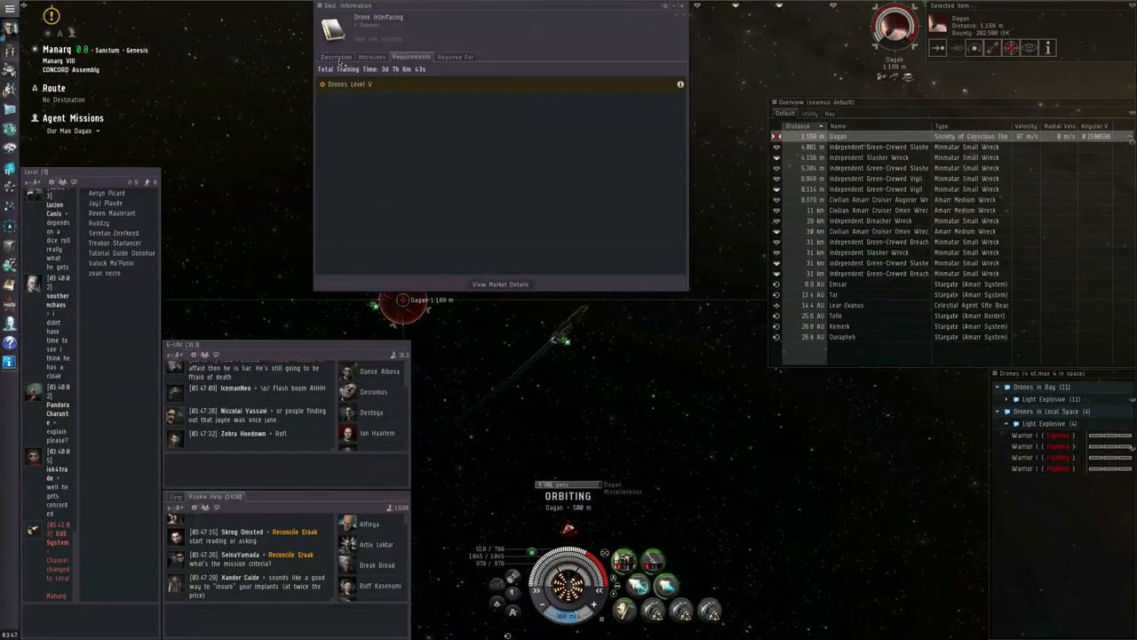
click(336, 57)
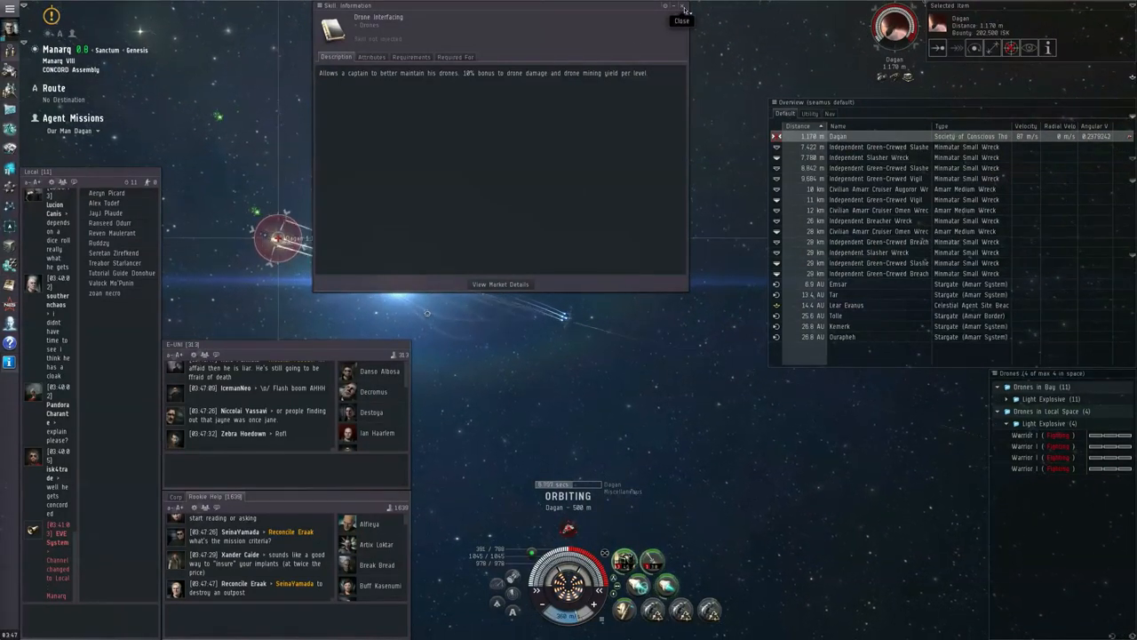
click(410, 57)
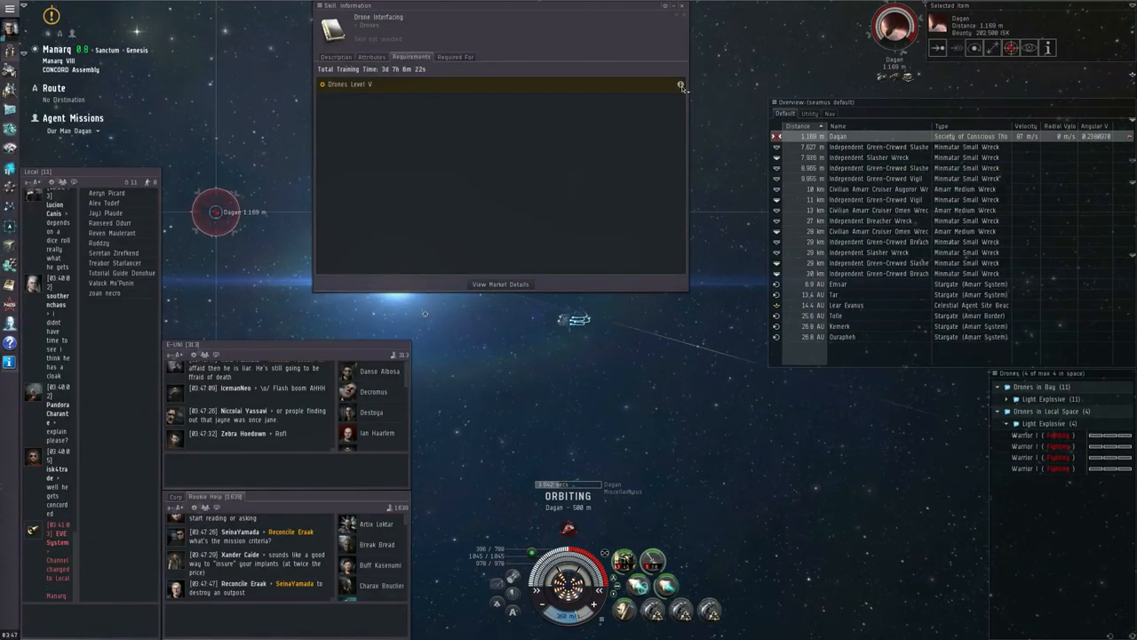
click(335, 55)
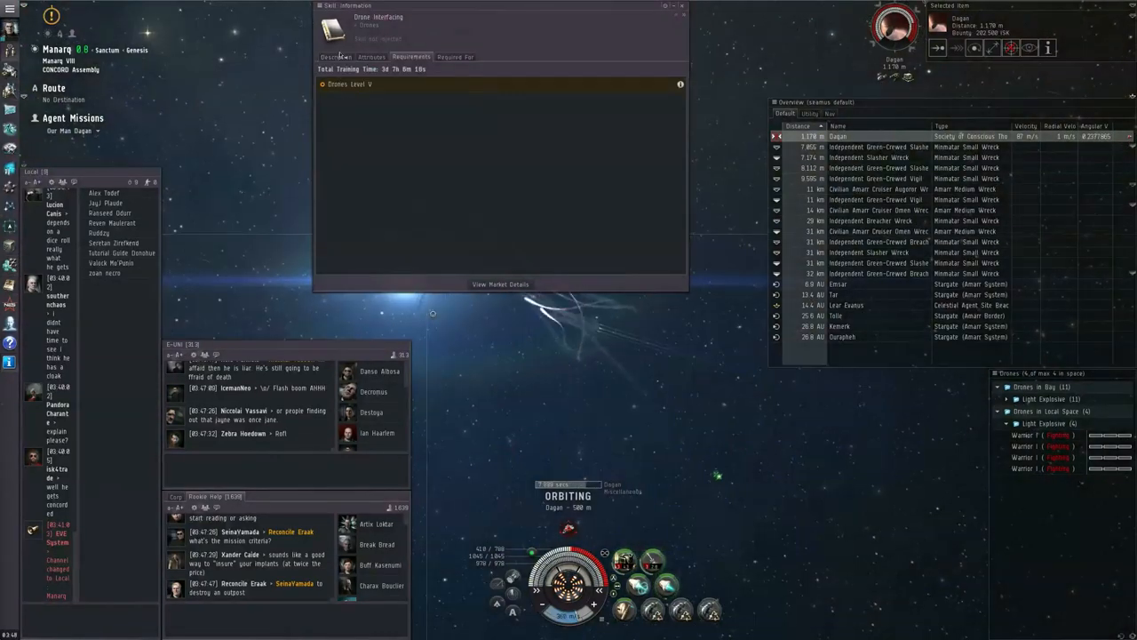
click(338, 57)
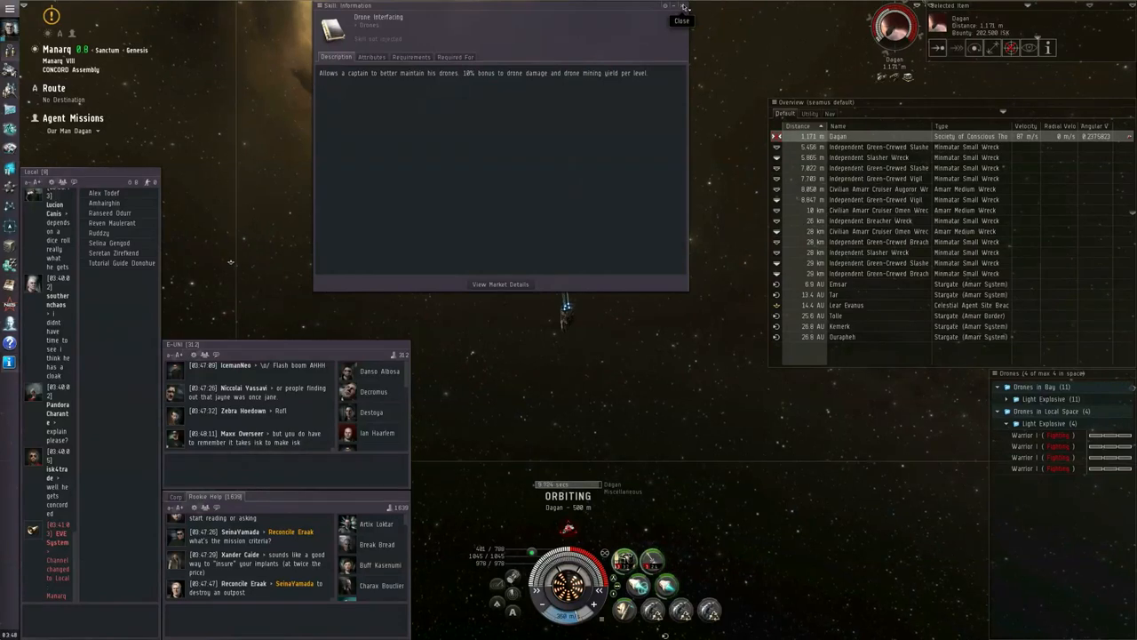
click(682, 21)
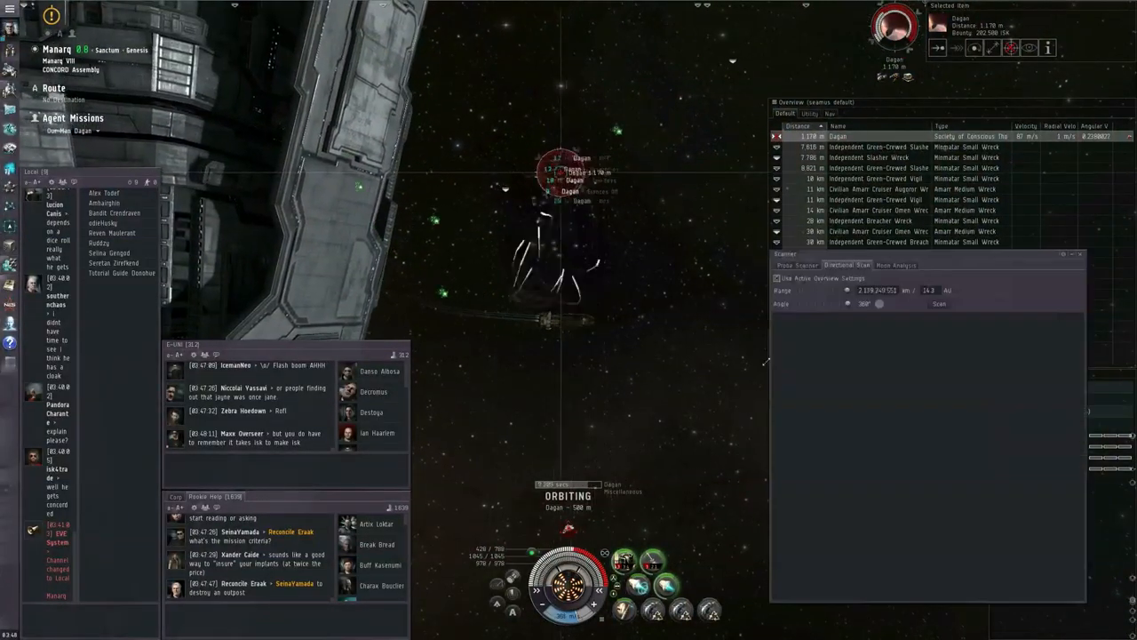
click(938, 304)
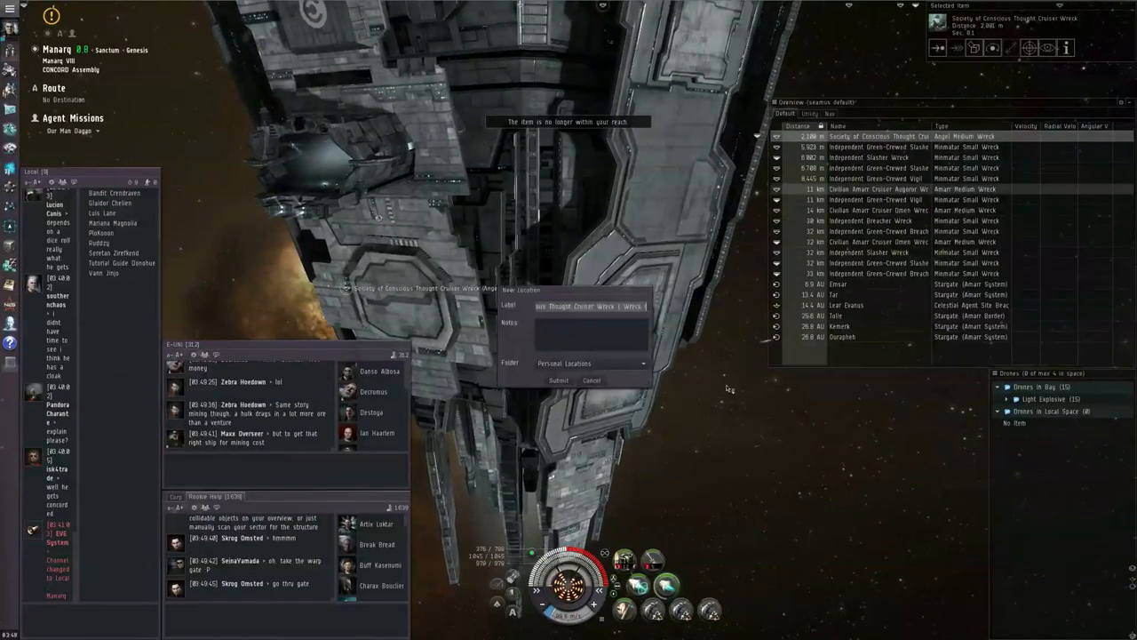
Step: Save the station spot as a personal bookmark, warp to the agent and close the captive's info
click(558, 380)
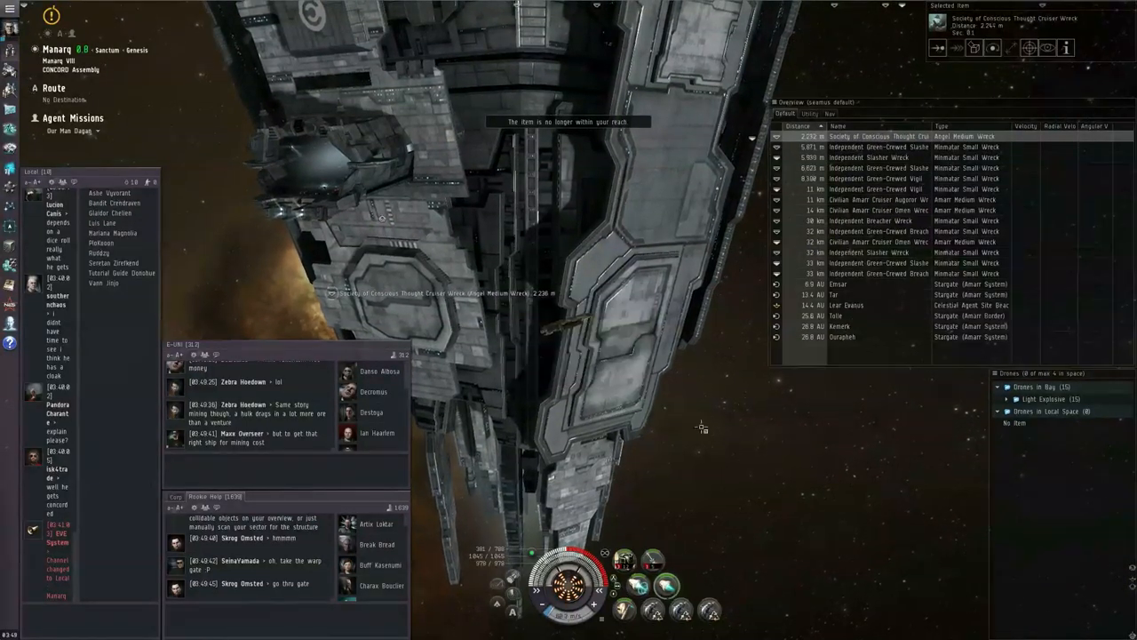
click(879, 306)
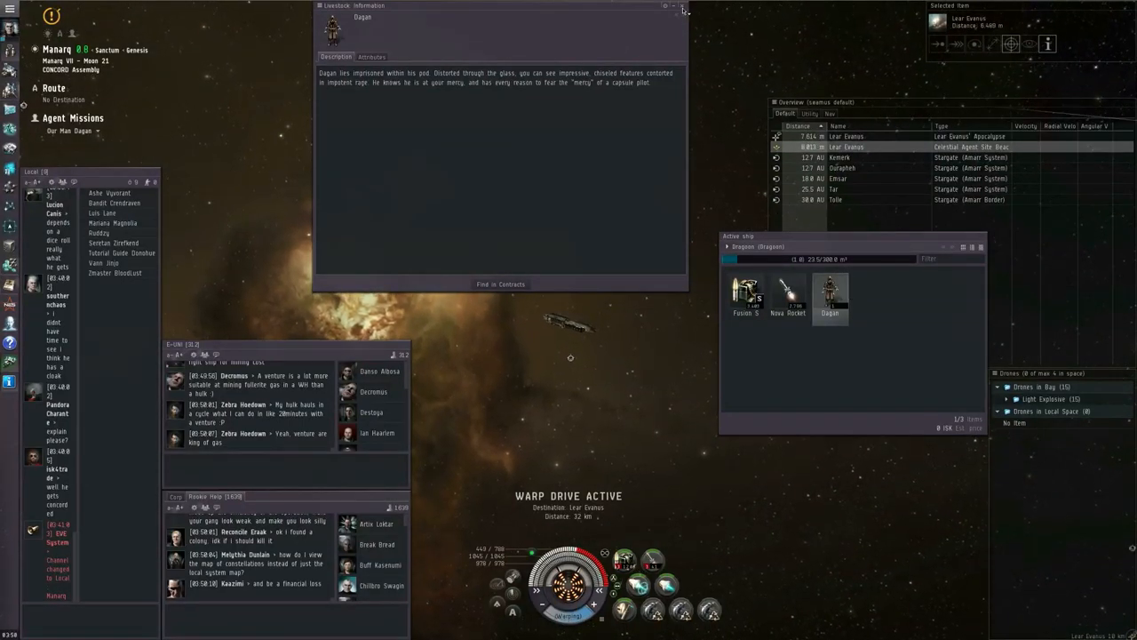
click(682, 7)
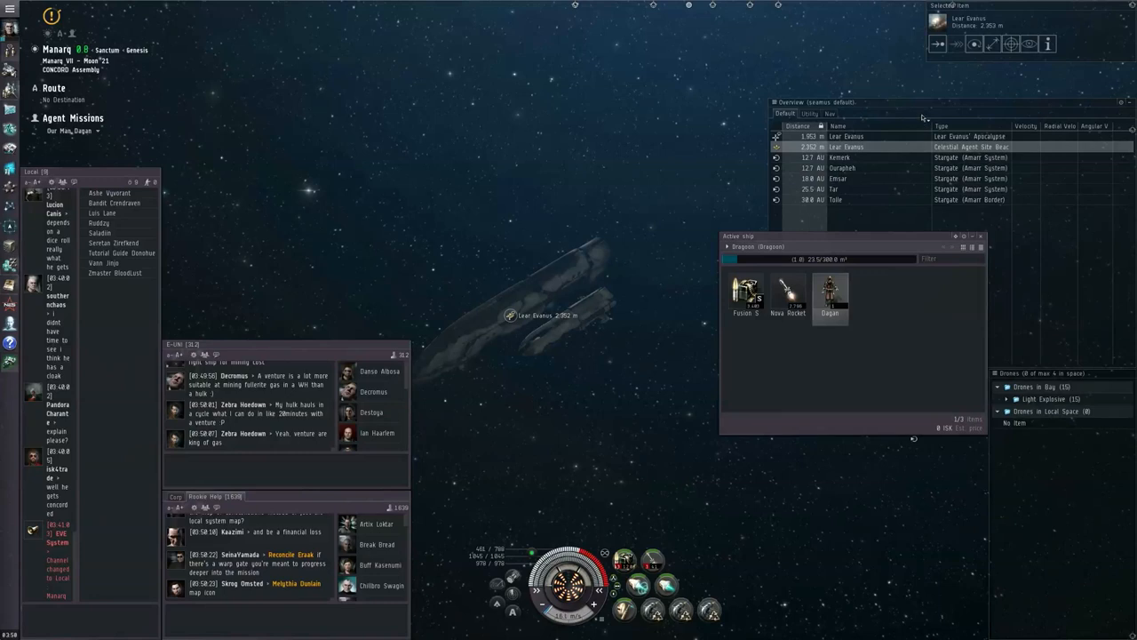
Step: Start a conversation with the agent and complete the Our Man Dagan mission
click(974, 43)
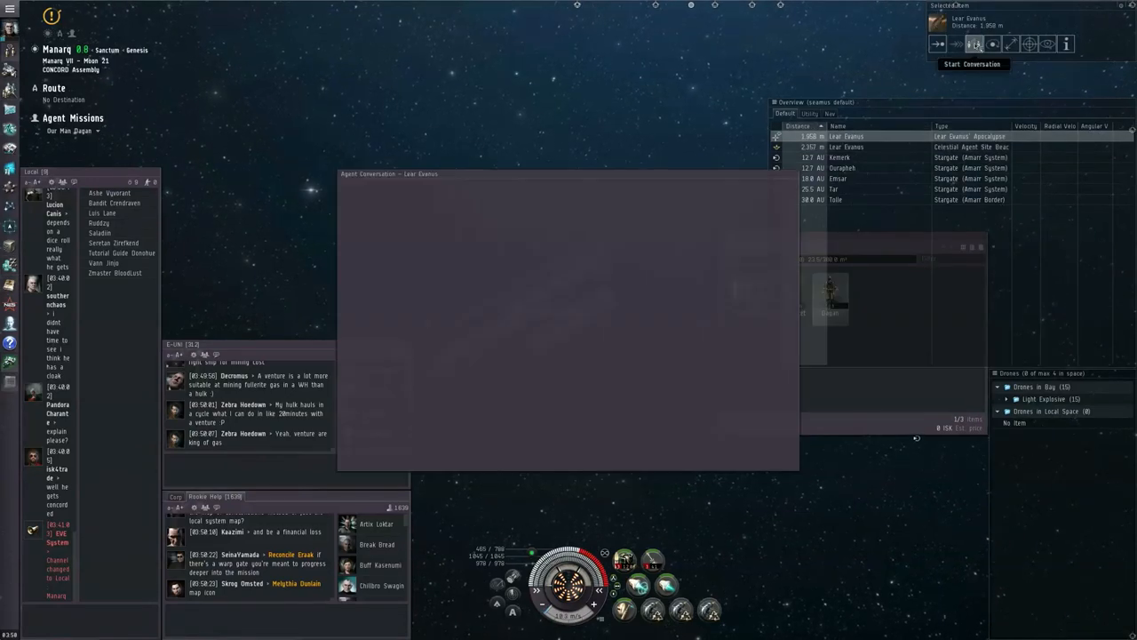
click(972, 63)
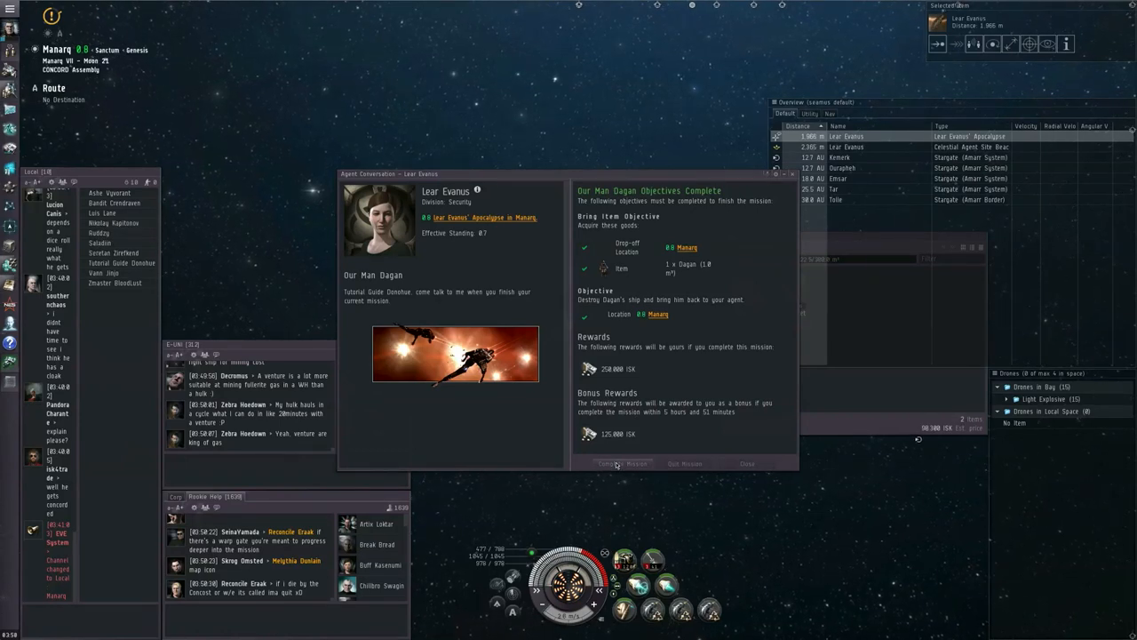
click(621, 462)
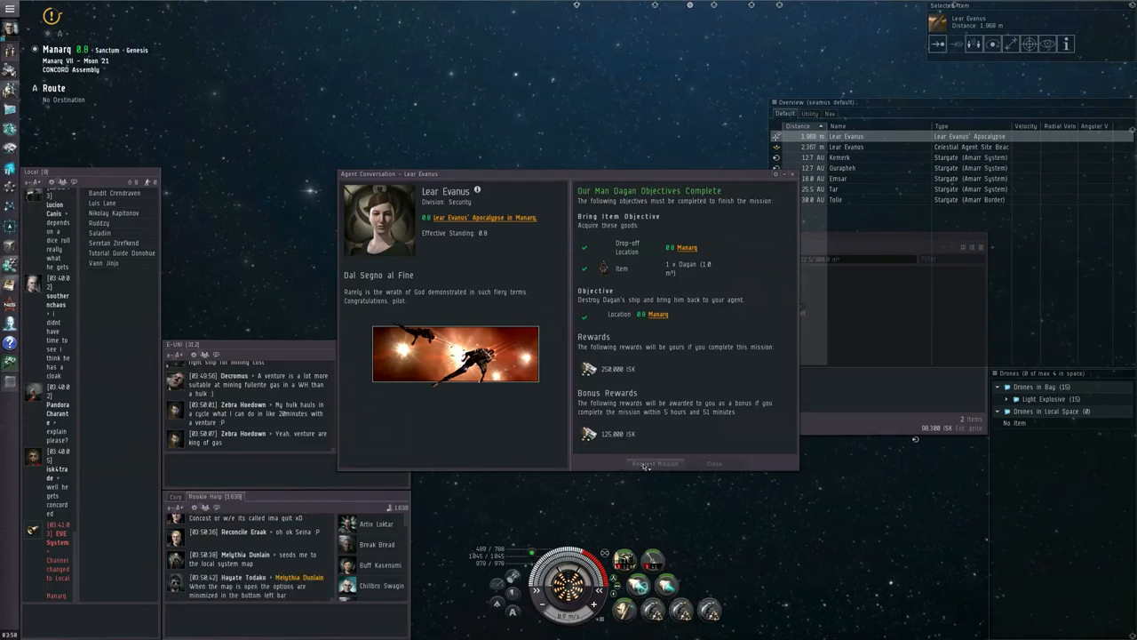
Step: Request and accept the follow-up mission Dal Segno al Fine
click(654, 462)
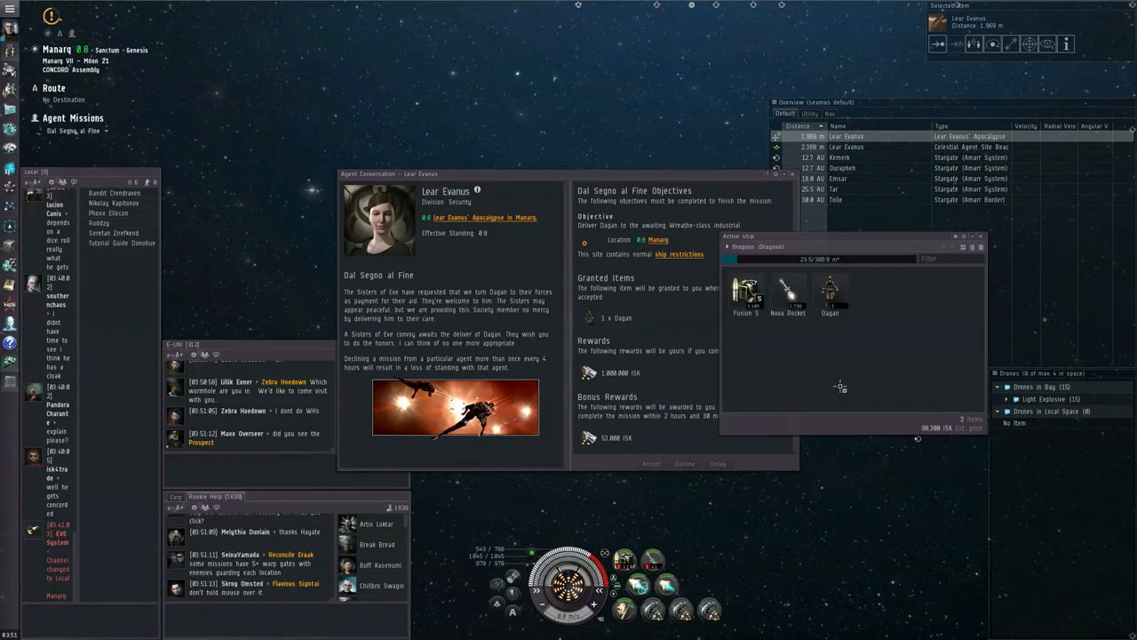
click(650, 462)
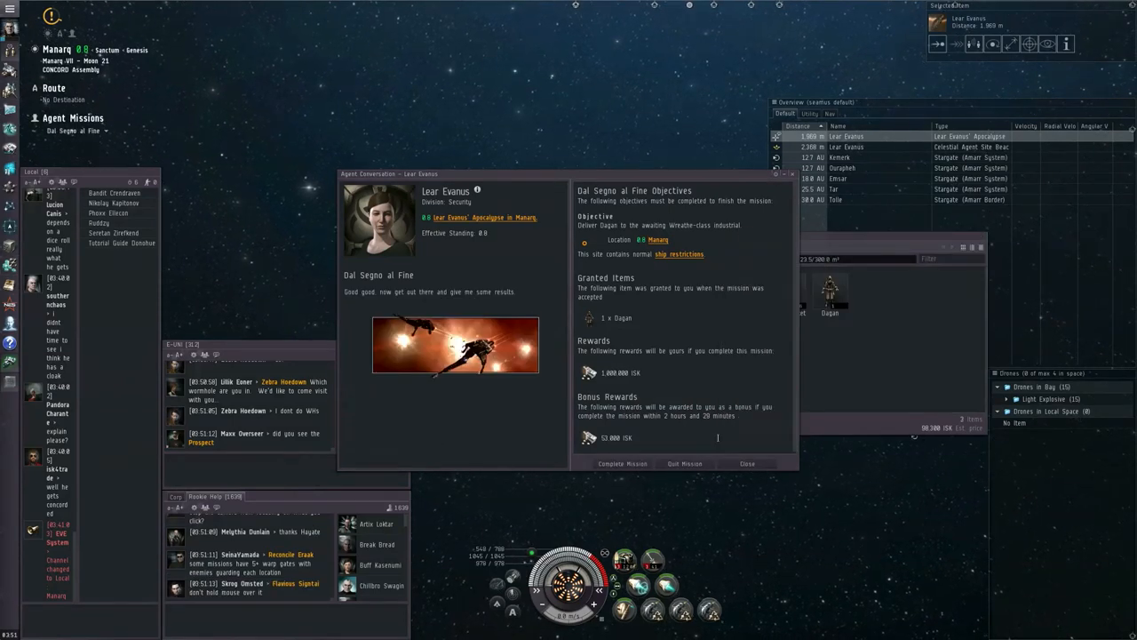
click(746, 462)
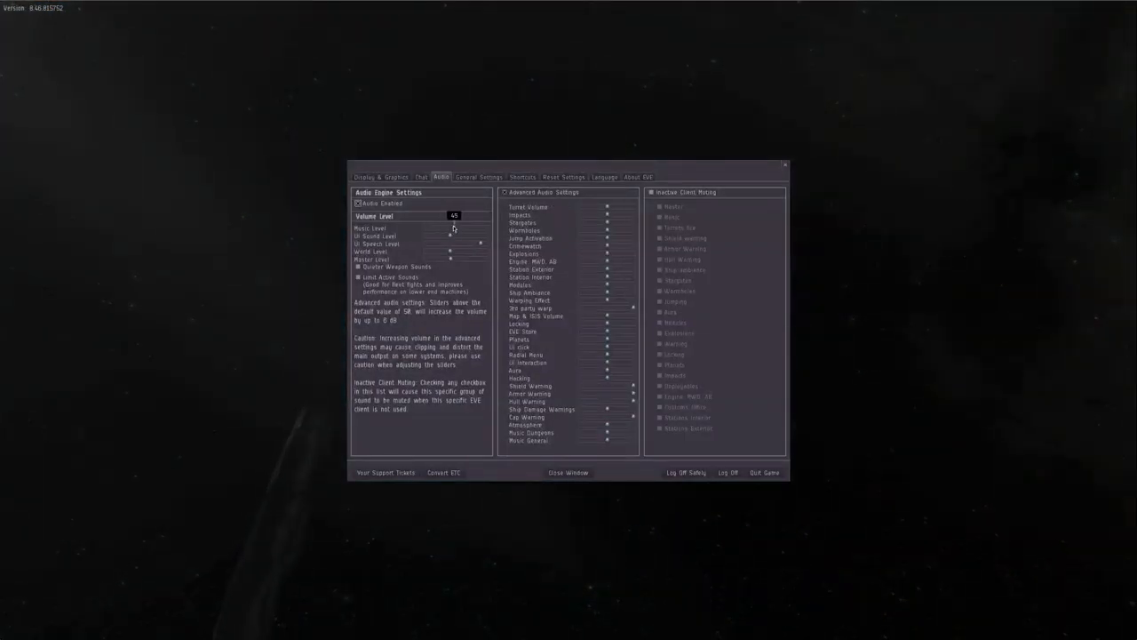
Step: Adjust the overall volume level slider in the Audio settings
drag(447, 217, 462, 217)
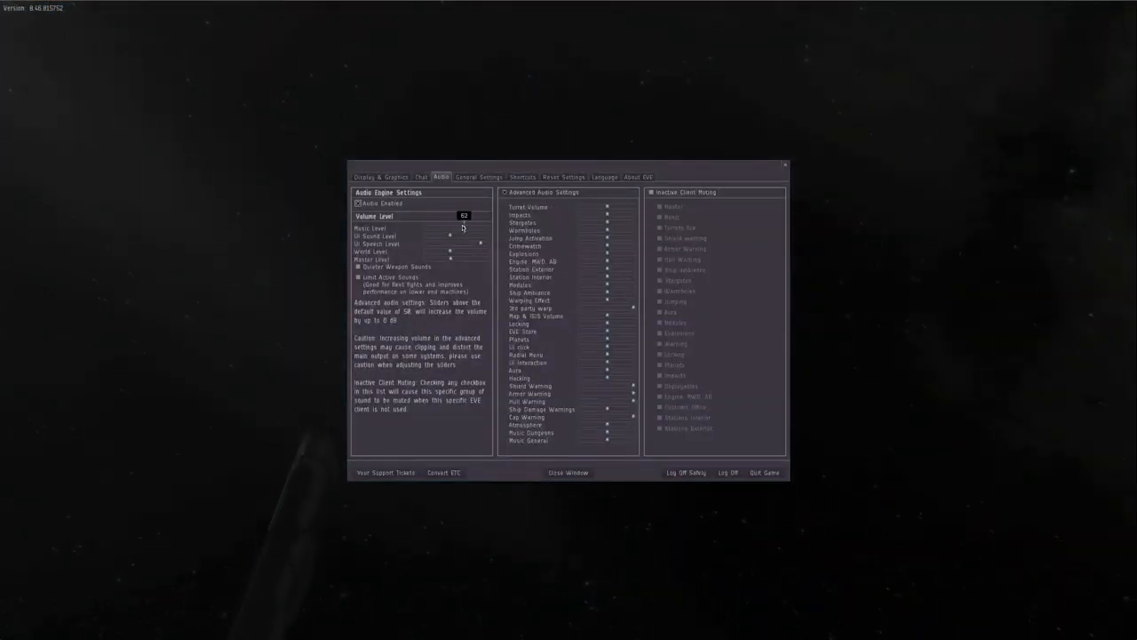
drag(453, 216, 451, 217)
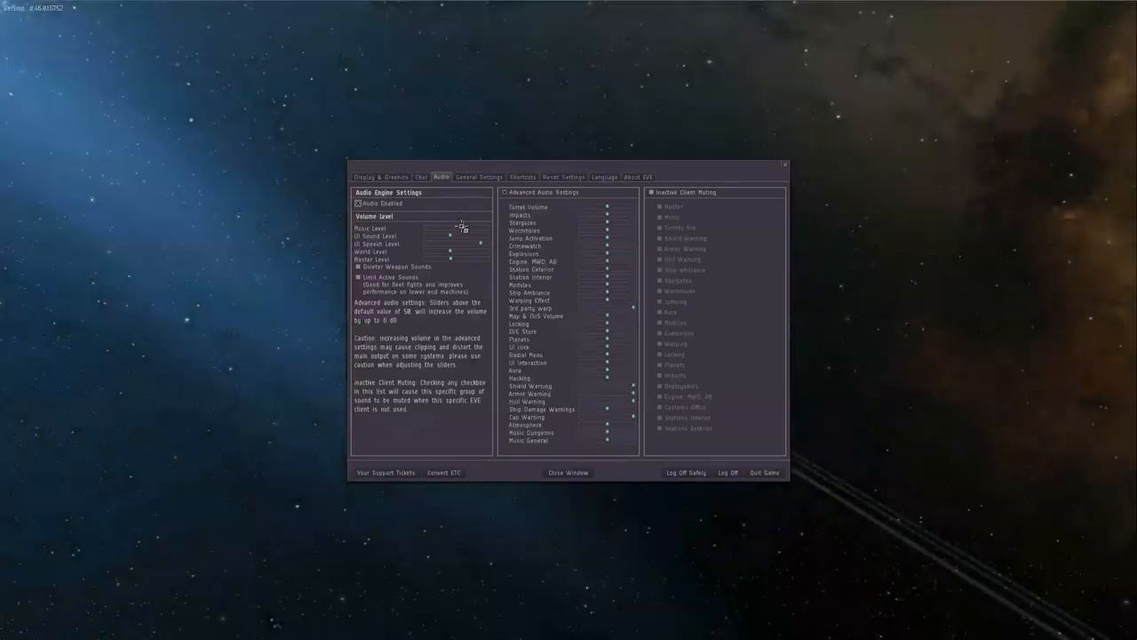
Step: Close the settings window and start the conversation with Sister Alitura from the Agent Missions panel
click(568, 472)
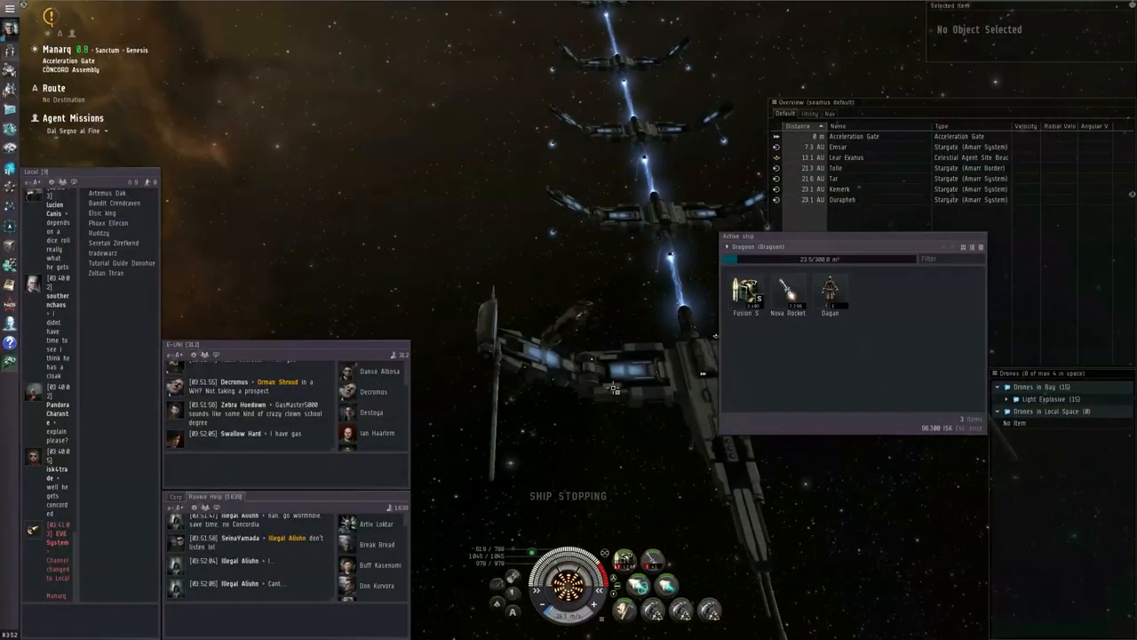
click(852, 135)
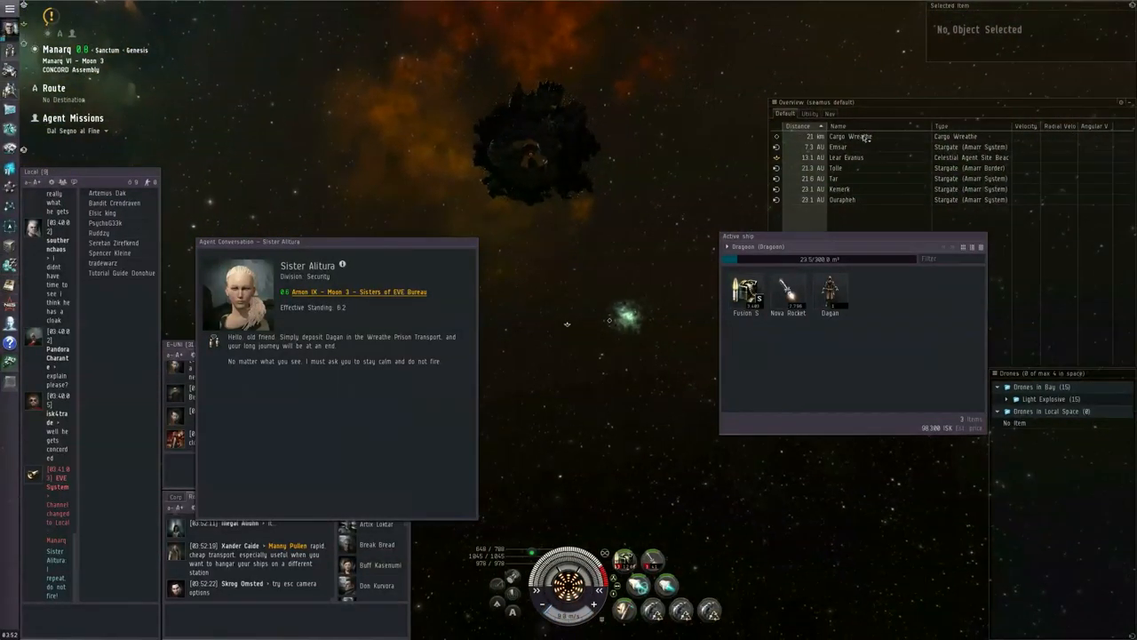
Step: Check the Cargo Wreathe's information, close it and approach the structure
click(849, 135)
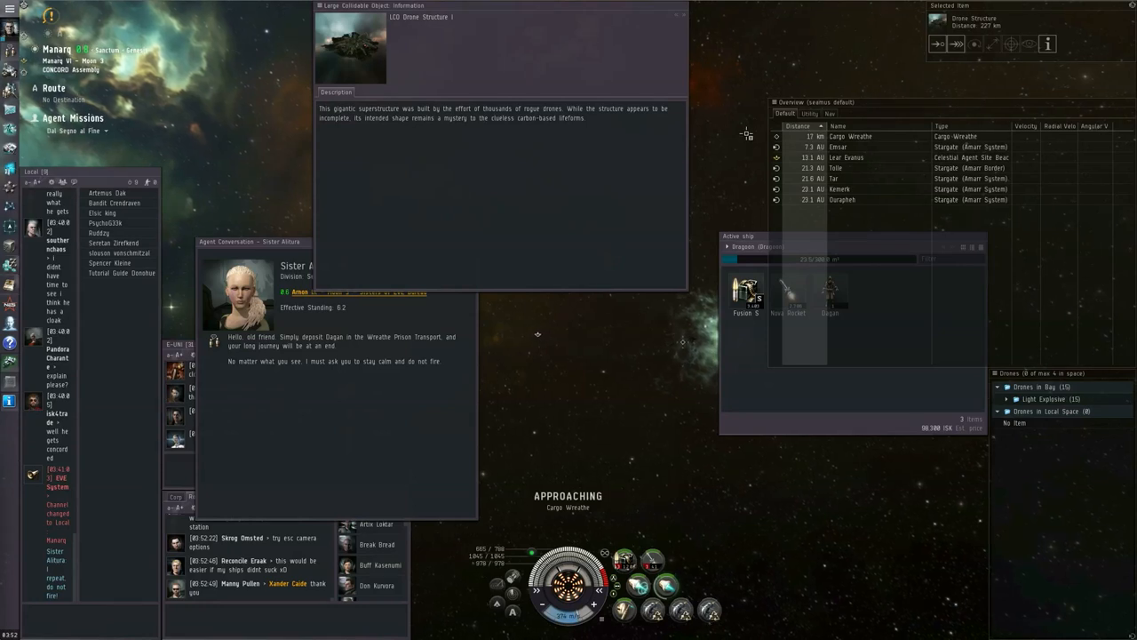
click(681, 5)
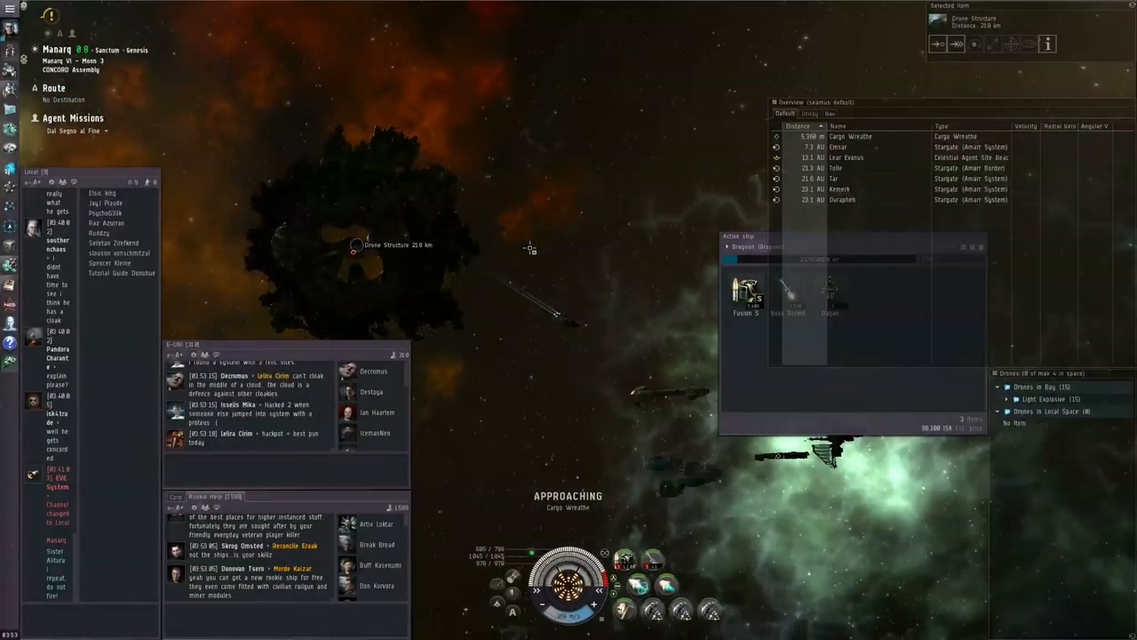
Step: Reopen Sister Alitura's conversation after delivering Dagan at the structure
click(853, 135)
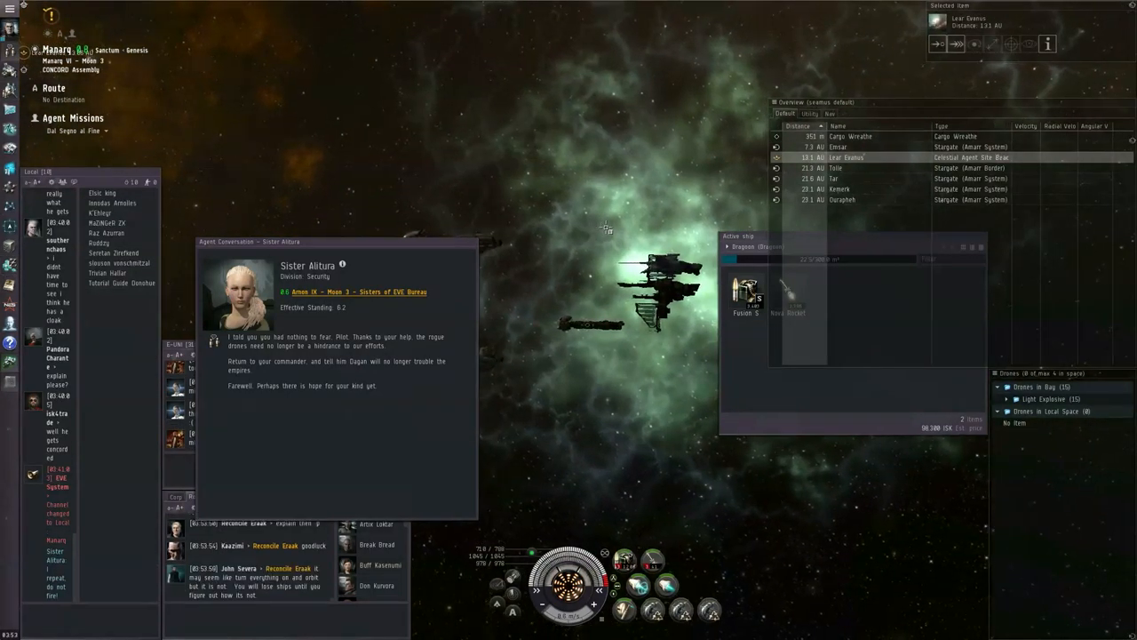
Step: Warp to the commander agent Lear Exanus' location from the overview
right_click(589, 270)
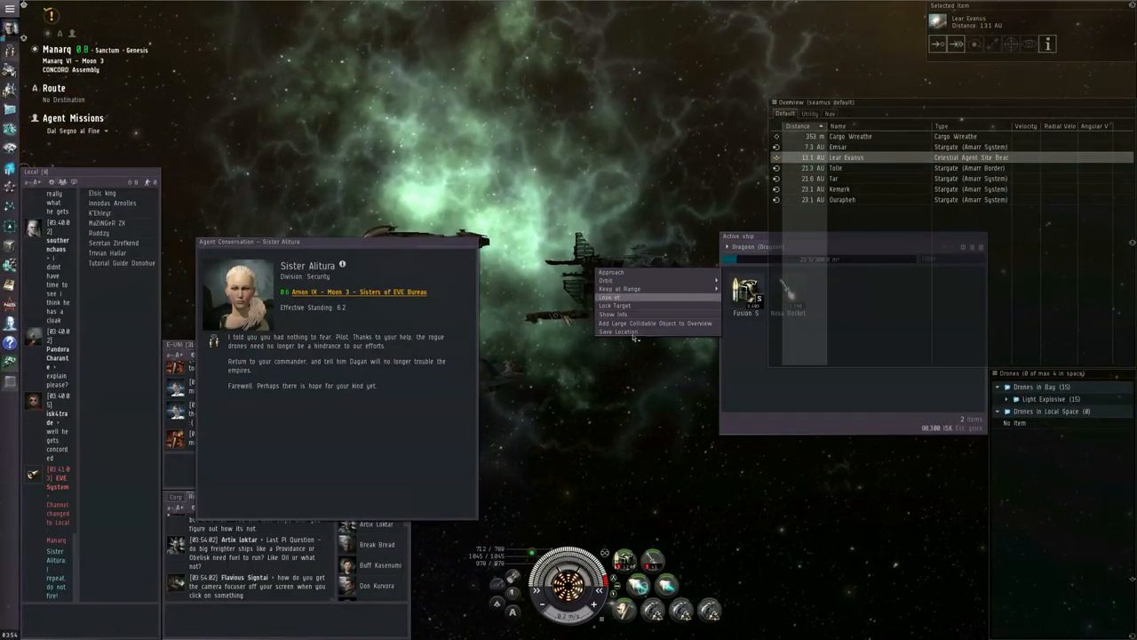
click(620, 332)
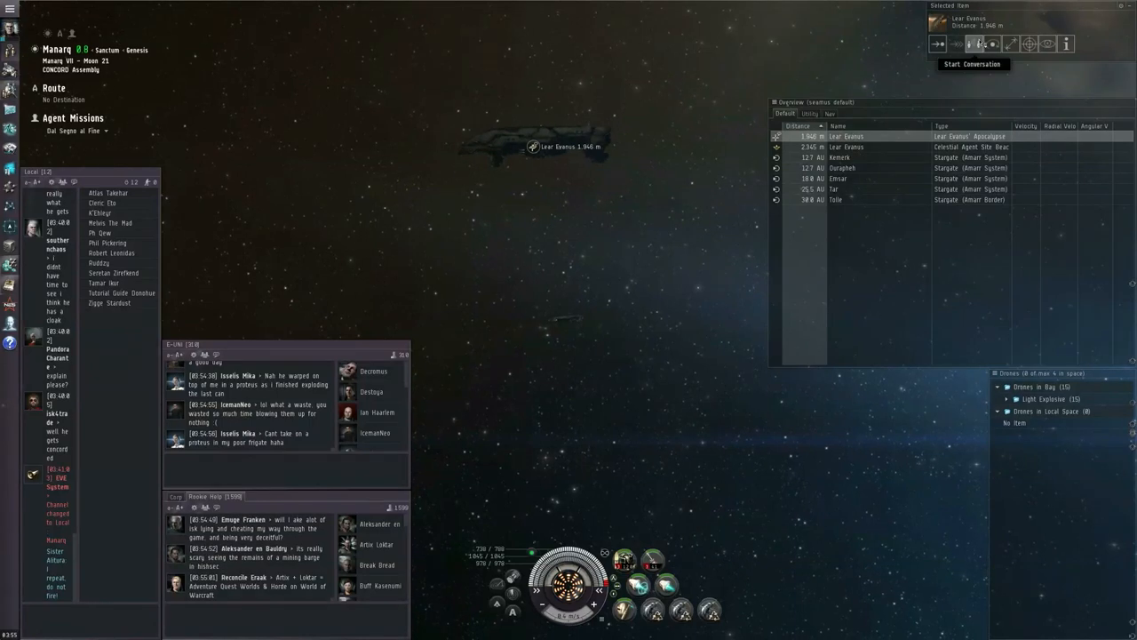
Step: Hand in 'Dal Segno al Fine' to Lear Exanus, claim the rewards and close the conversation
click(971, 64)
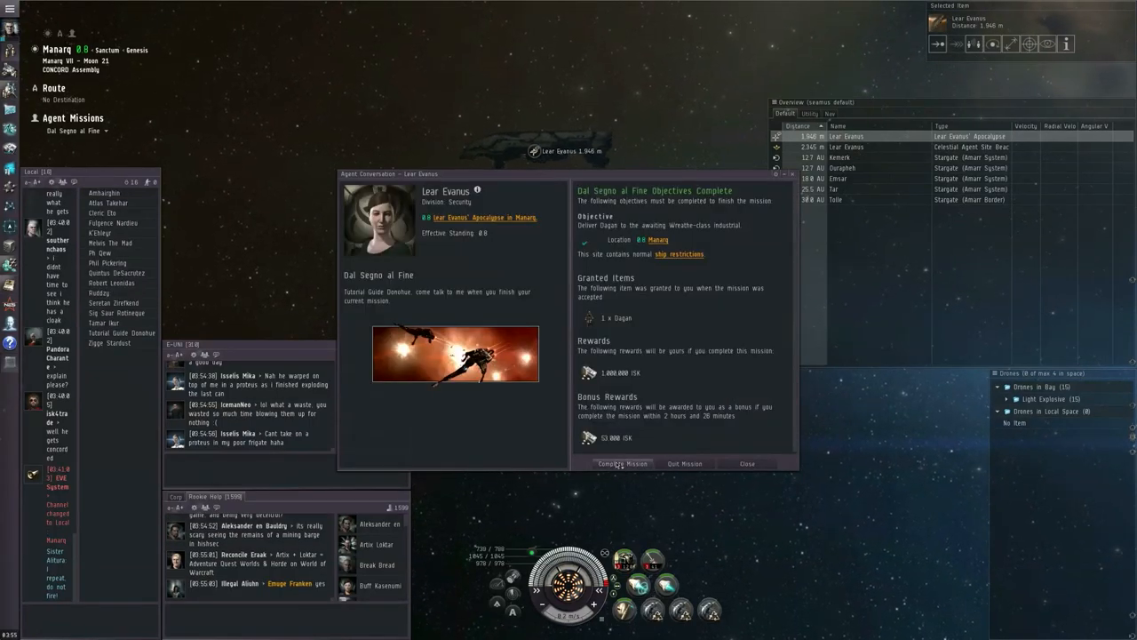
click(622, 462)
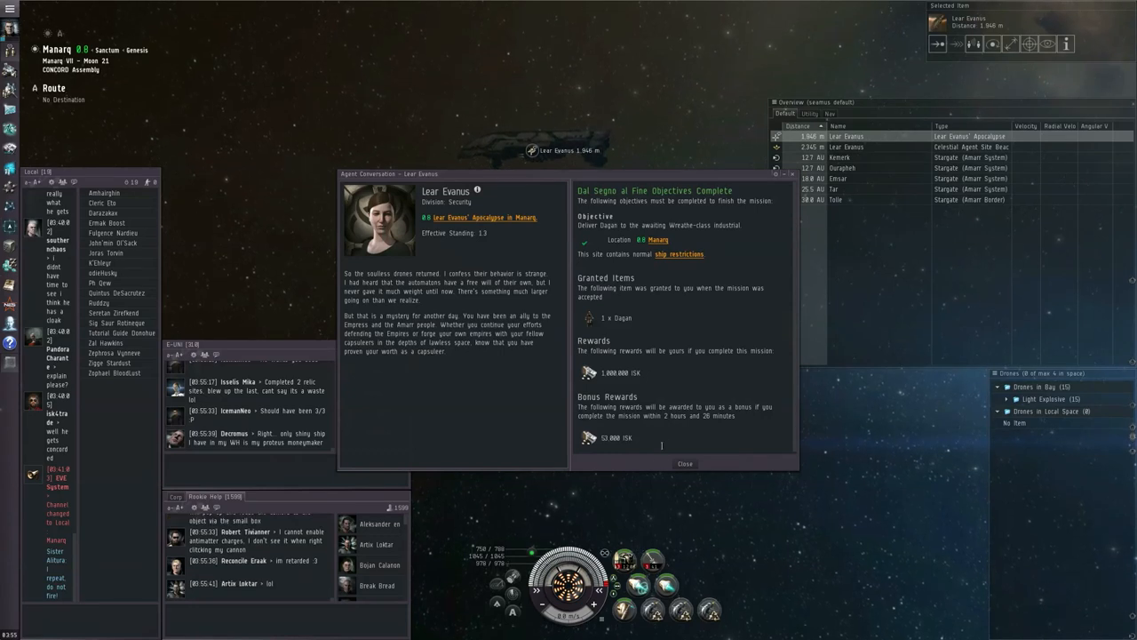
click(686, 462)
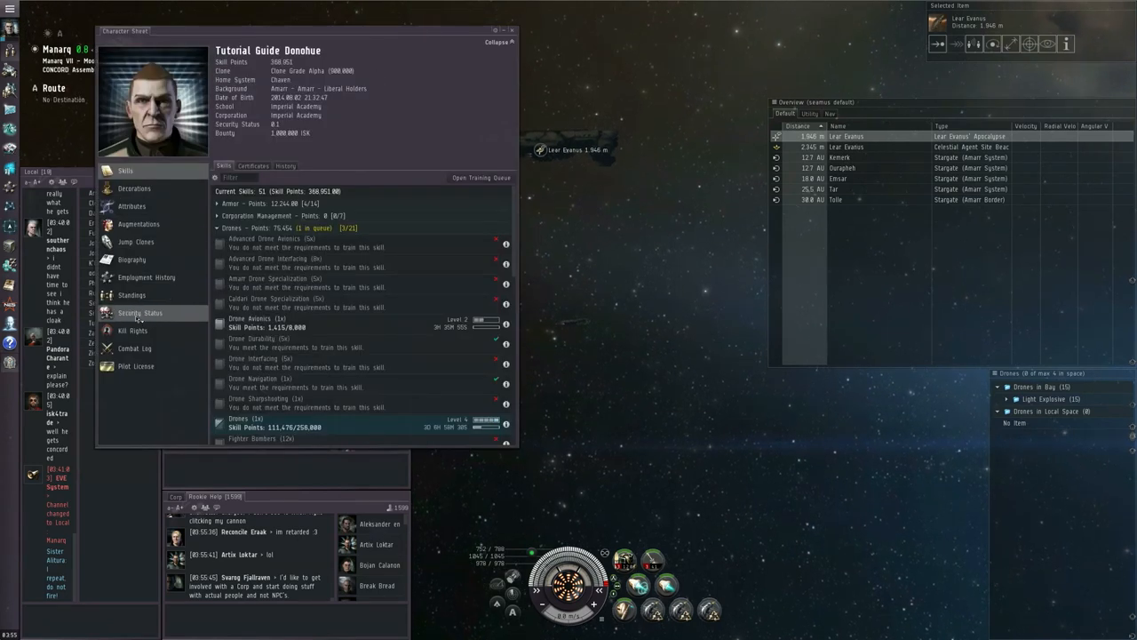
Step: Show faction standings and list the Amarr Empire standing-change transactions
click(131, 295)
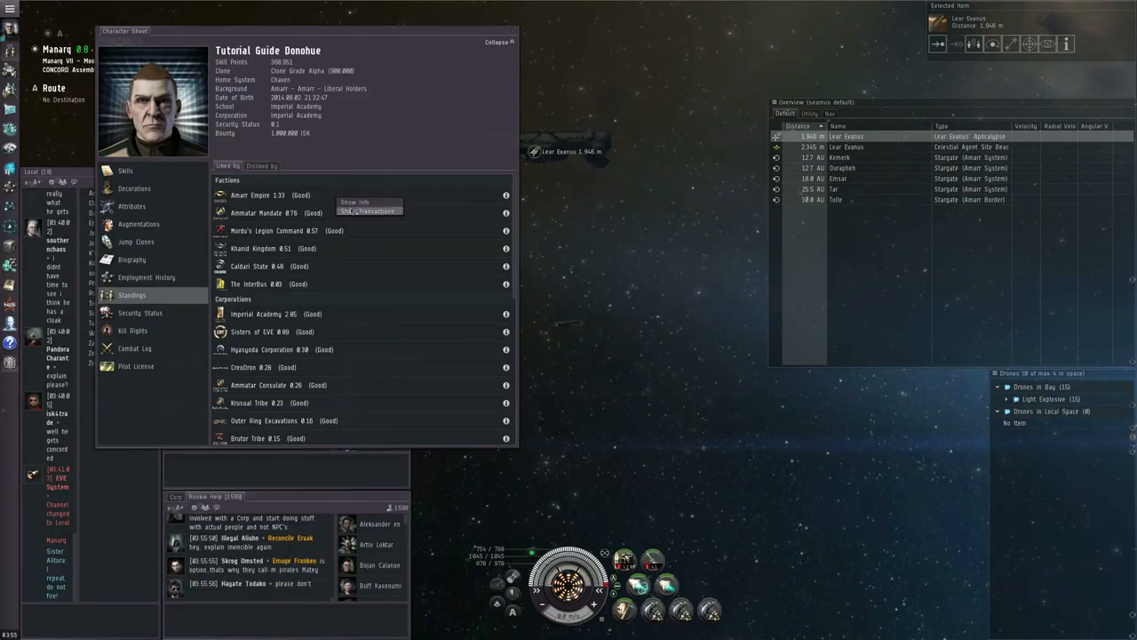
click(364, 210)
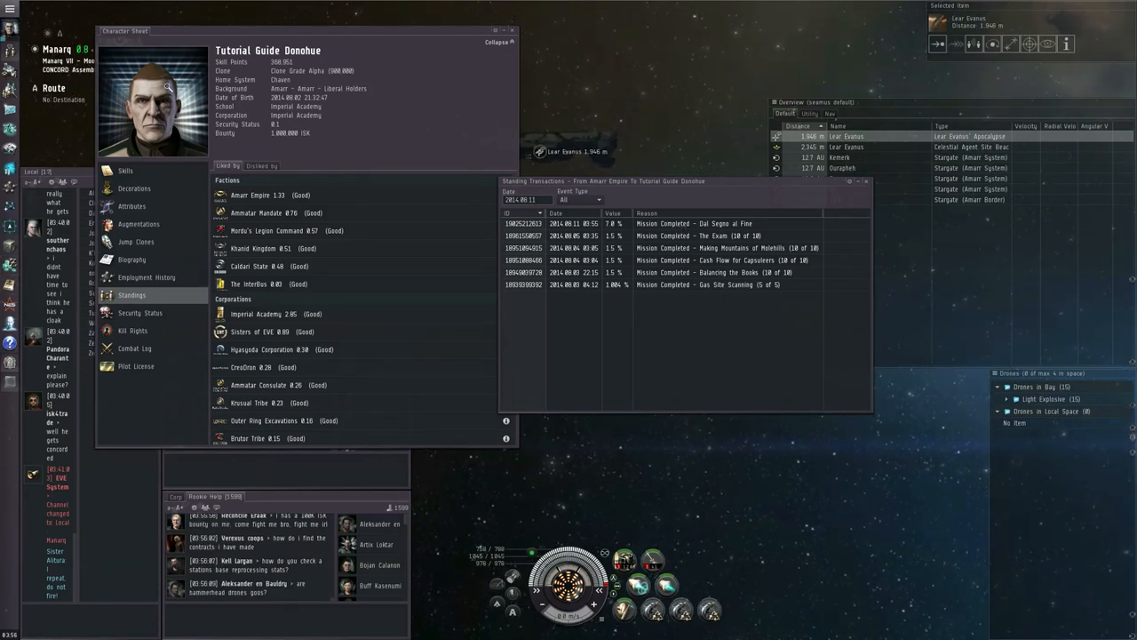
Step: Return to skills, then close the character sheet and the standing transactions list
click(125, 170)
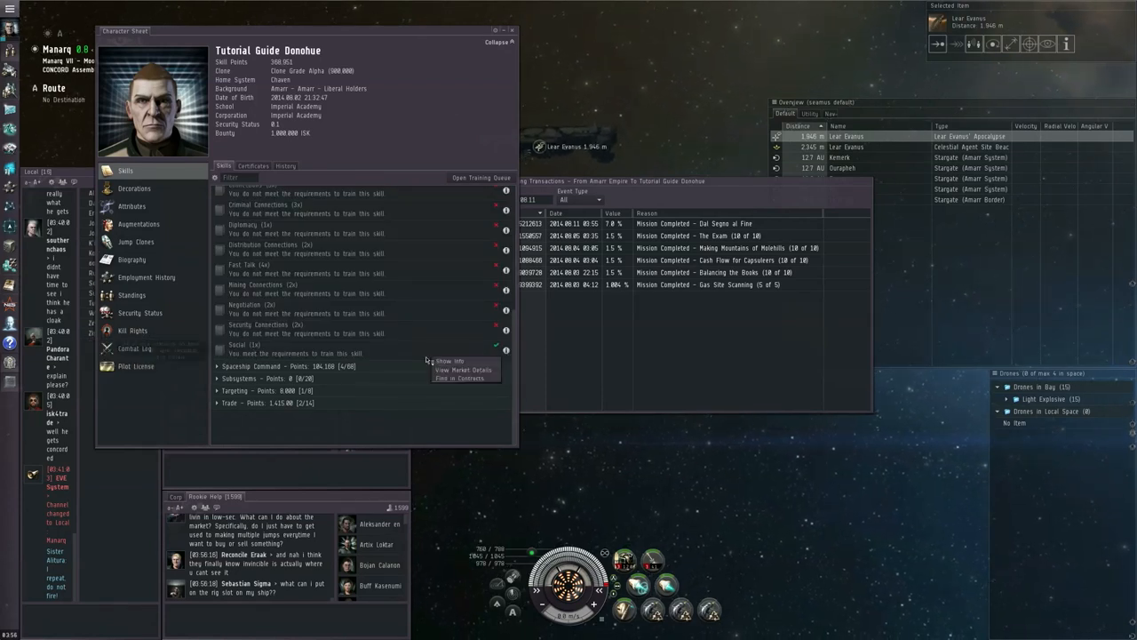
click(462, 368)
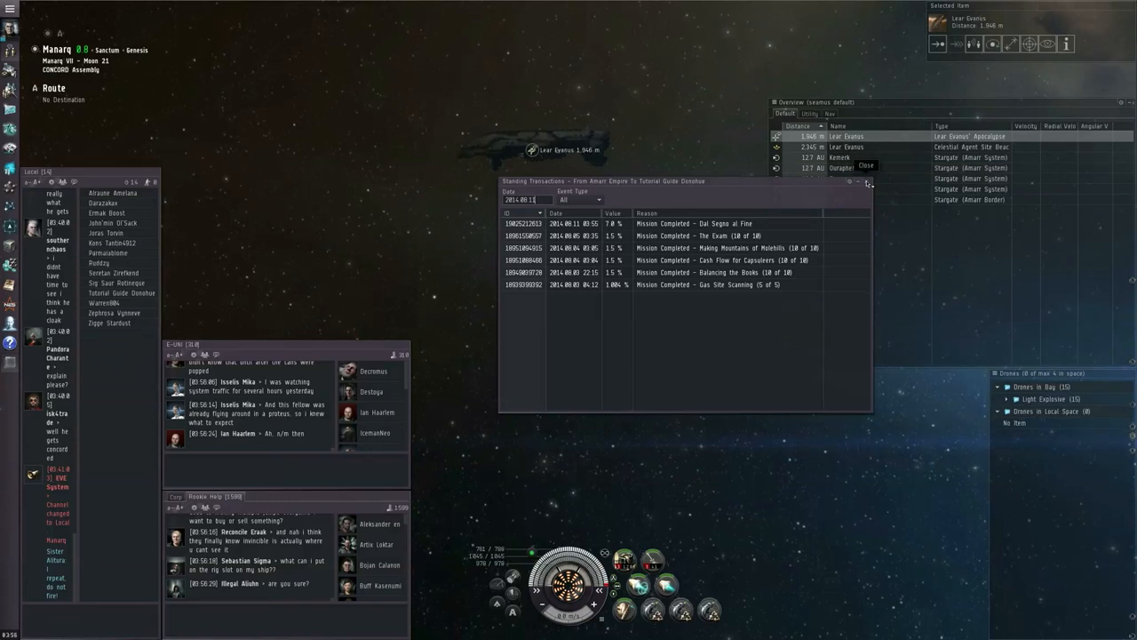
click(867, 181)
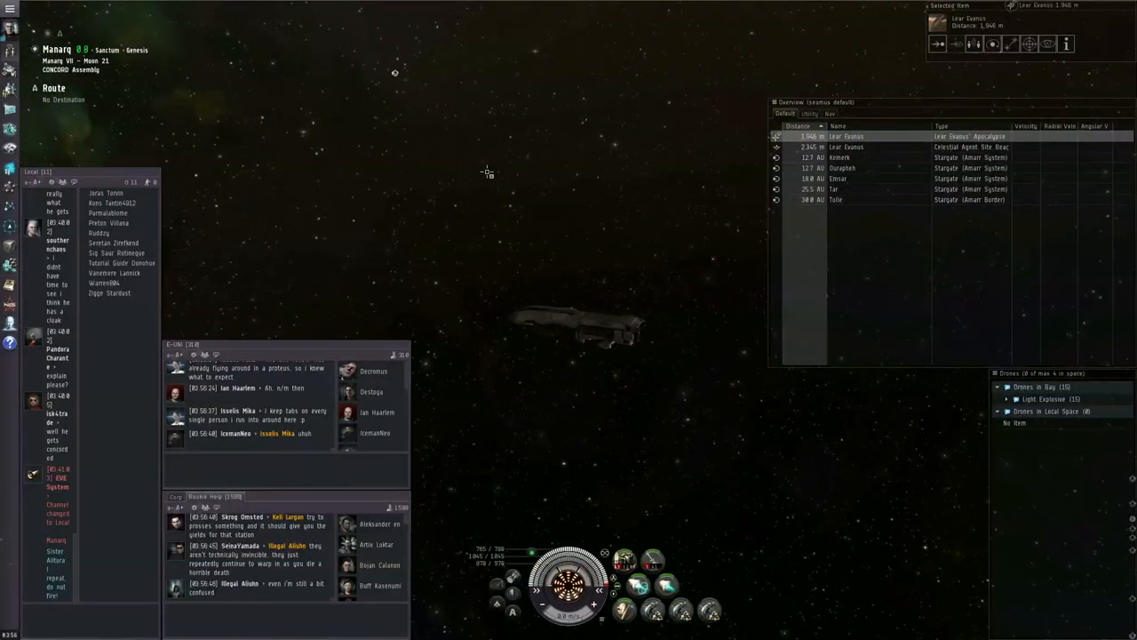
Step: Set a destination from space and list Personal Assets by station
right_click(487, 170)
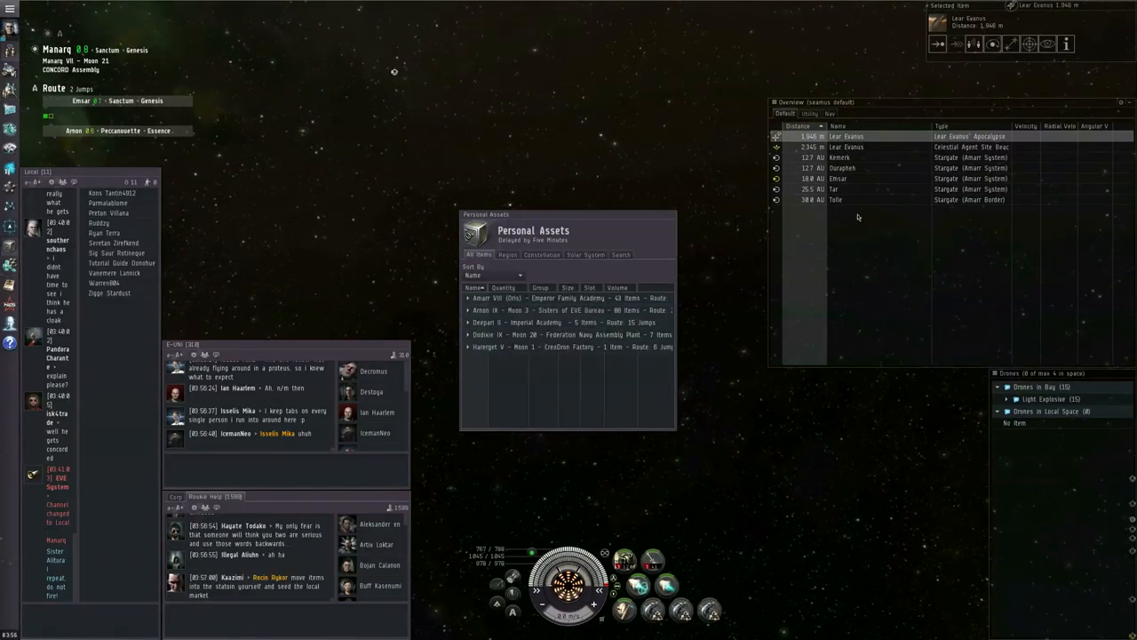
click(839, 178)
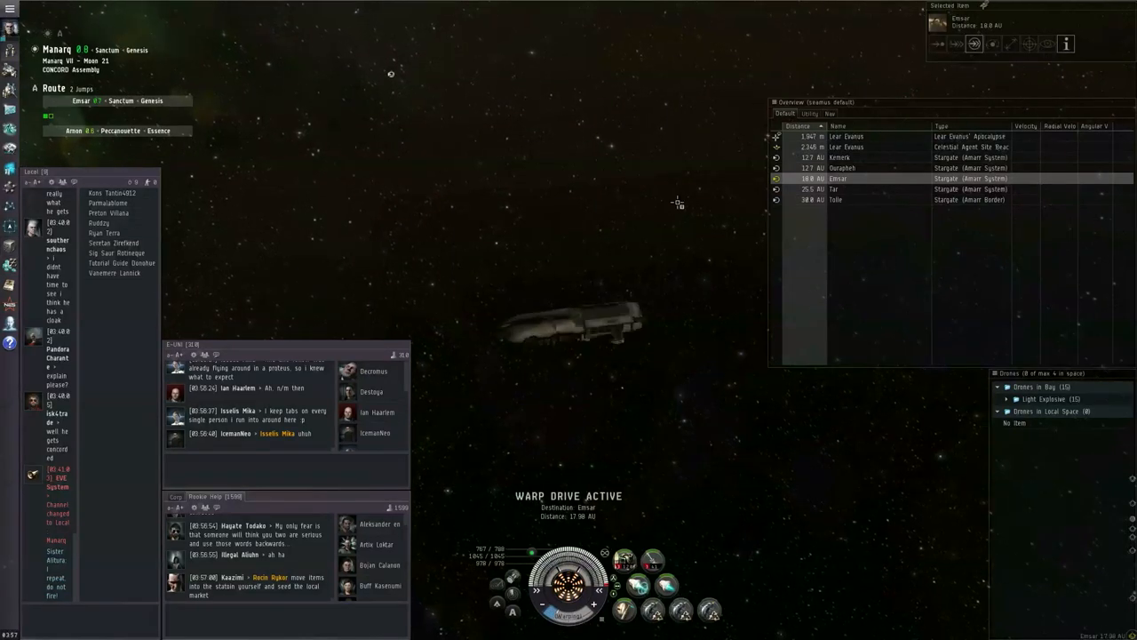
mouse_move(693, 183)
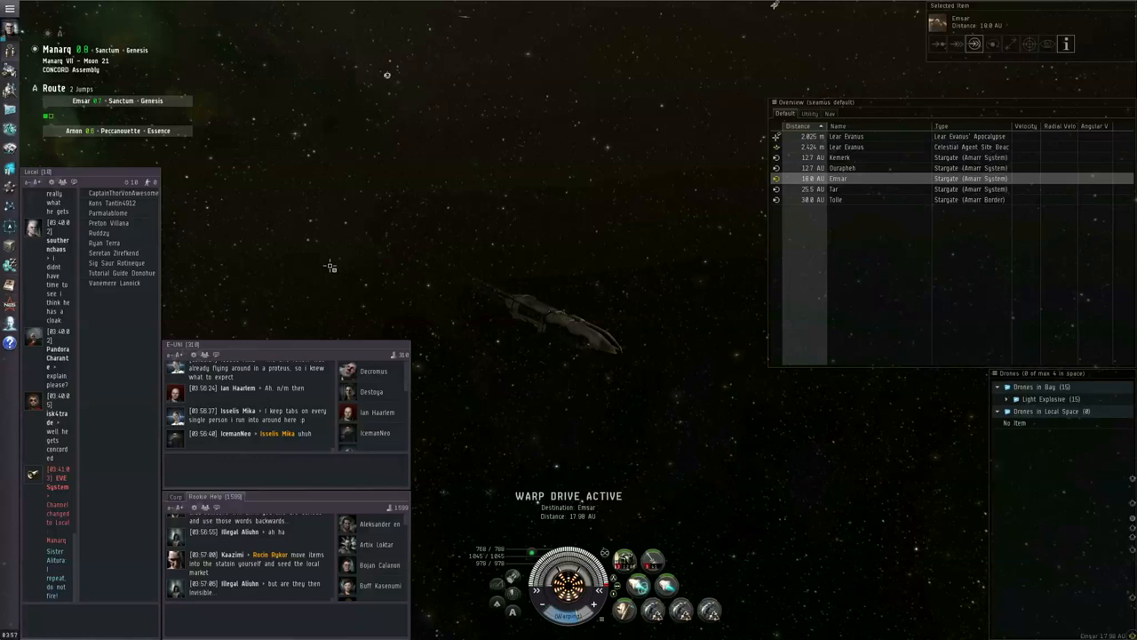
Step: Bring up the Neocom main feature menu while in warp
click(11, 11)
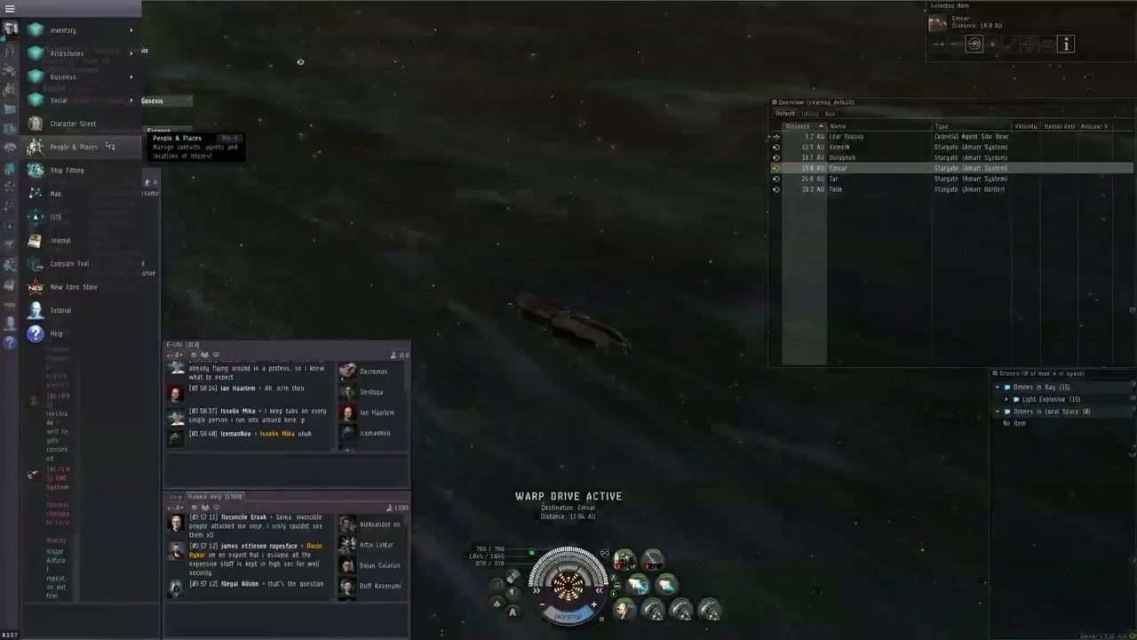
Step: Show nearby agents in the Agent Finder with filter options expanded
click(64, 76)
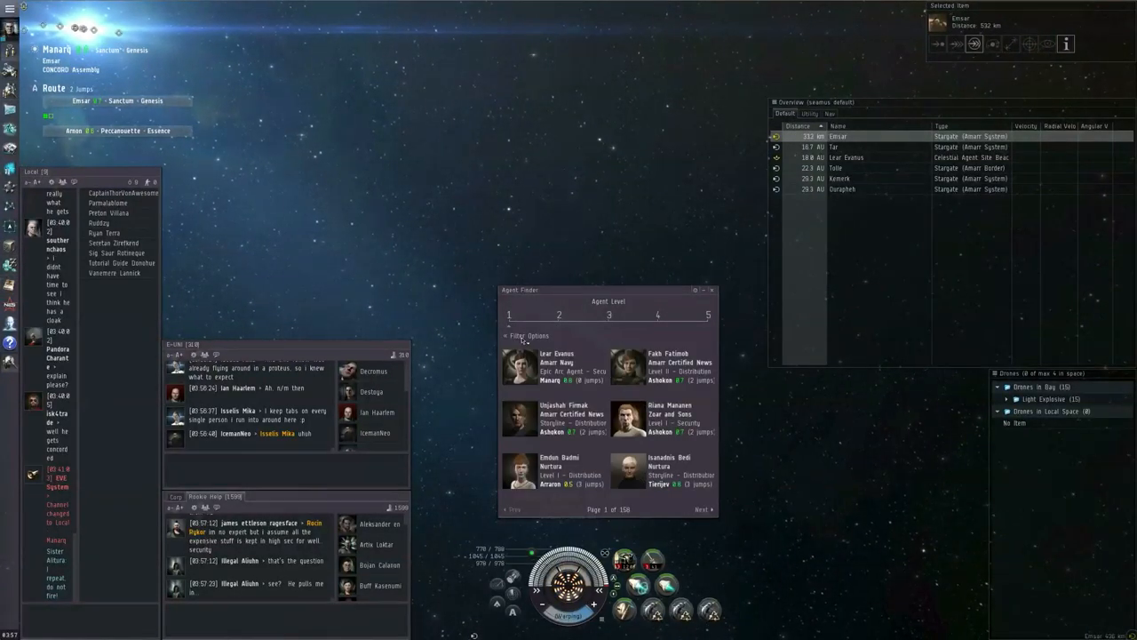
click(530, 334)
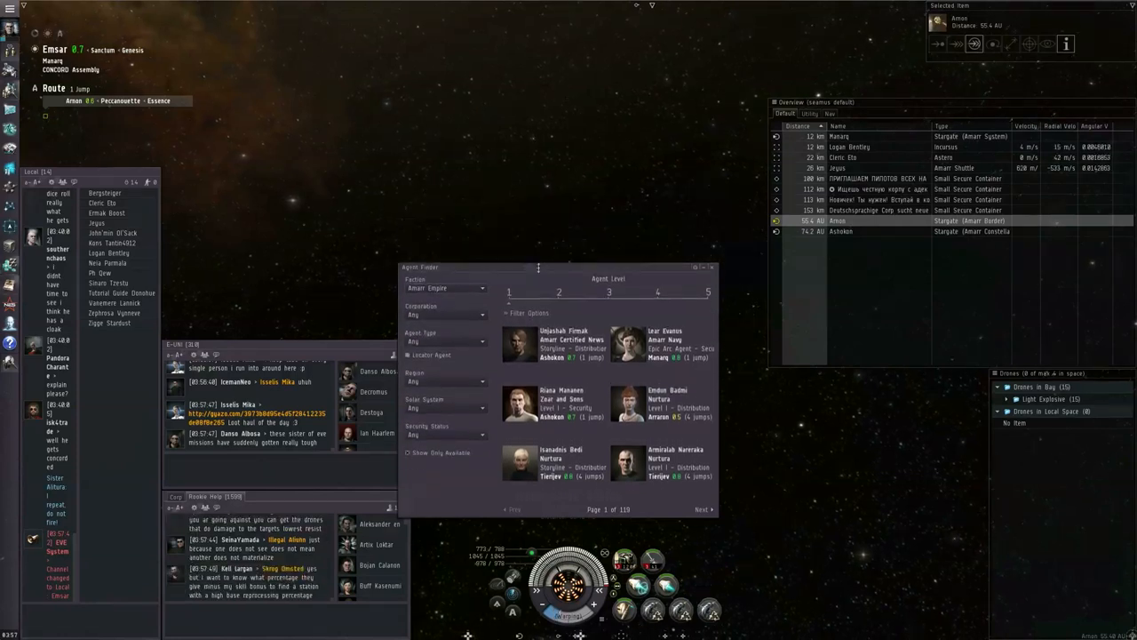
Step: Move the Agent Finder window further left while warping into Arnon
drag(538, 267, 389, 181)
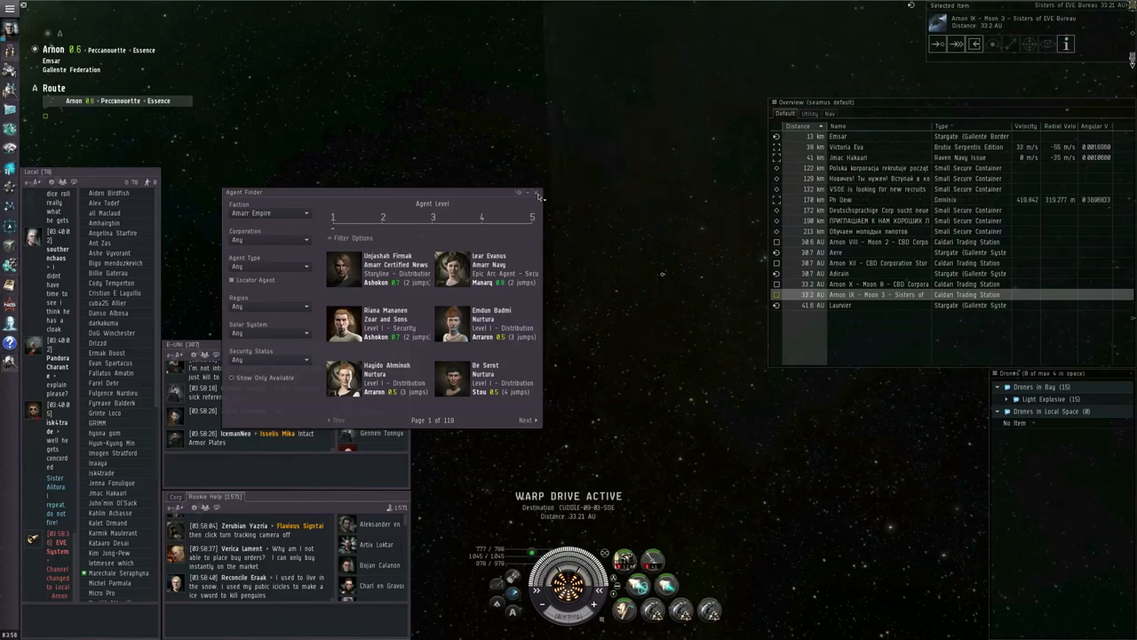
Step: Close the Agent Finder and bring up actions for the Sisters of EVE Bureau station
click(537, 192)
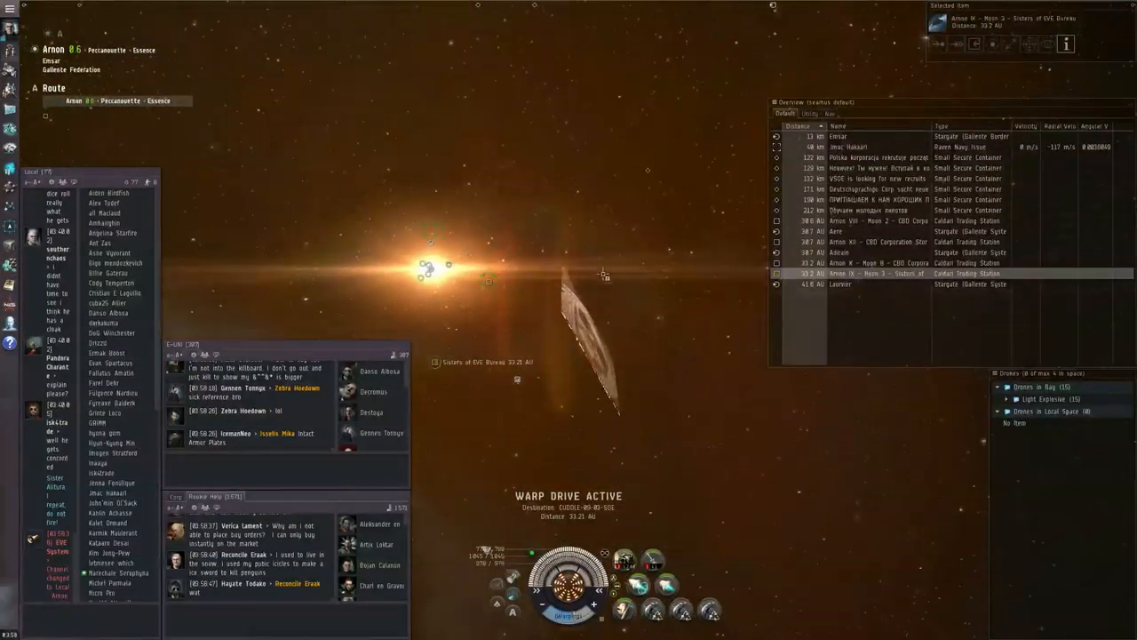
right_click(204, 107)
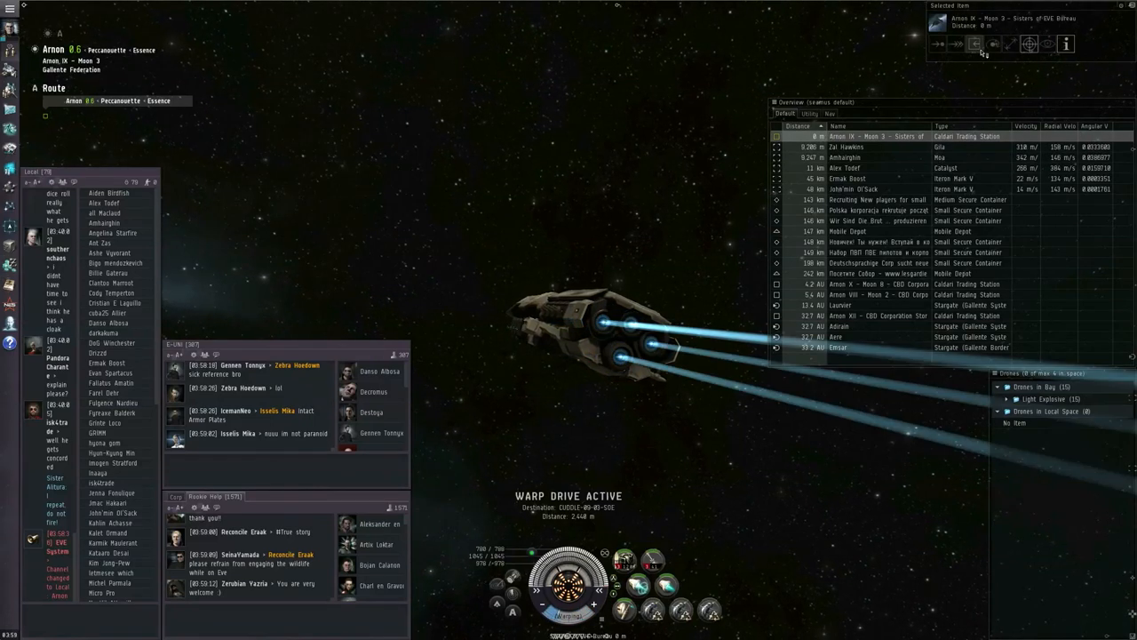
Step: Dock at the Arnon IX - Moon 3 - Sisters of EVE Bureau station
click(973, 43)
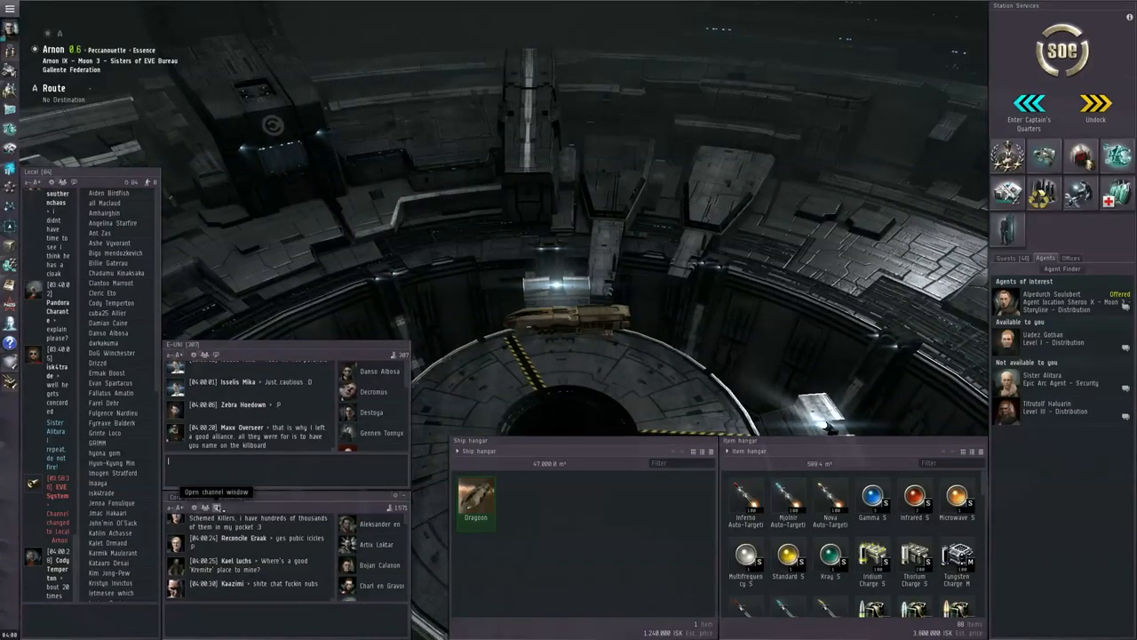
click(215, 490)
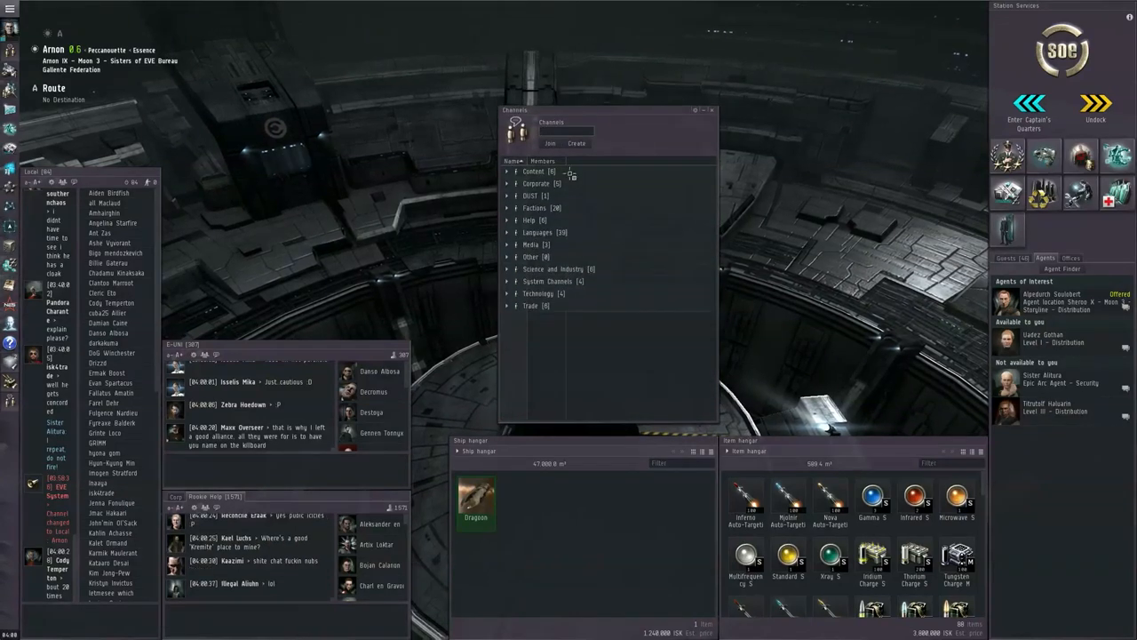
click(529, 220)
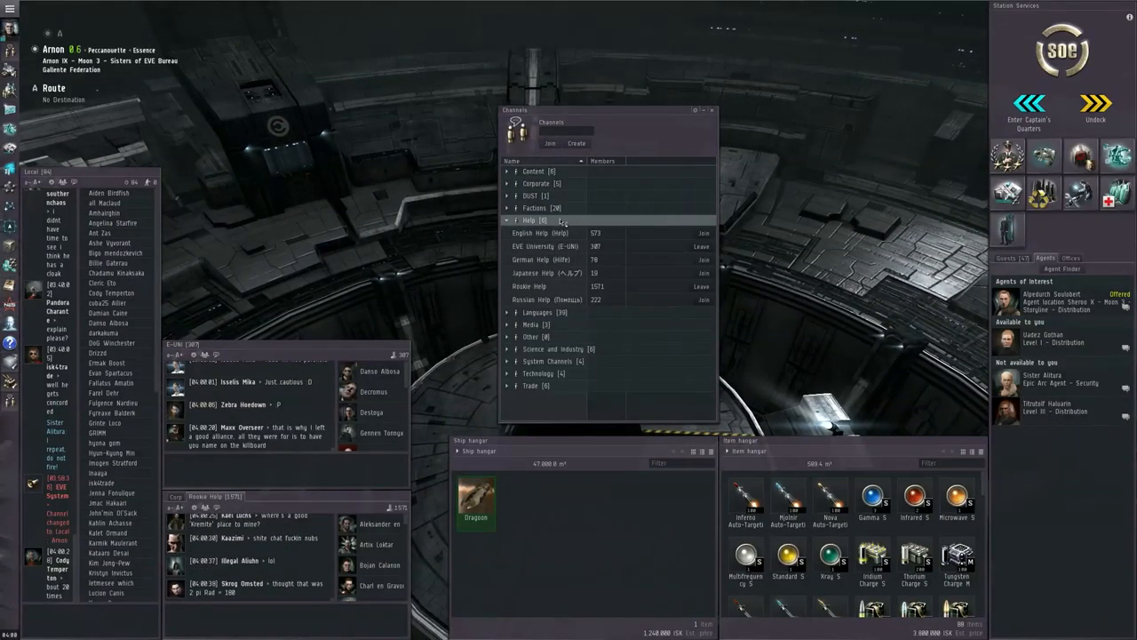
click(577, 246)
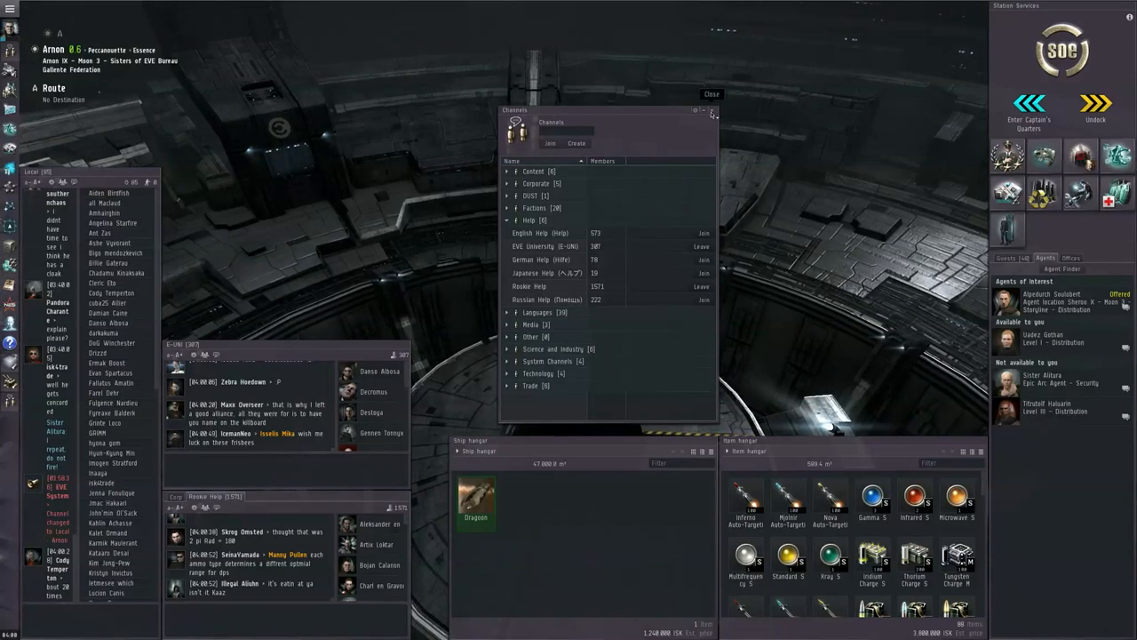
click(714, 111)
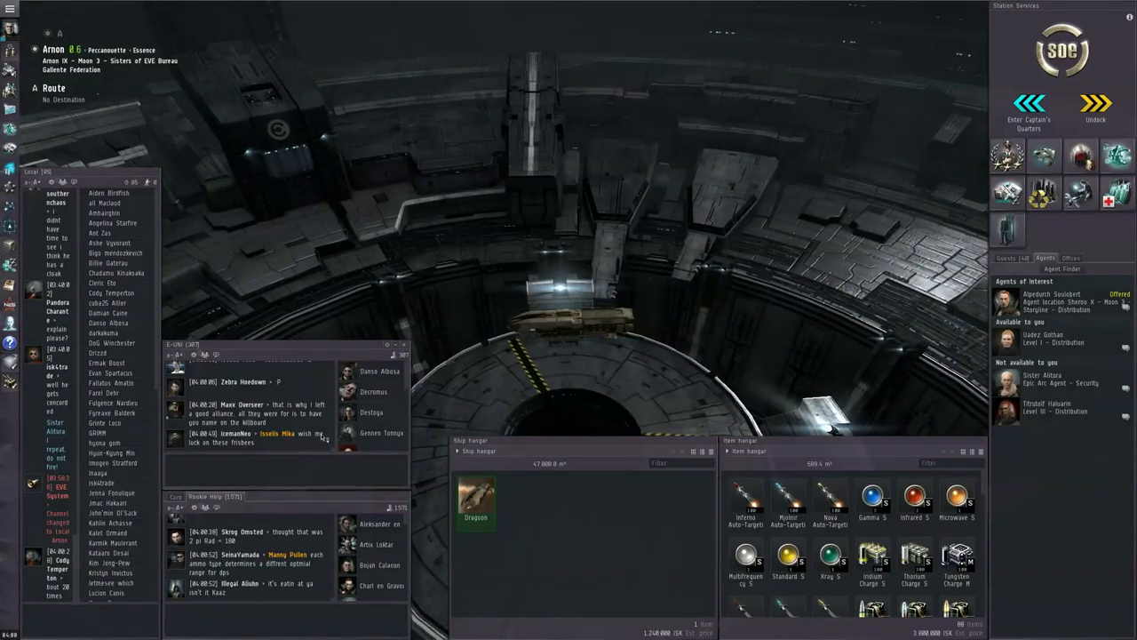